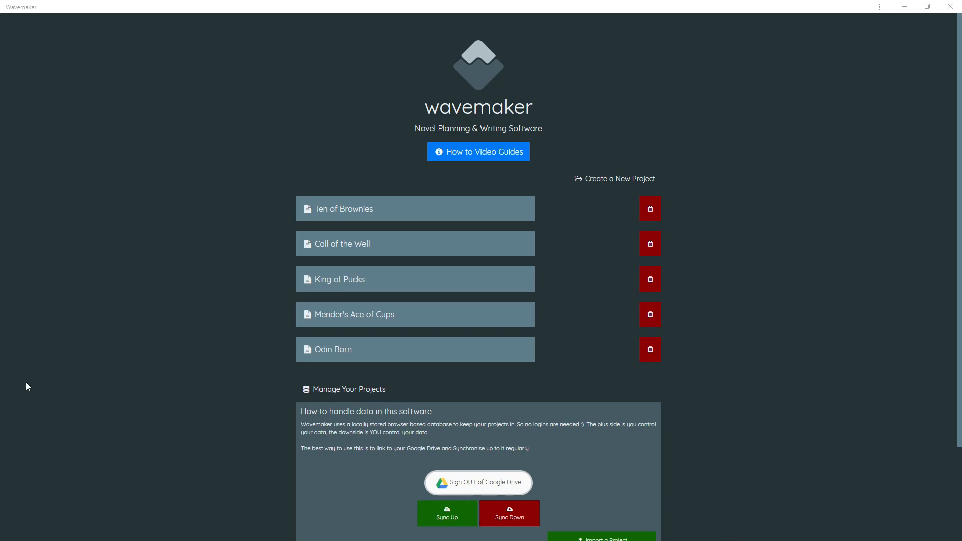
{"action": "mouse_move", "coordinate": [260, 341]}
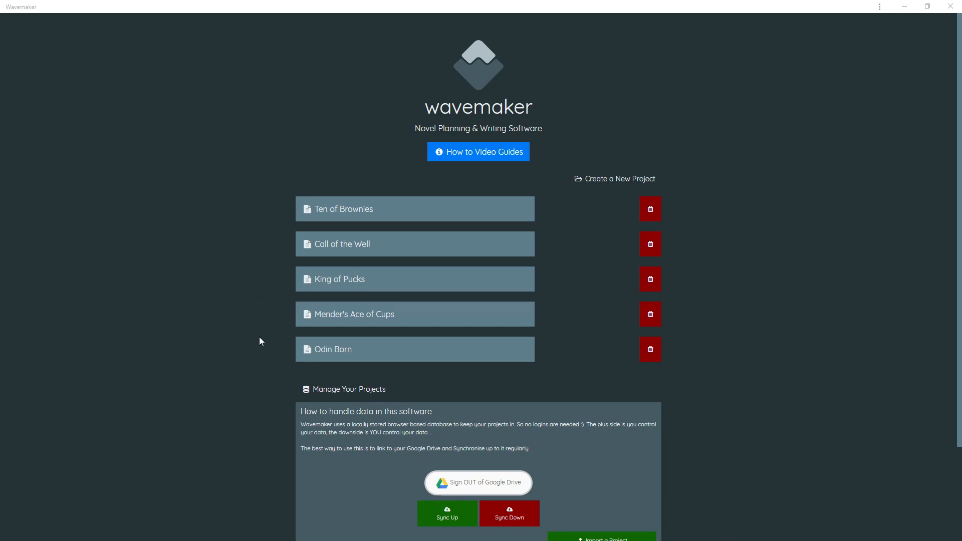
{"action": "mouse_move", "coordinate": [250, 352]}
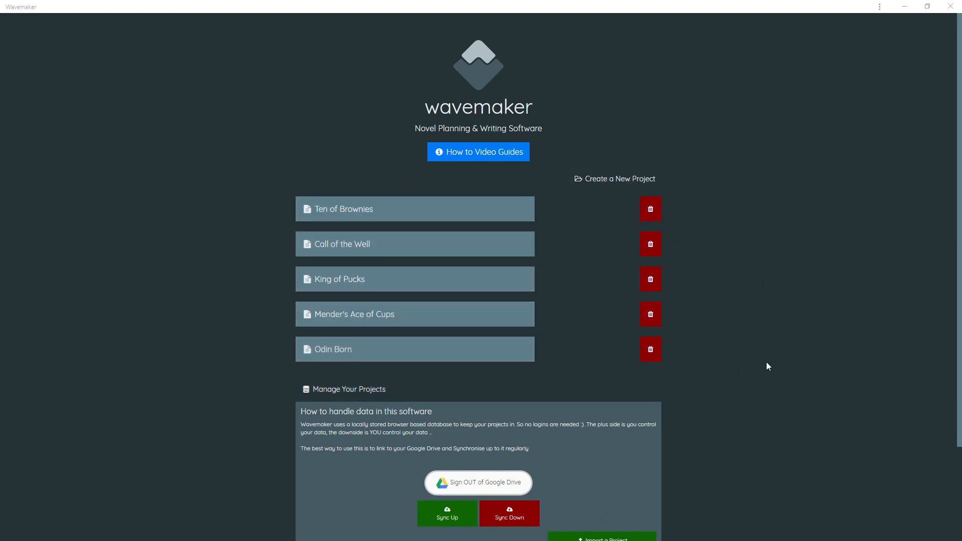
{"action": "mouse_move", "coordinate": [779, 355]}
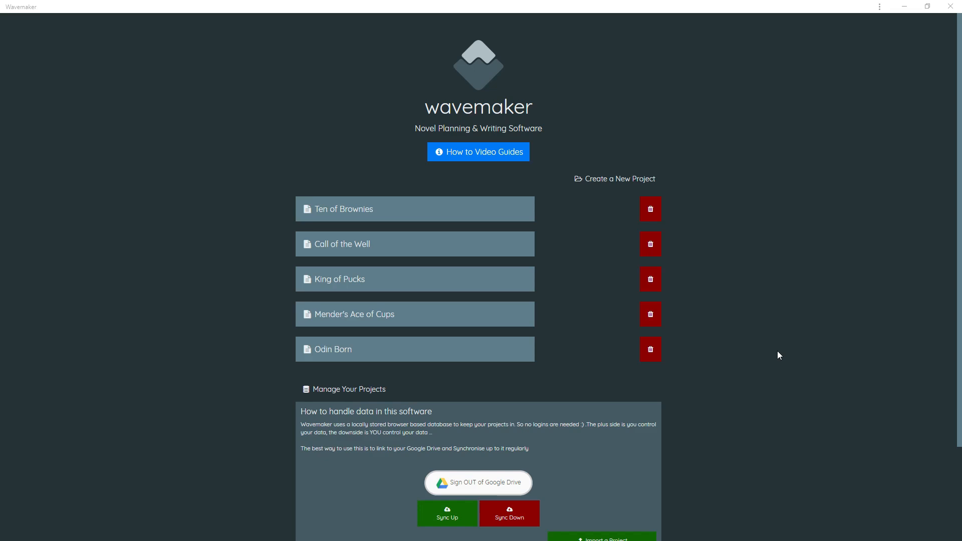
Sync Up the local projects to Google Drive, confirming the overwrite of the Drive copy.
{"action": "scroll", "scroll_direction": "down", "scroll_amount": 3}
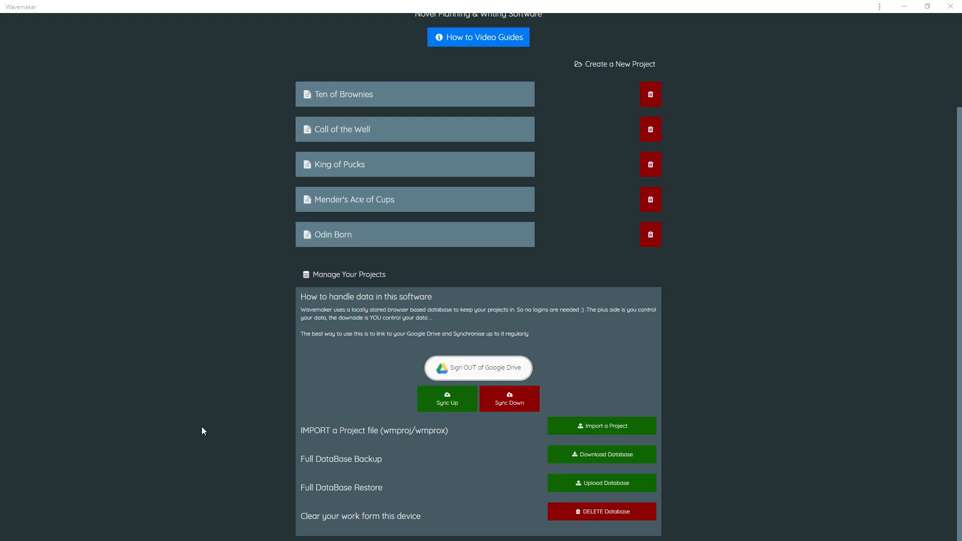
{"action": "mouse_move", "coordinate": [197, 440]}
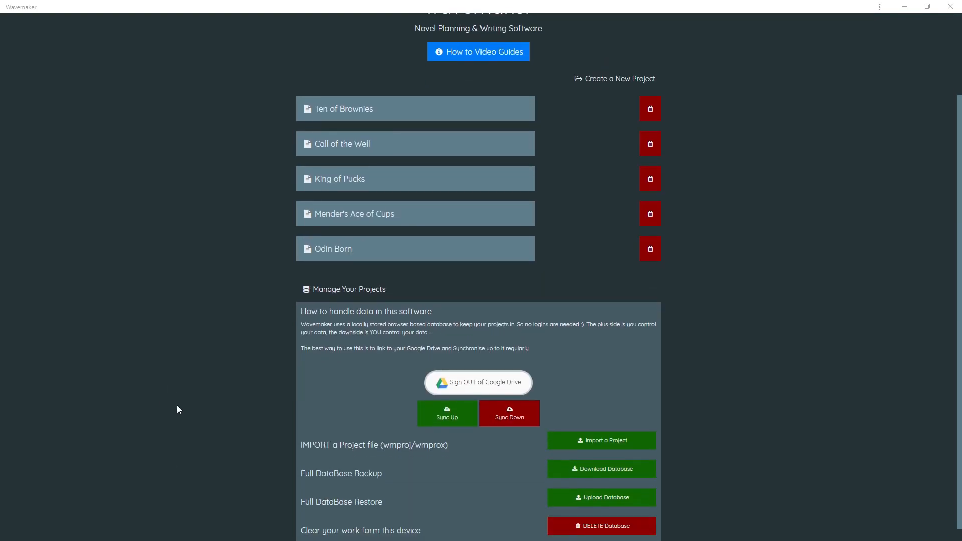
{"action": "mouse_move", "coordinate": [433, 422]}
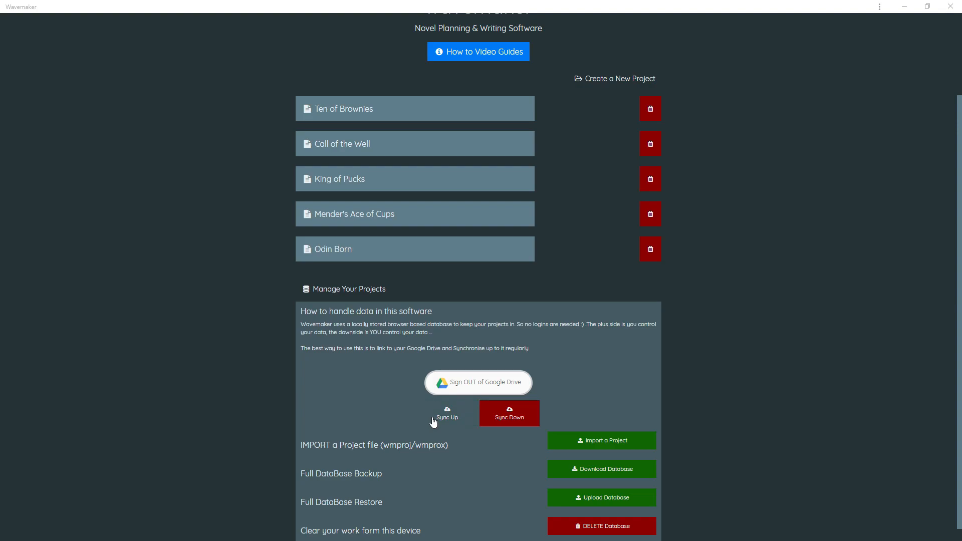
{"action": "left_click", "coordinate": [447, 413]}
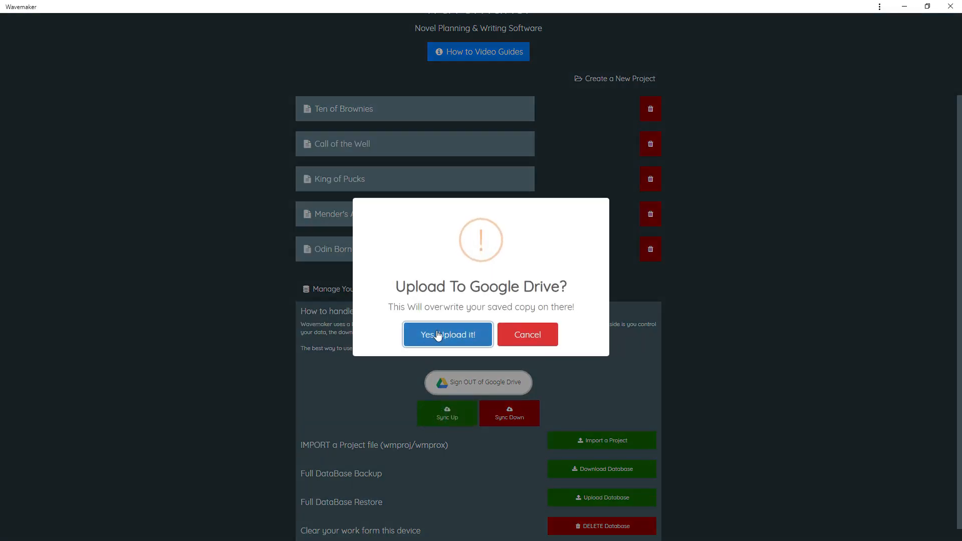
{"action": "left_click", "coordinate": [447, 335]}
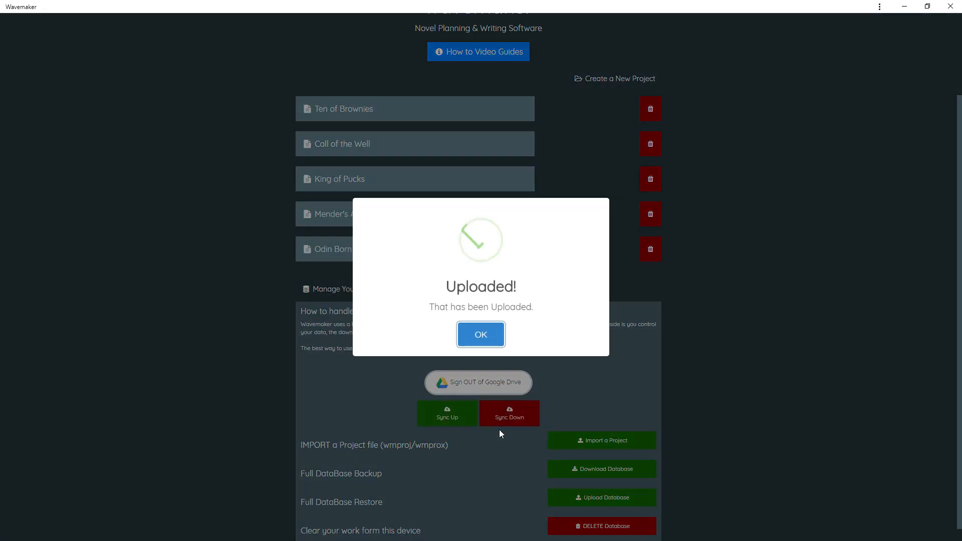
{"action": "left_click", "coordinate": [480, 335]}
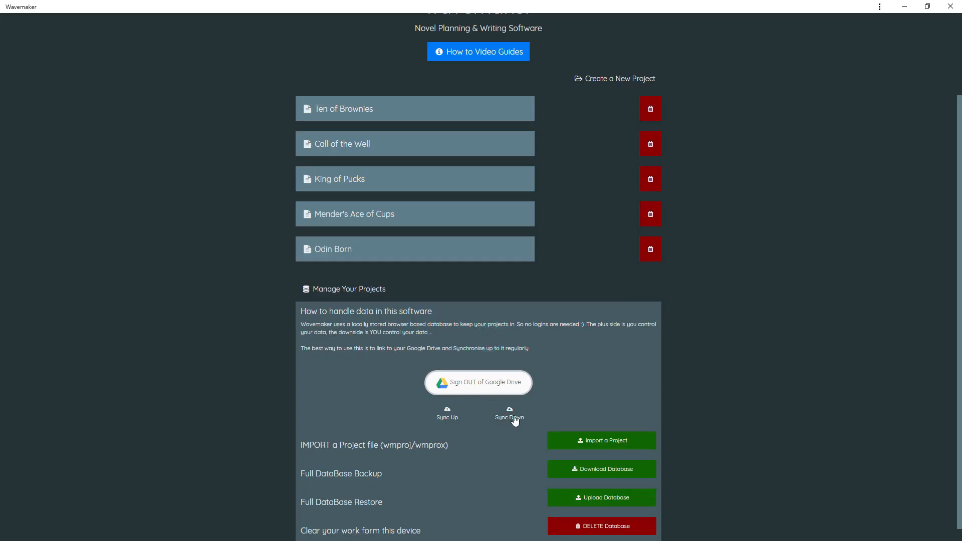
Sync Down the saved copy from Google Drive, overwriting local data until import completes.
{"action": "left_click", "coordinate": [509, 413]}
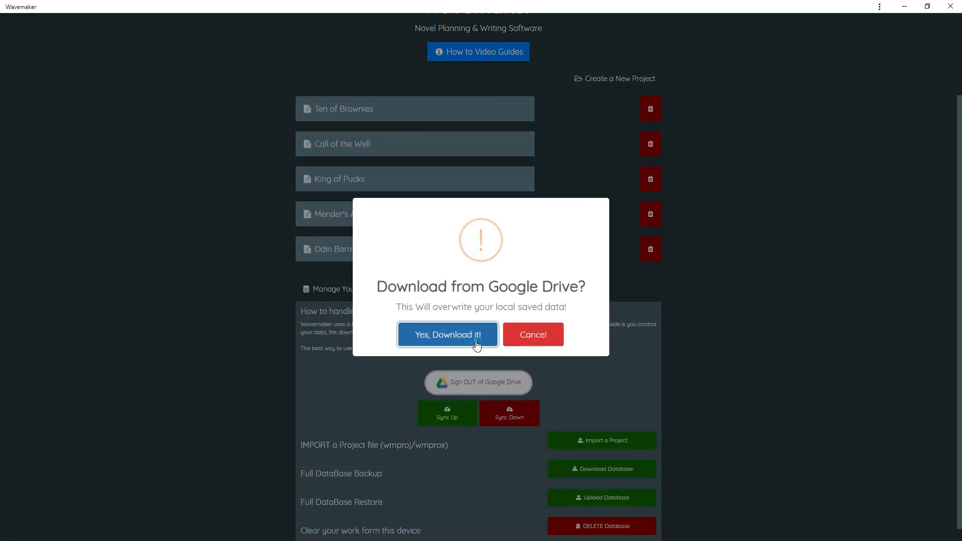
{"action": "left_click", "coordinate": [447, 335]}
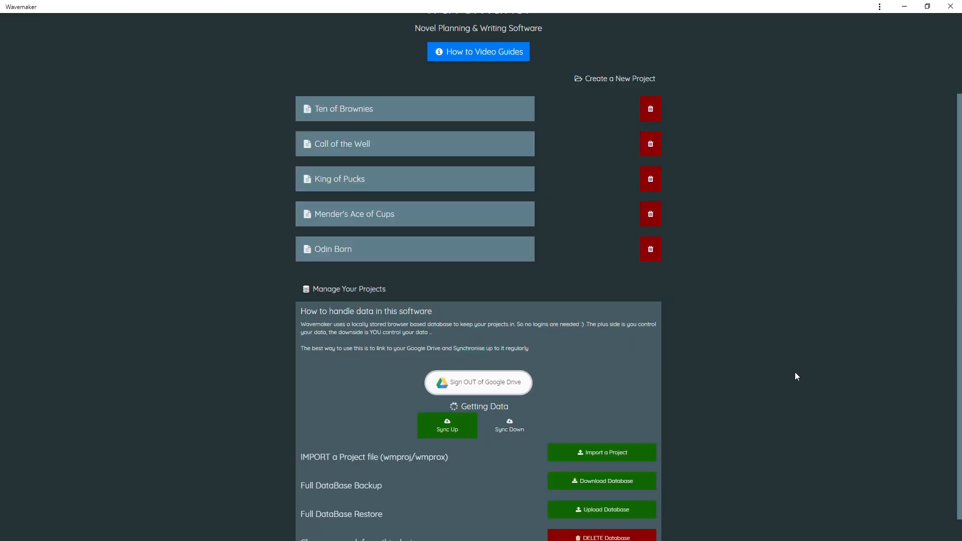
{"action": "left_click", "coordinate": [600, 452]}
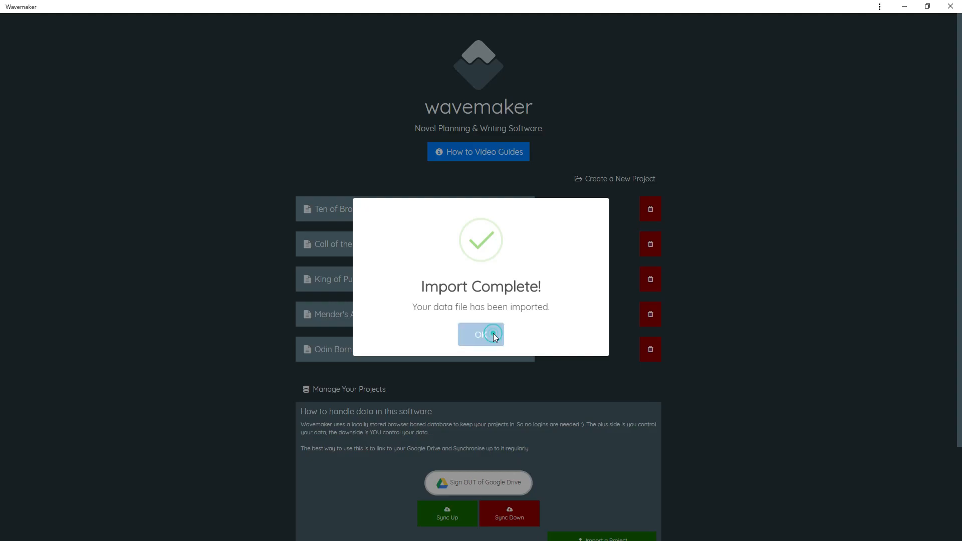
{"action": "left_click", "coordinate": [480, 335]}
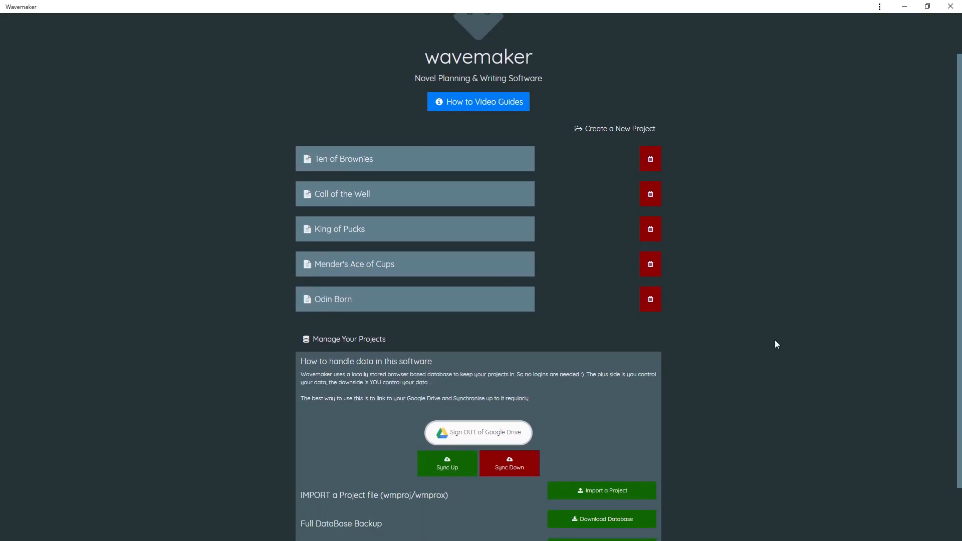
{"action": "mouse_move", "coordinate": [463, 419]}
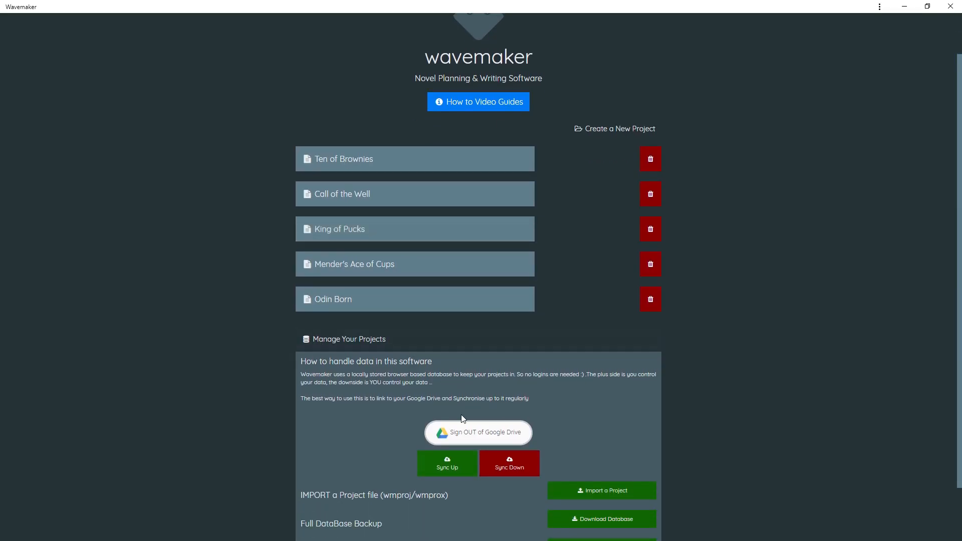
{"action": "mouse_move", "coordinate": [806, 188]}
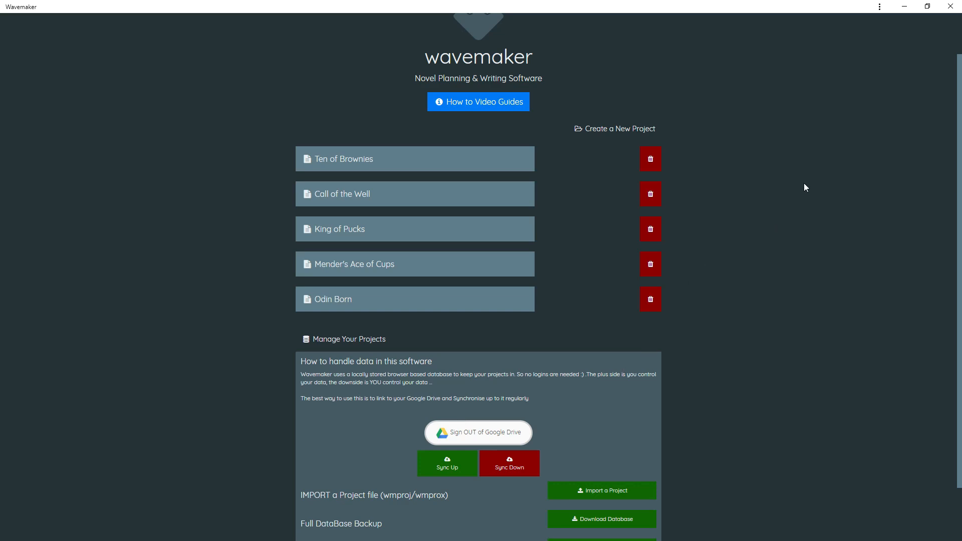
{"action": "mouse_move", "coordinate": [640, 129]}
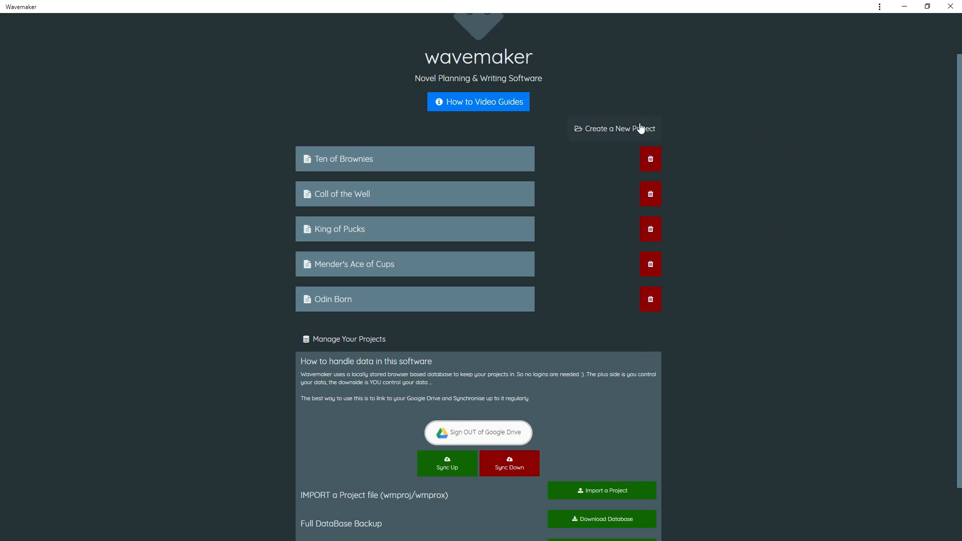
Start a new project and title it The_Lovers, removing the stray trailing underscore.
{"action": "left_click", "coordinate": [614, 128]}
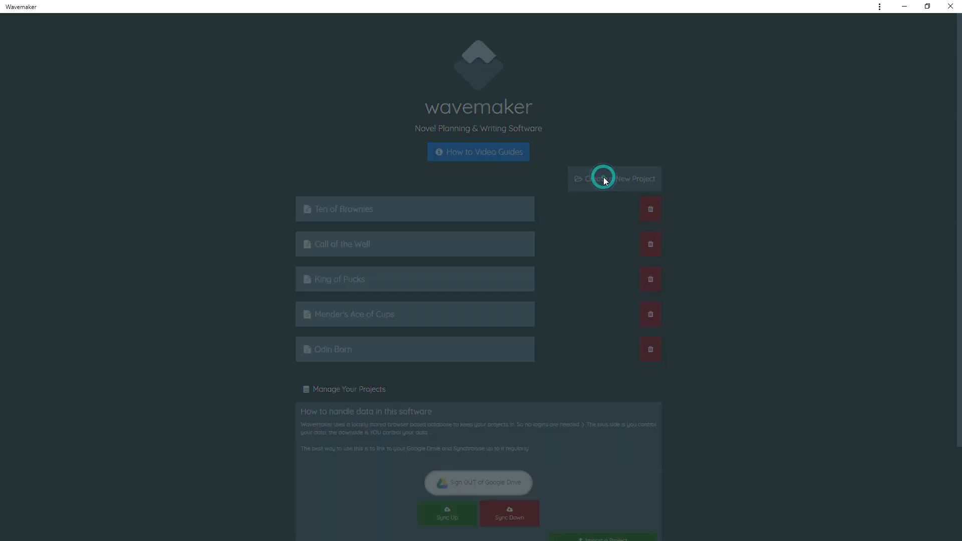
{"action": "left_click", "coordinate": [613, 179]}
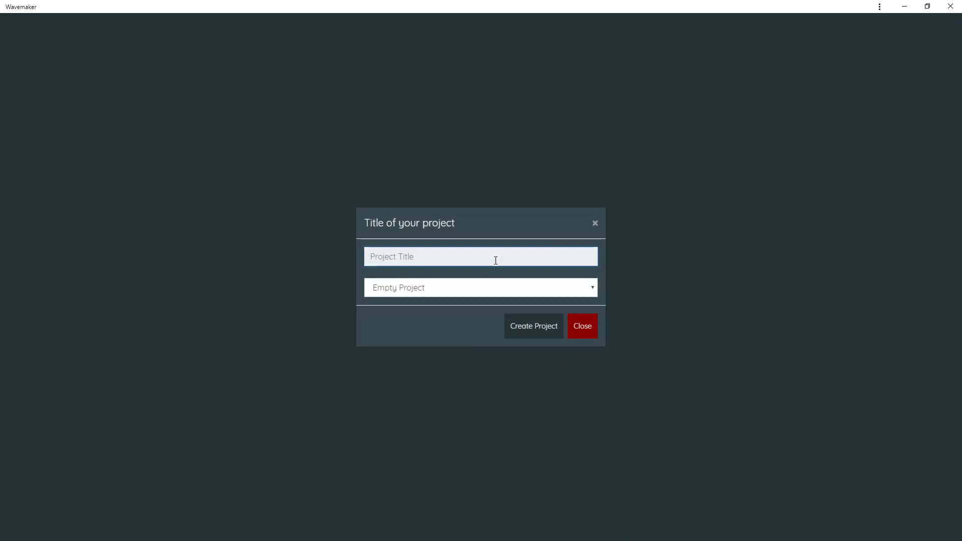
{"action": "type", "text": "The_Love"}
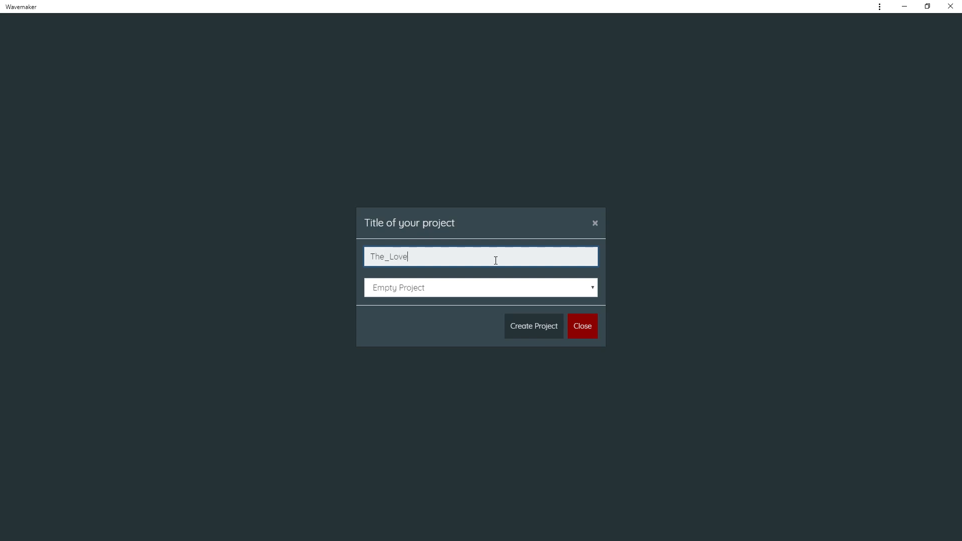
{"action": "type", "text": "rs_"}
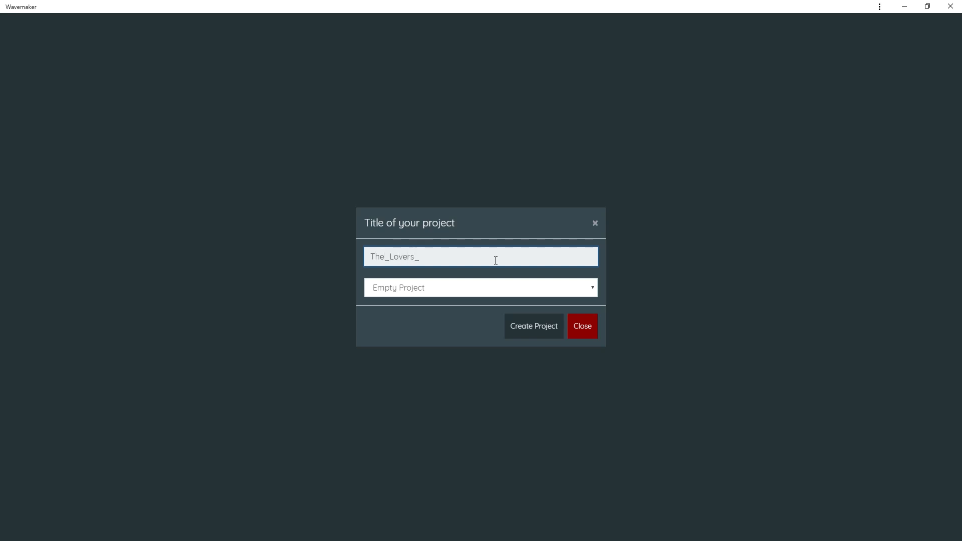
{"action": "key", "text": "Backspace"}
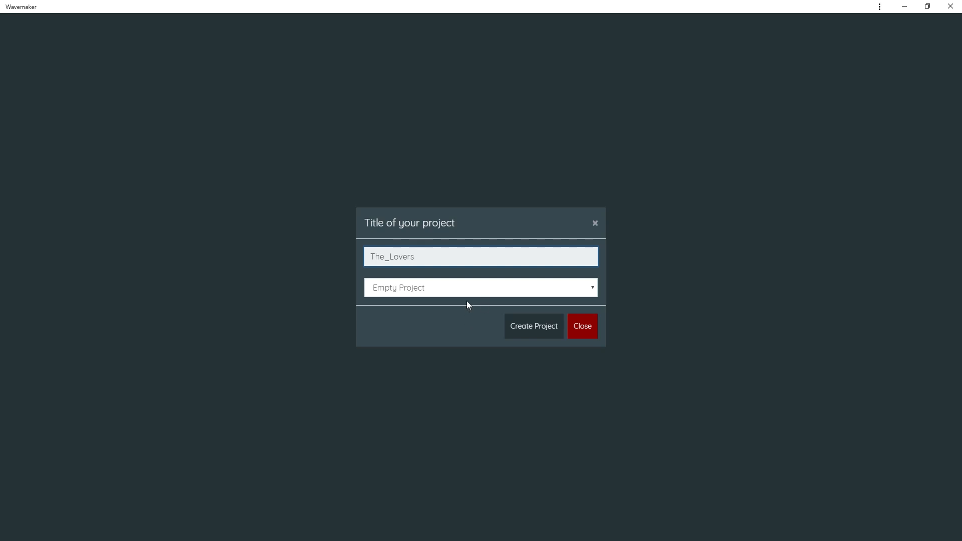
Choose the Three Act Structure template and create the project.
{"action": "left_click", "coordinate": [480, 287]}
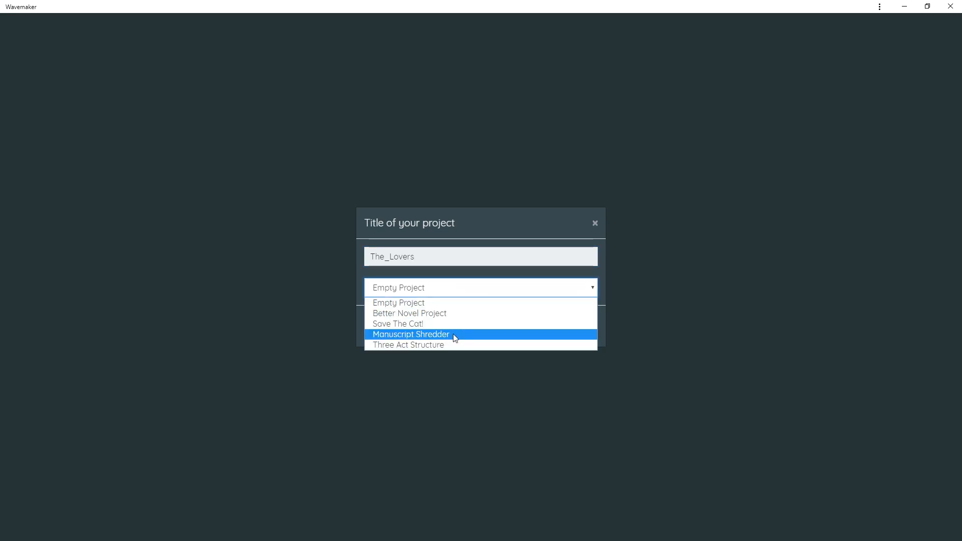
{"action": "mouse_move", "coordinate": [548, 307]}
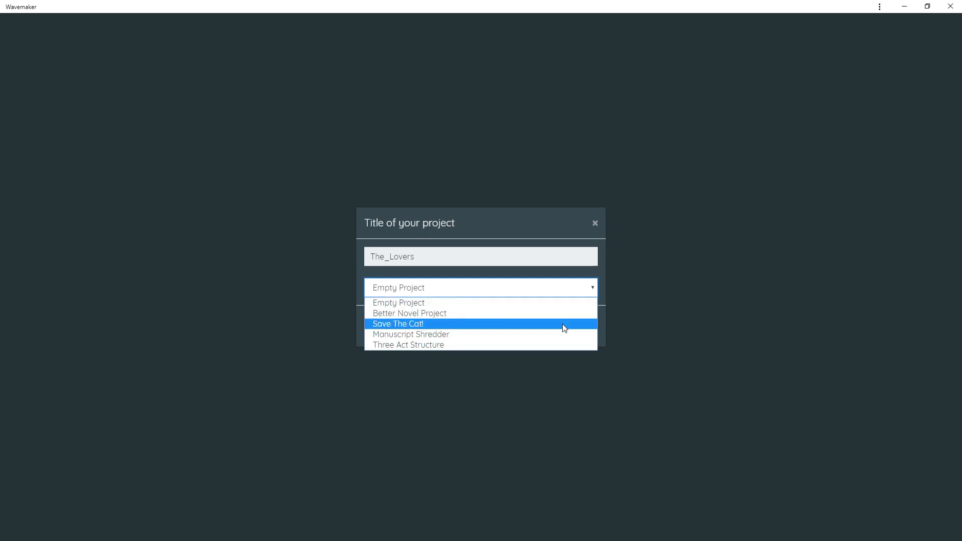
{"action": "mouse_move", "coordinate": [409, 313]}
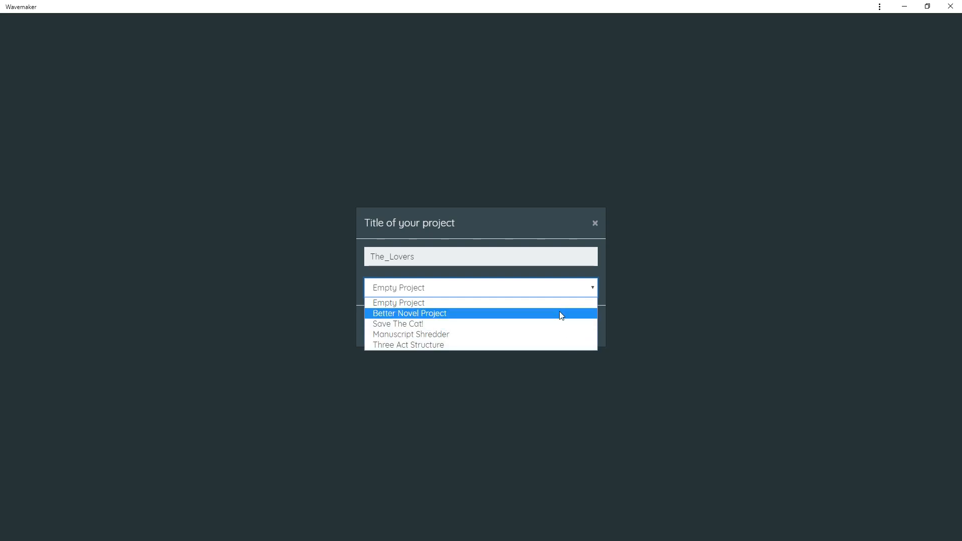
{"action": "mouse_move", "coordinate": [561, 337]}
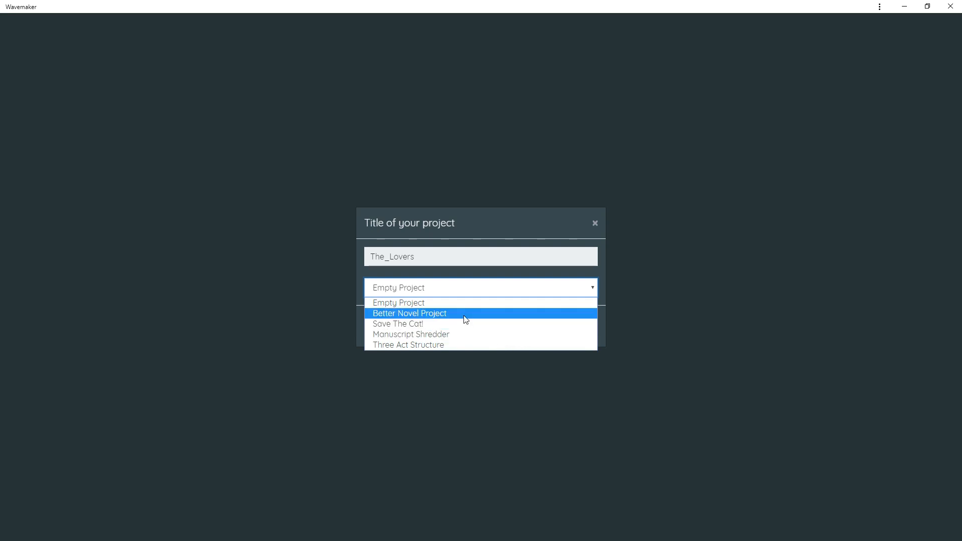
{"action": "left_click", "coordinate": [407, 343]}
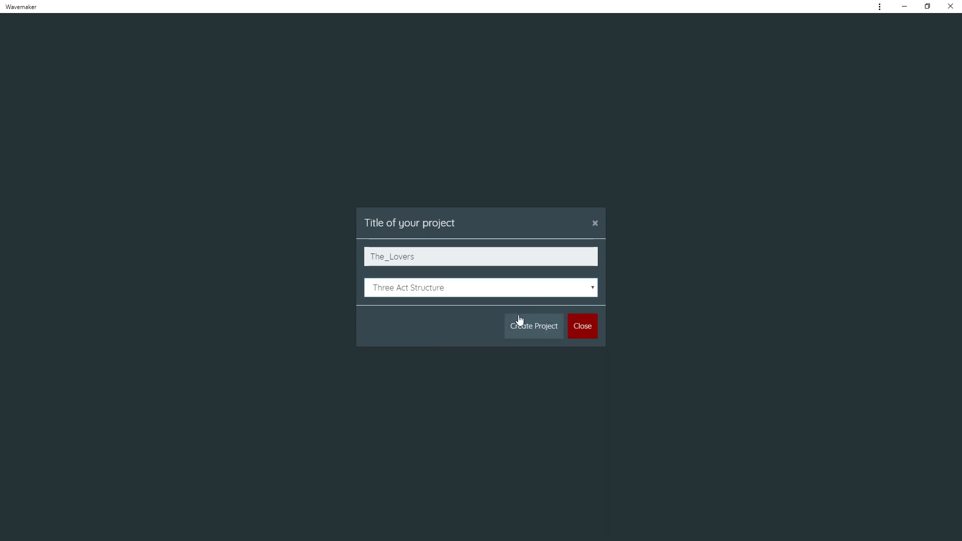
{"action": "left_click", "coordinate": [532, 326]}
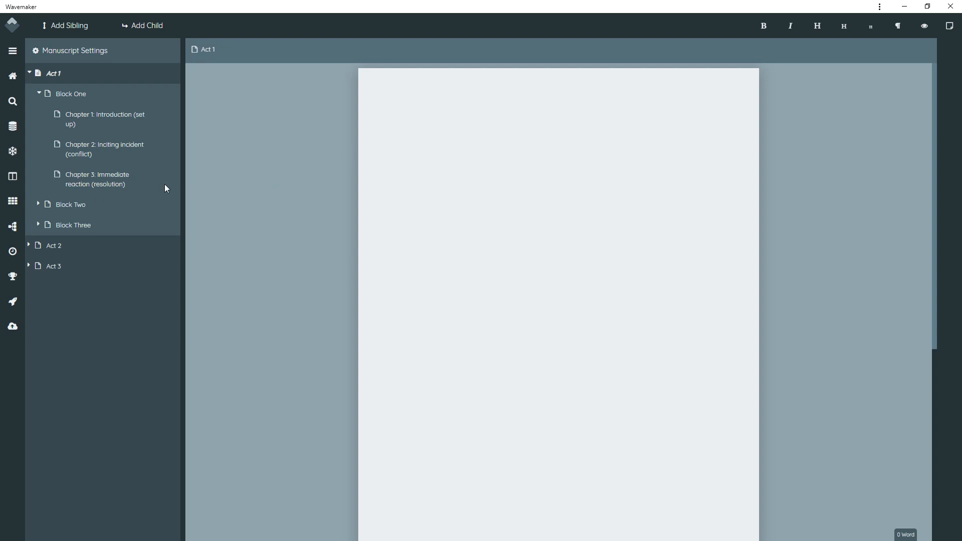
Expand Acts 2 and 3, then write 'type' in Chapter 1: Introduction (set up).
{"action": "left_click", "coordinate": [29, 248]}
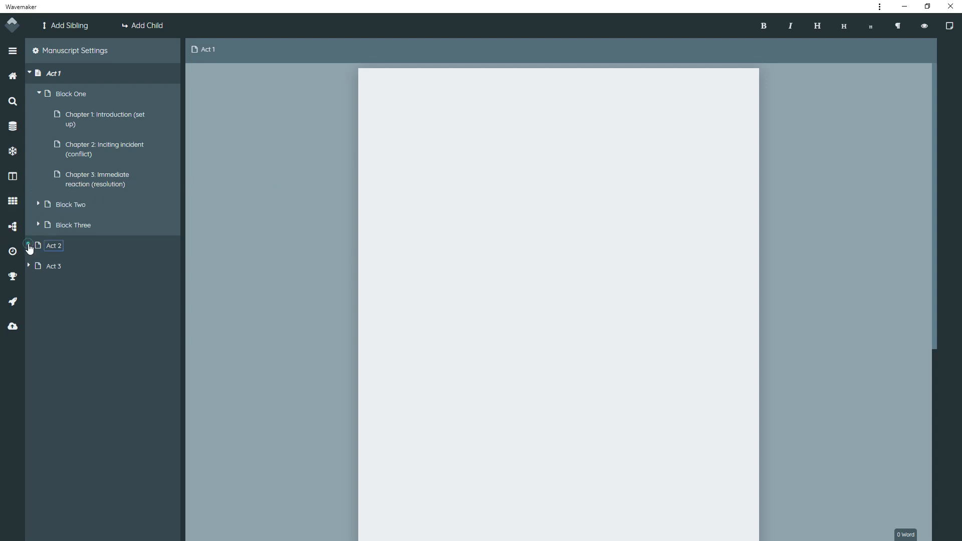
{"action": "left_click", "coordinate": [28, 245]}
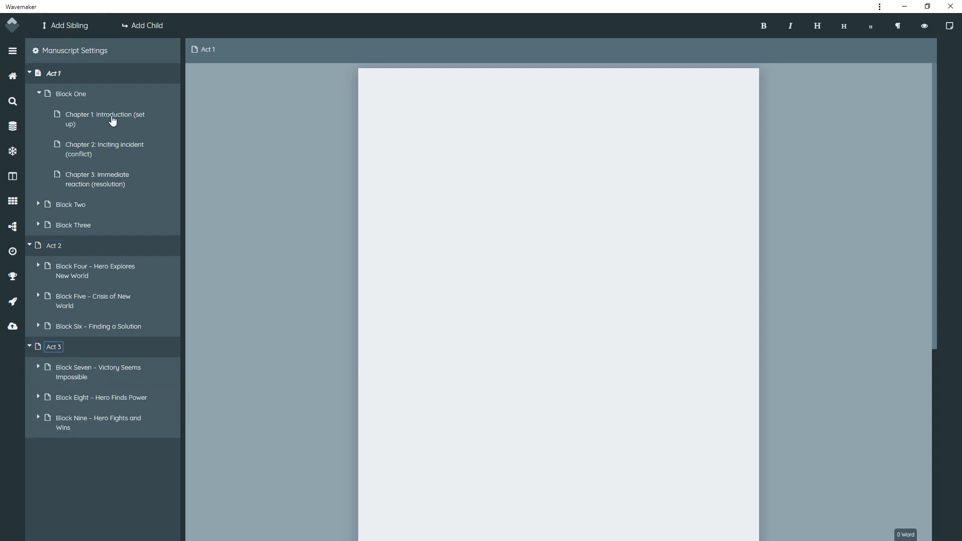
{"action": "mouse_move", "coordinate": [260, 111]}
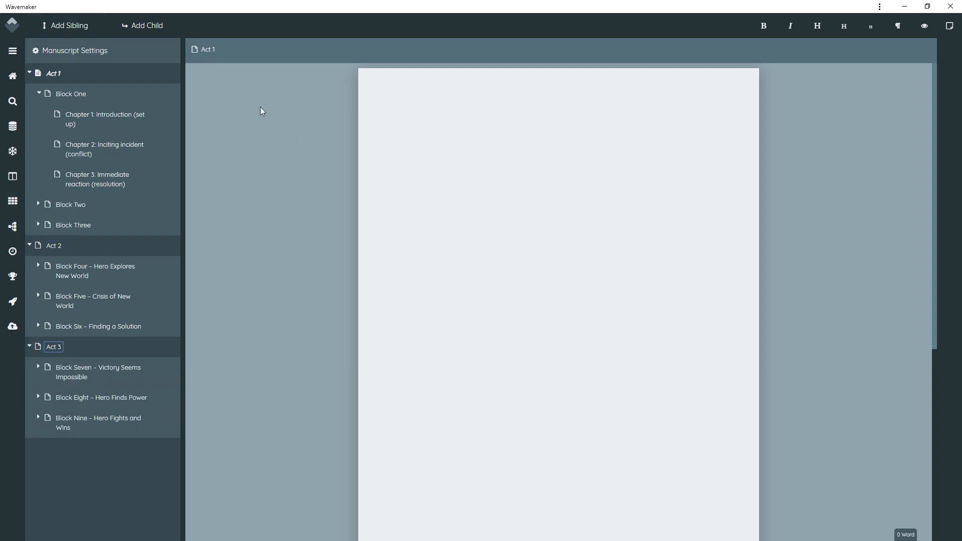
{"action": "left_click", "coordinate": [103, 120]}
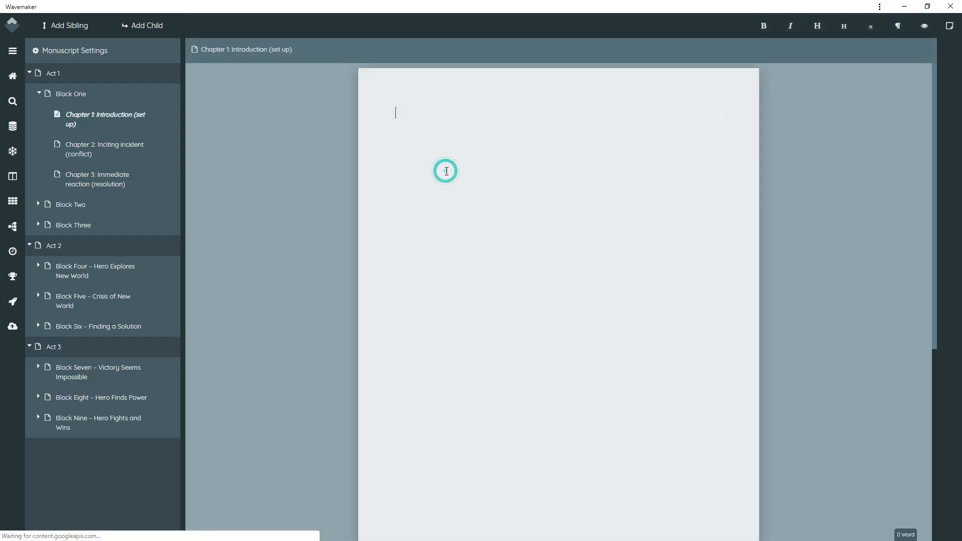
{"action": "type", "text": "type"}
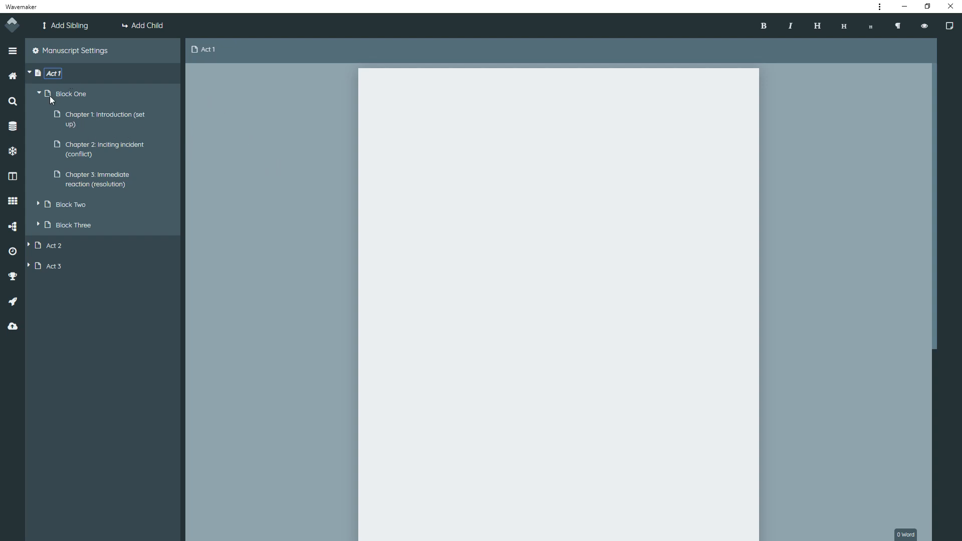
{"action": "mouse_move", "coordinate": [121, 158]}
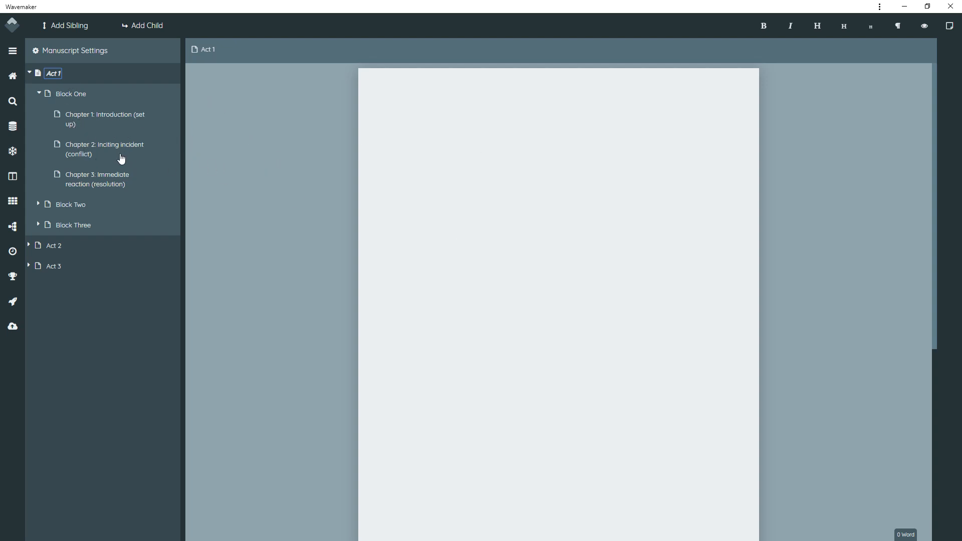
Drag Chapter 1 below Chapter 2 in Block One, then view Chapter 1 and Chapter 2.
{"action": "left_click", "coordinate": [104, 120]}
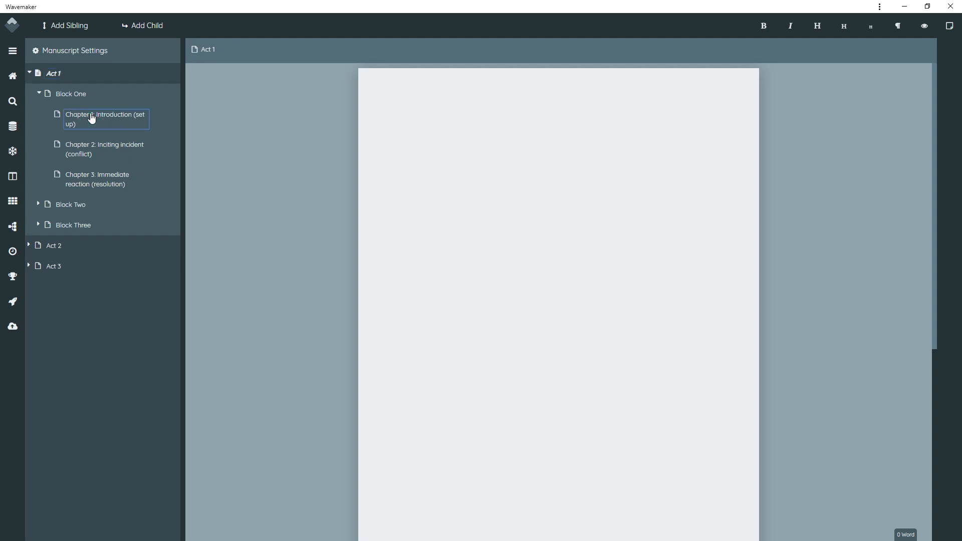
{"action": "left_click_drag", "start_coordinate": [104, 119], "coordinate": [107, 163]}
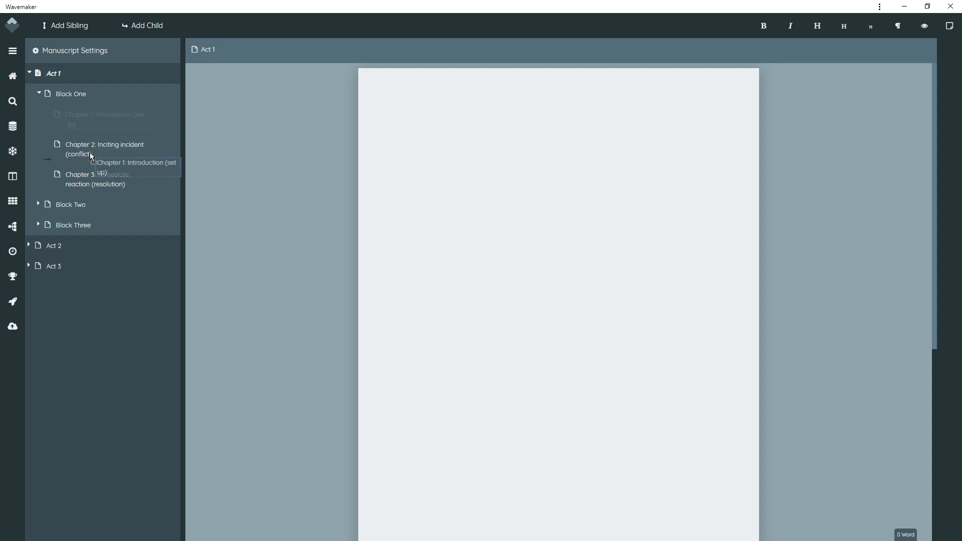
{"action": "left_click_drag", "start_coordinate": [92, 120], "coordinate": [130, 153]}
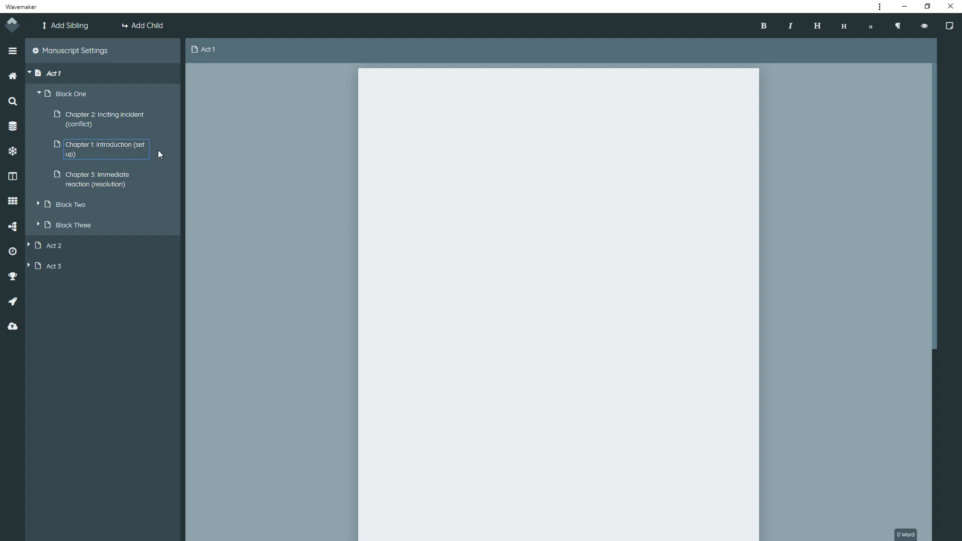
{"action": "left_click", "coordinate": [104, 150]}
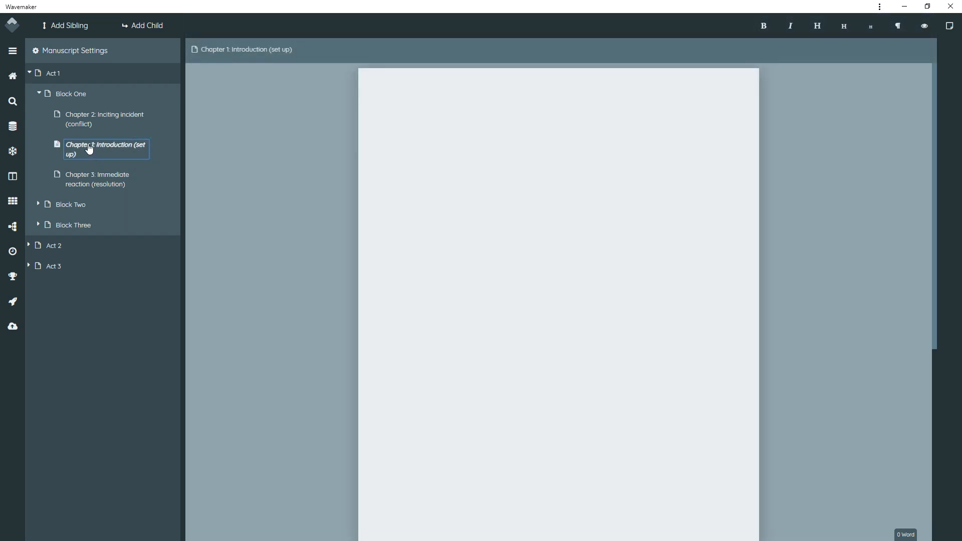
{"action": "mouse_move", "coordinate": [99, 152]}
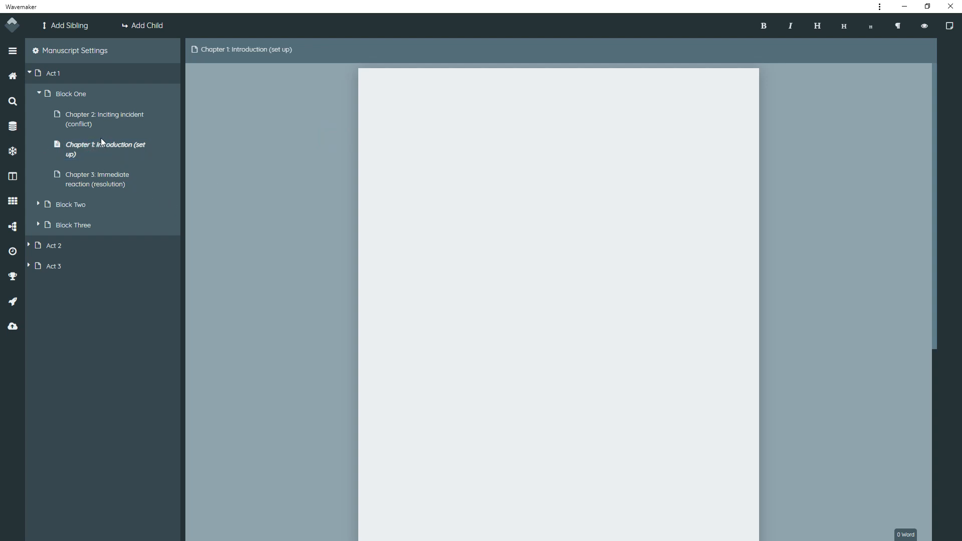
{"action": "left_click", "coordinate": [104, 120]}
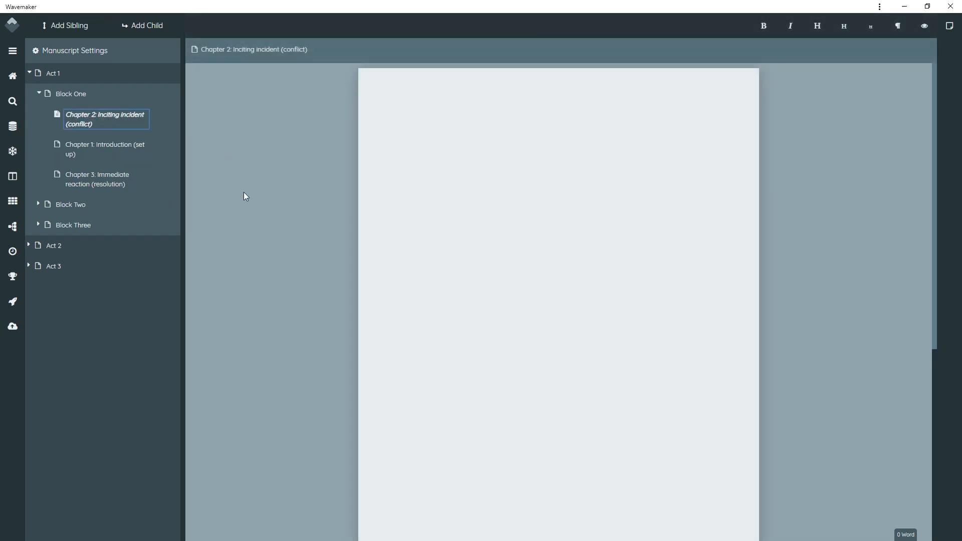
{"action": "mouse_move", "coordinate": [95, 130]}
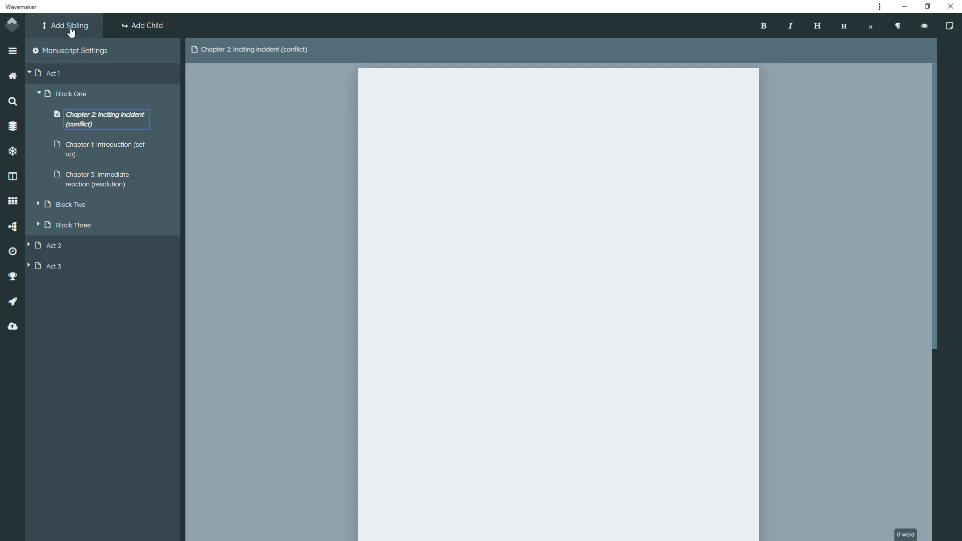
{"action": "mouse_move", "coordinate": [142, 25]}
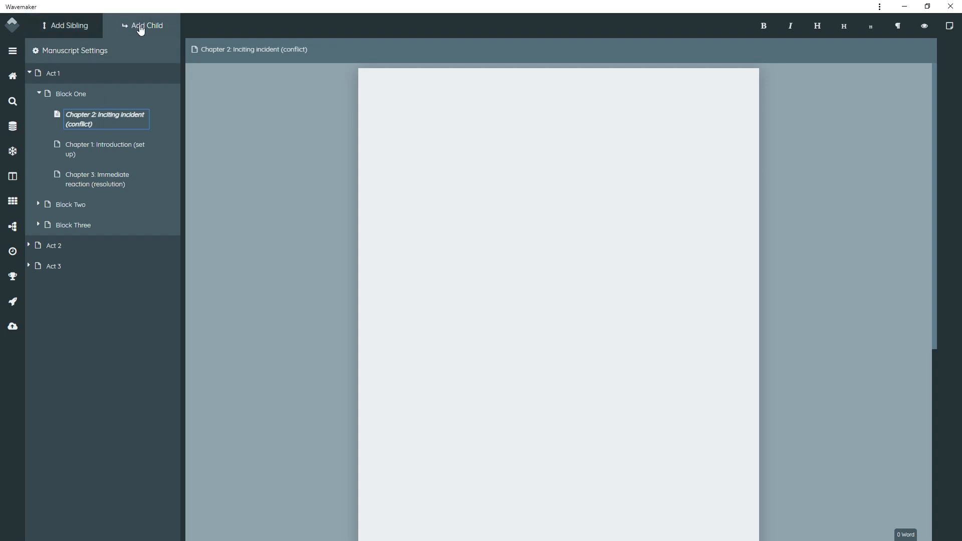
Add a child entry named scene and write 'word' in its page, checking Chapter 2's page.
{"action": "left_click", "coordinate": [146, 25]}
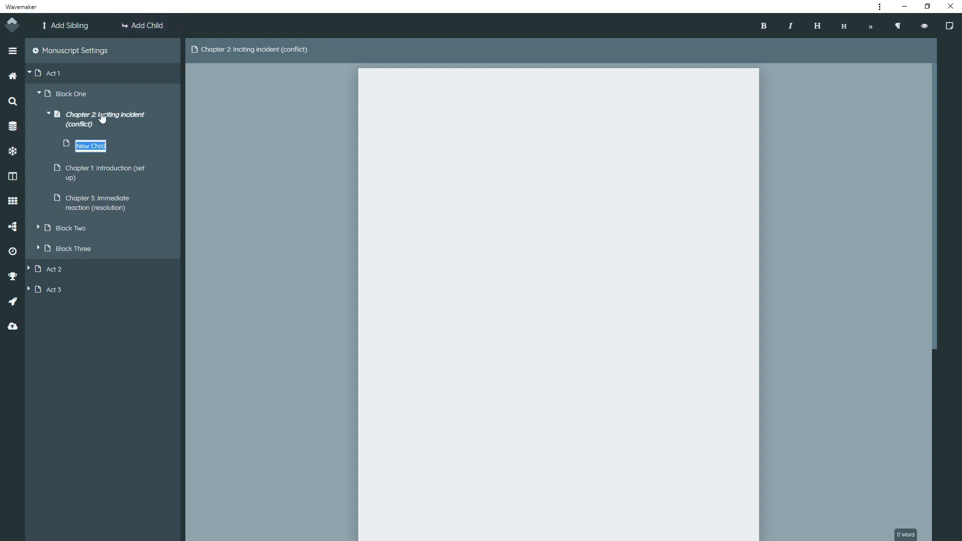
{"action": "type", "text": "scene"}
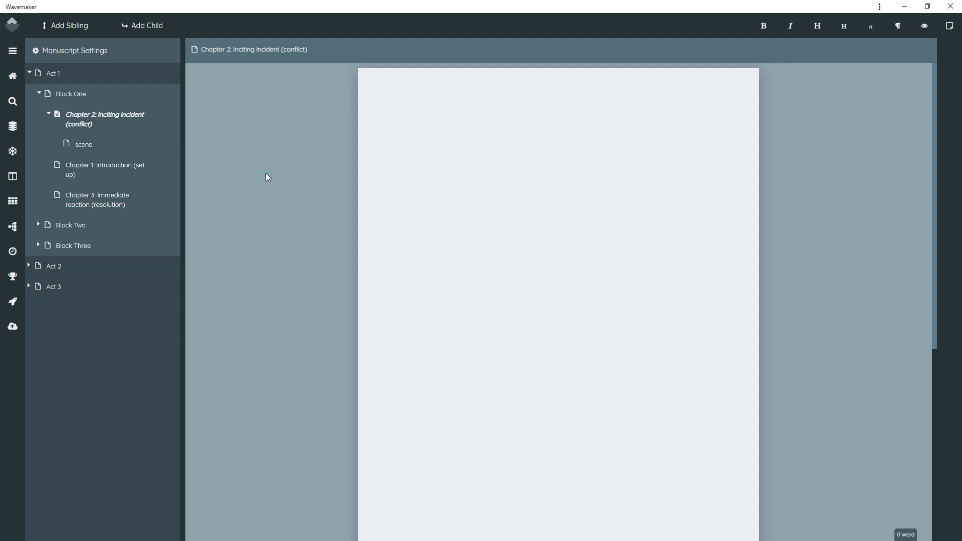
{"action": "left_click", "coordinate": [84, 144]}
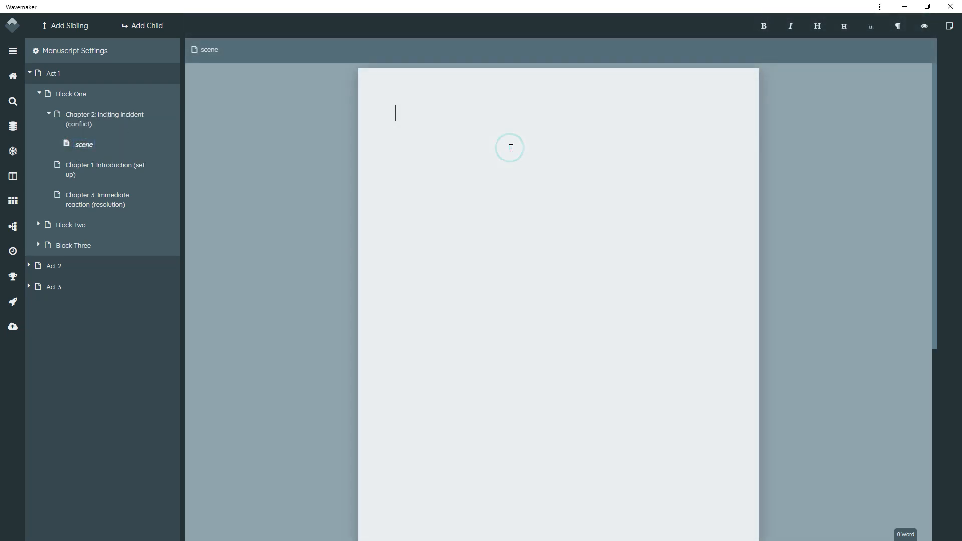
{"action": "type", "text": "word"}
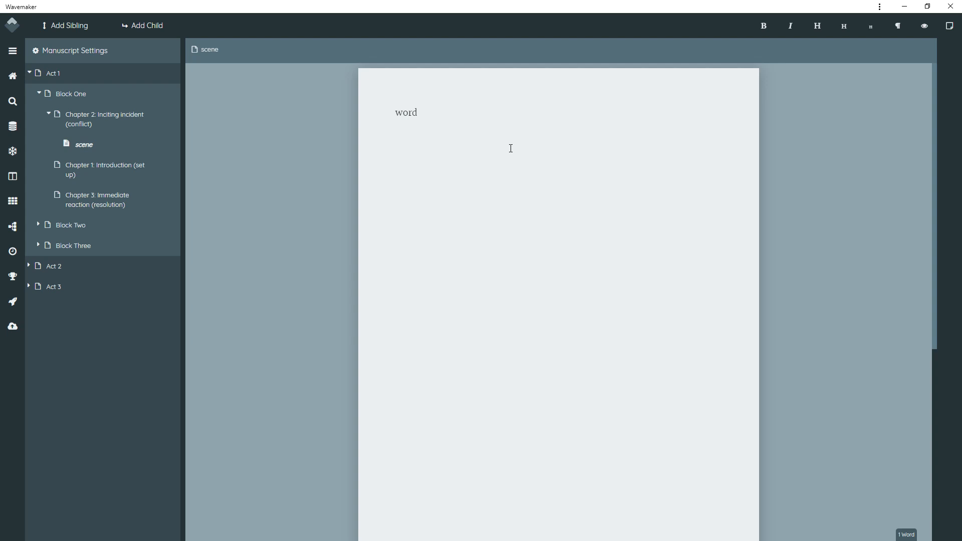
{"action": "left_click", "coordinate": [104, 120]}
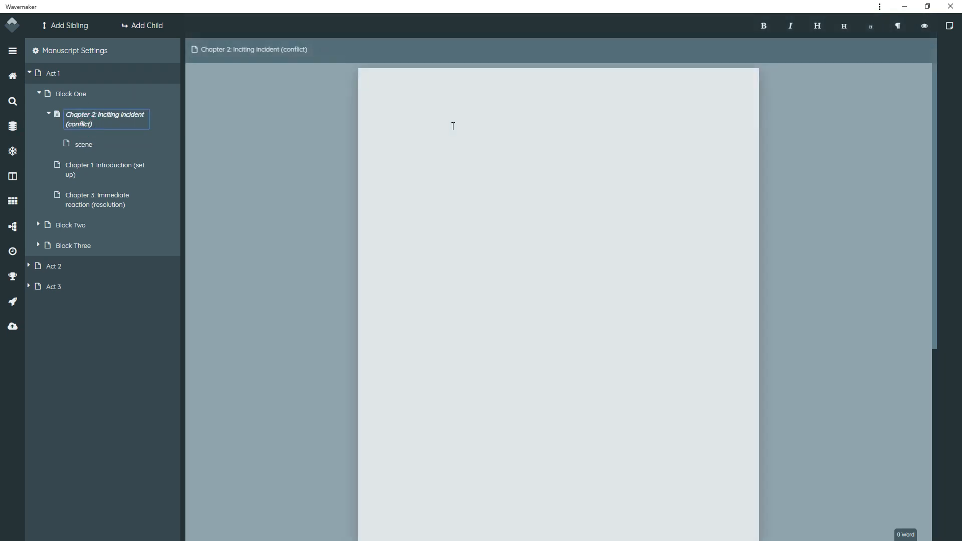
{"action": "left_click", "coordinate": [83, 144]}
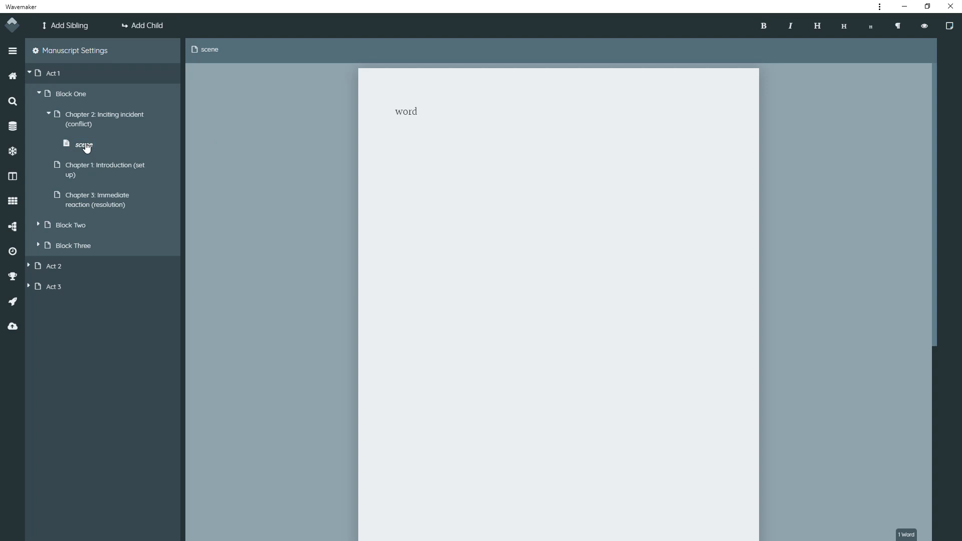
Move the scene under Chapter 1, add a child and a sibling entry, then collapse Block One.
{"action": "left_click_drag", "start_coordinate": [84, 144], "coordinate": [101, 178]}
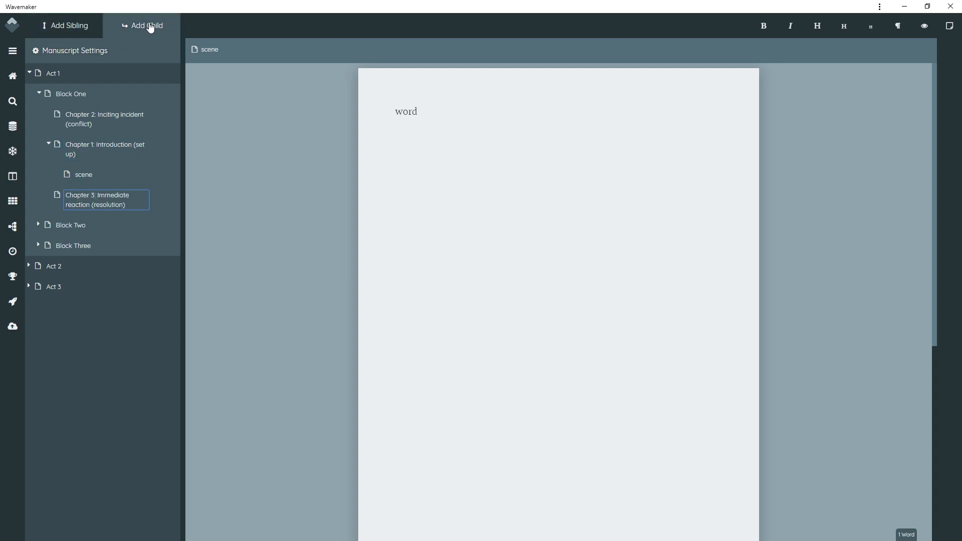
{"action": "left_click", "coordinate": [141, 26]}
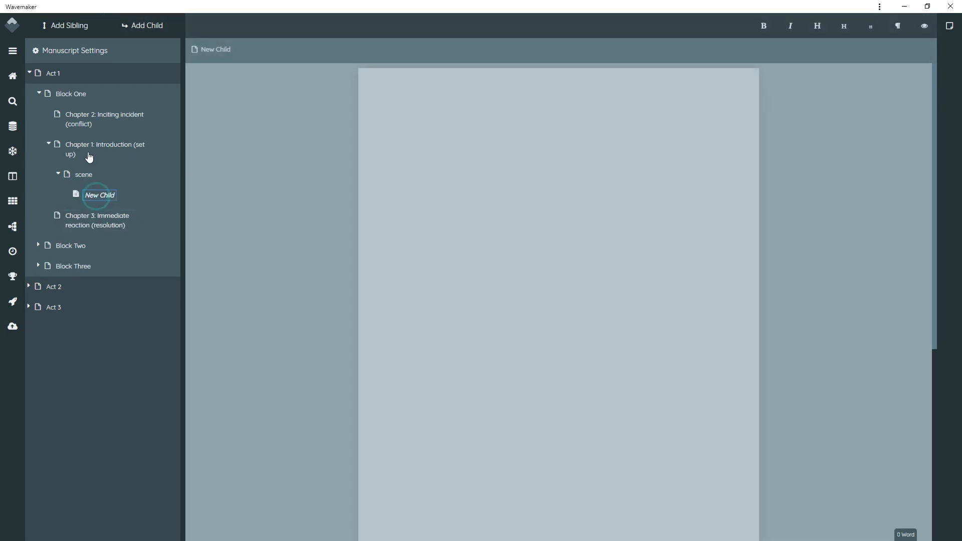
{"action": "left_click", "coordinate": [64, 25]}
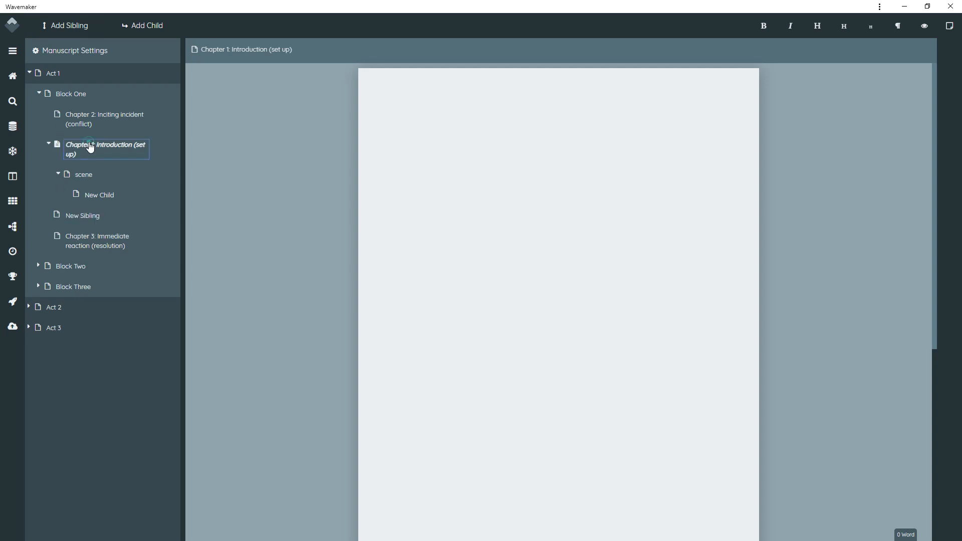
{"action": "left_click", "coordinate": [81, 215]}
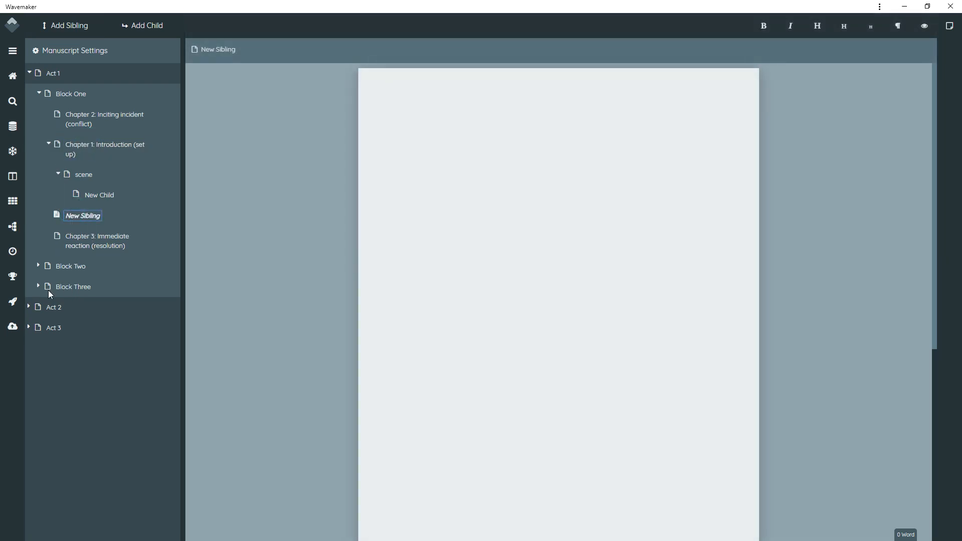
{"action": "left_click", "coordinate": [38, 94]}
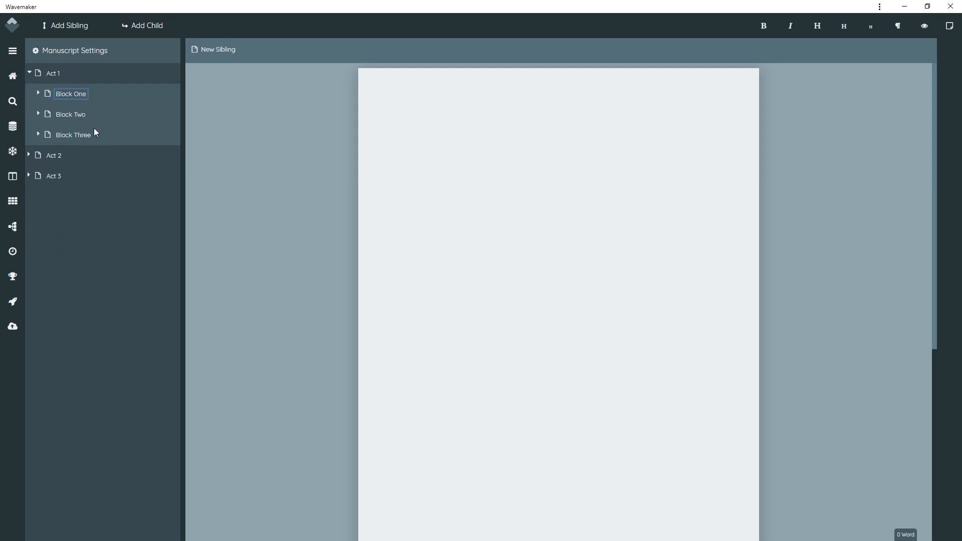
Drag Block One below Block Two and expand Act 2 to show Blocks Four, Five and Six.
{"action": "left_click_drag", "start_coordinate": [70, 93], "coordinate": [70, 114]}
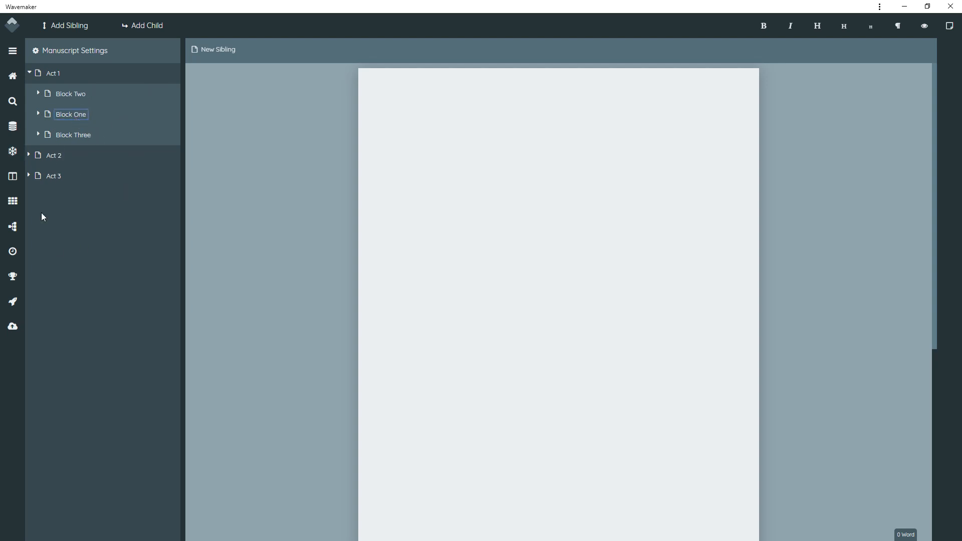
{"action": "left_click", "coordinate": [29, 155]}
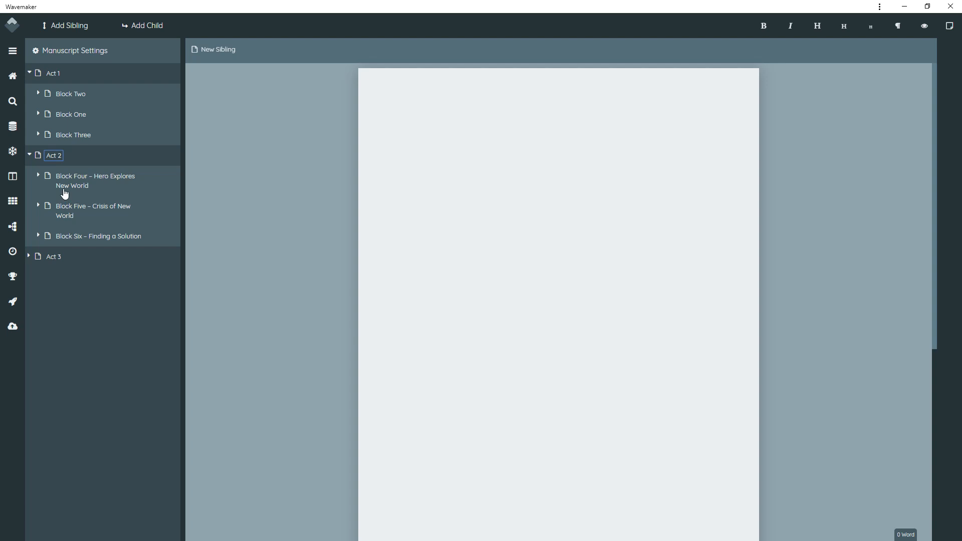
{"action": "mouse_move", "coordinate": [211, 164]}
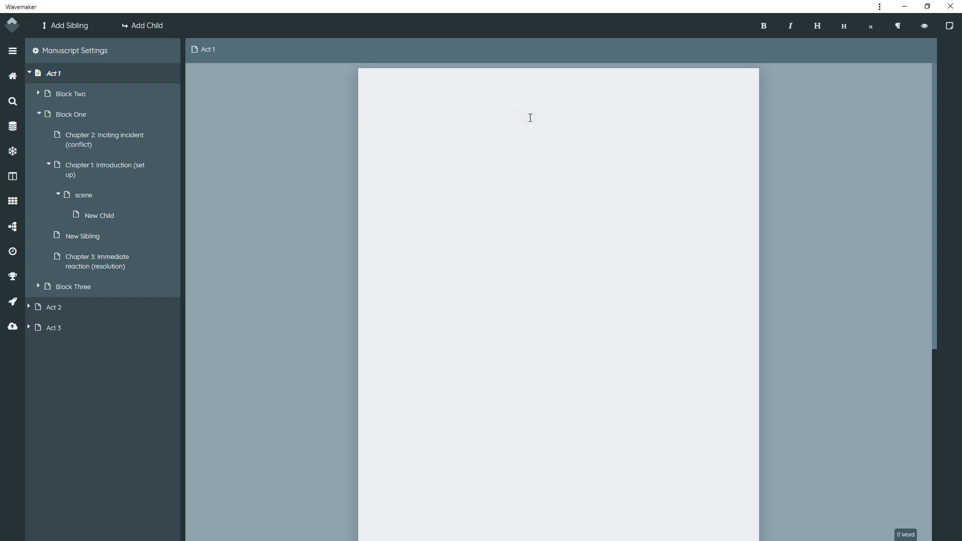
{"action": "mouse_move", "coordinate": [531, 126]}
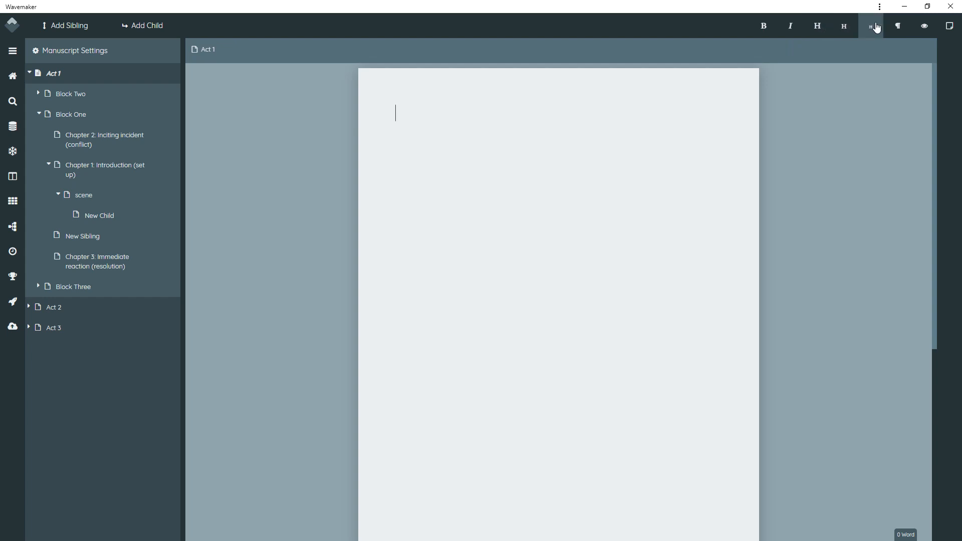
{"action": "mouse_move", "coordinate": [871, 26]}
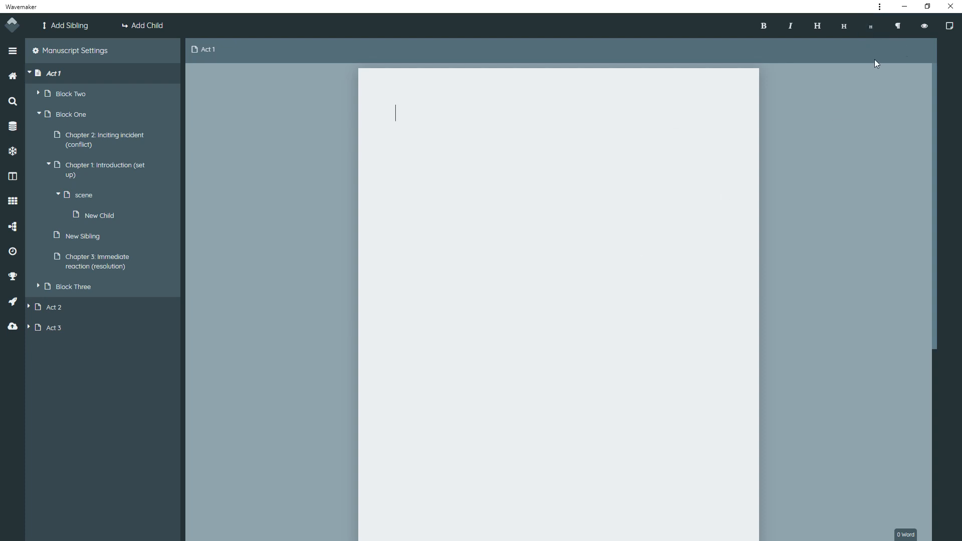
Reload the project so the outline returns to its original order.
{"action": "left_click", "coordinate": [898, 26]}
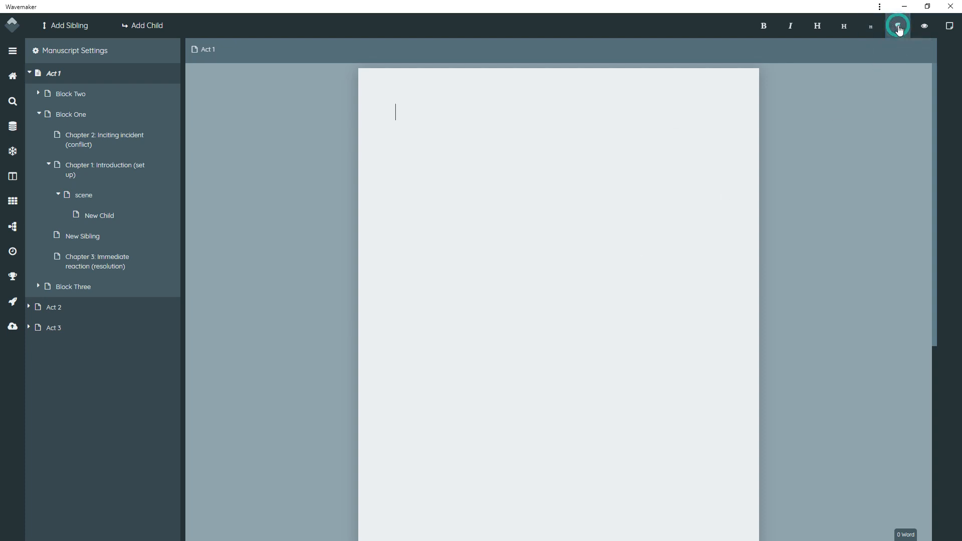
{"action": "mouse_move", "coordinate": [874, 96]}
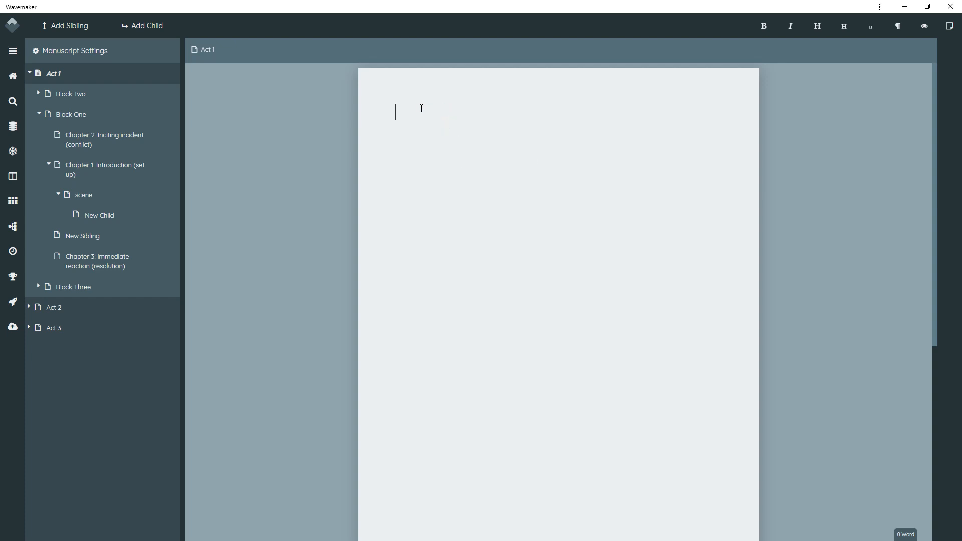
{"action": "mouse_move", "coordinate": [499, 110]}
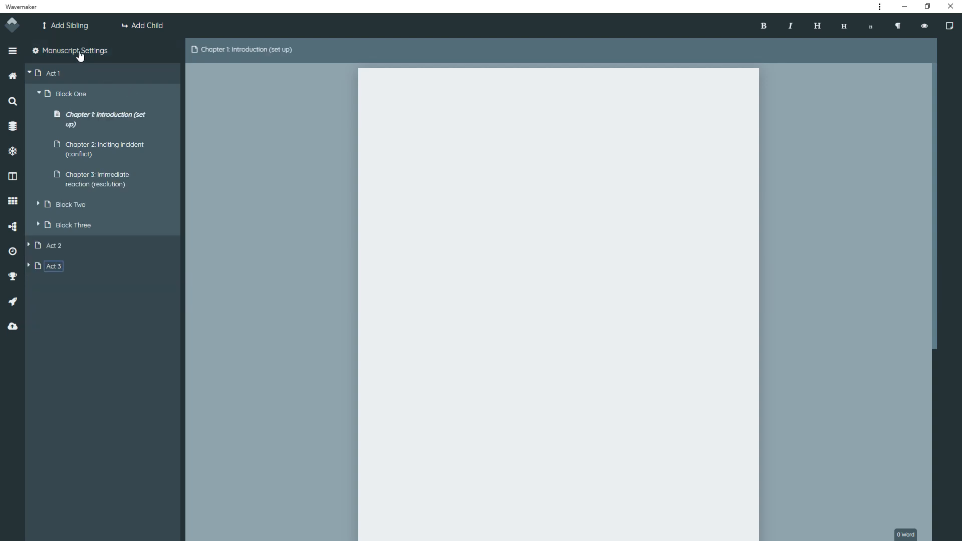
{"action": "left_click", "coordinate": [75, 50]}
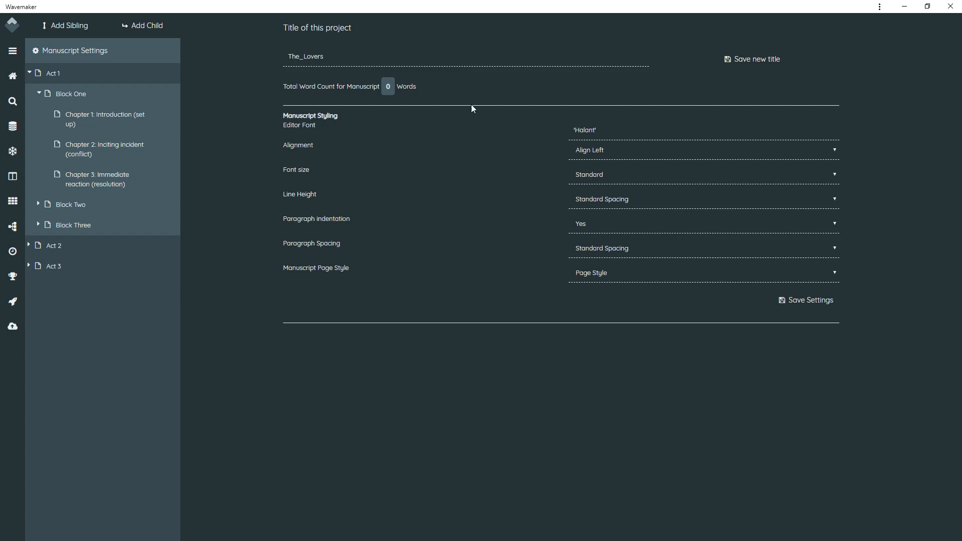
{"action": "mouse_move", "coordinate": [522, 189]}
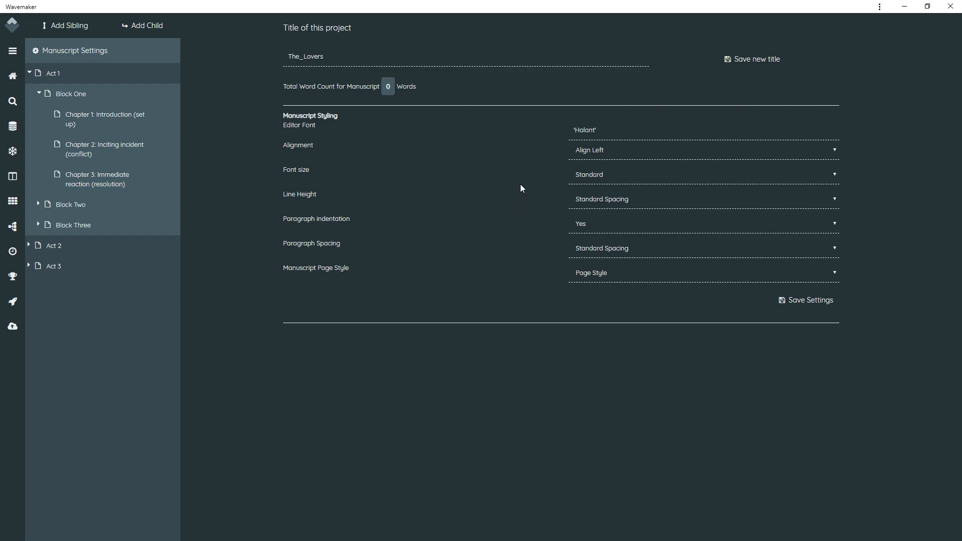
{"action": "mouse_move", "coordinate": [404, 103]}
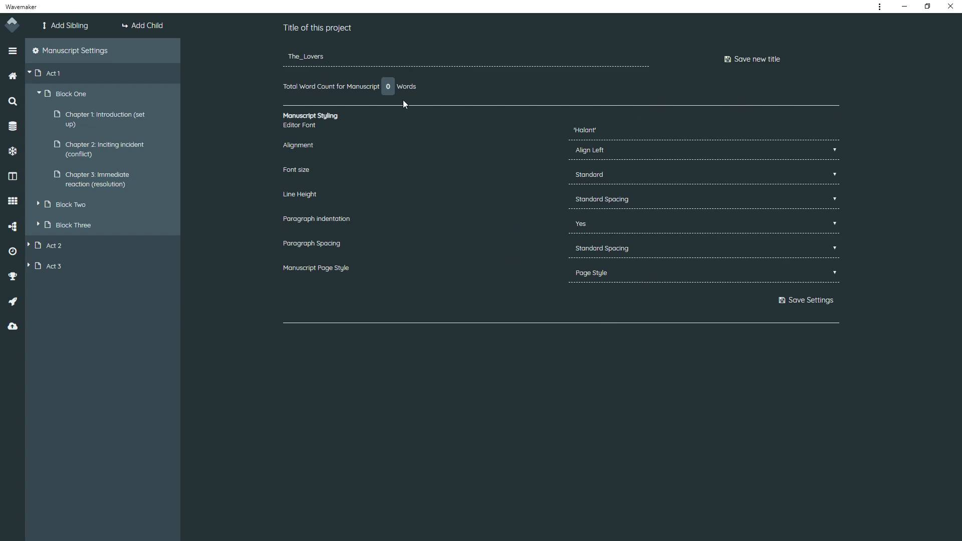
{"action": "mouse_move", "coordinate": [388, 92]}
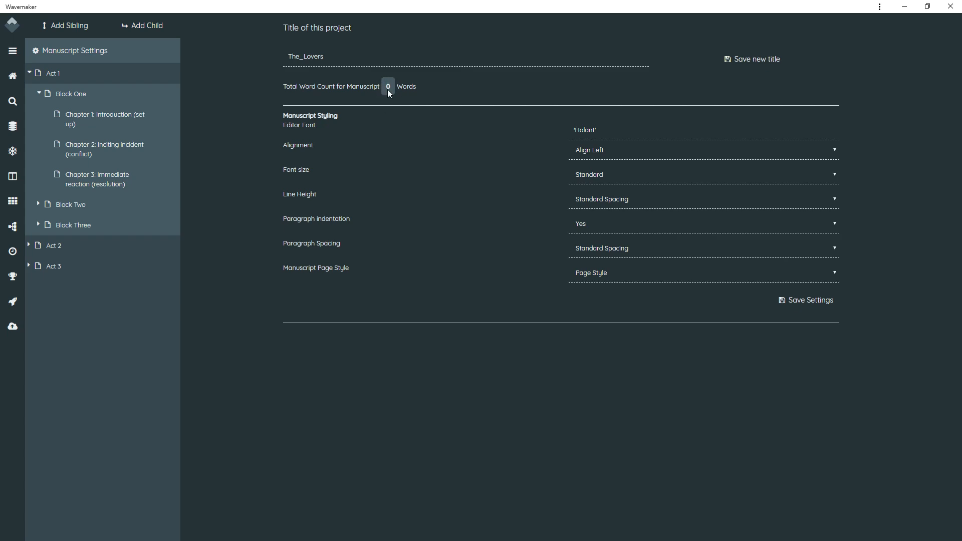
{"action": "mouse_move", "coordinate": [341, 82]}
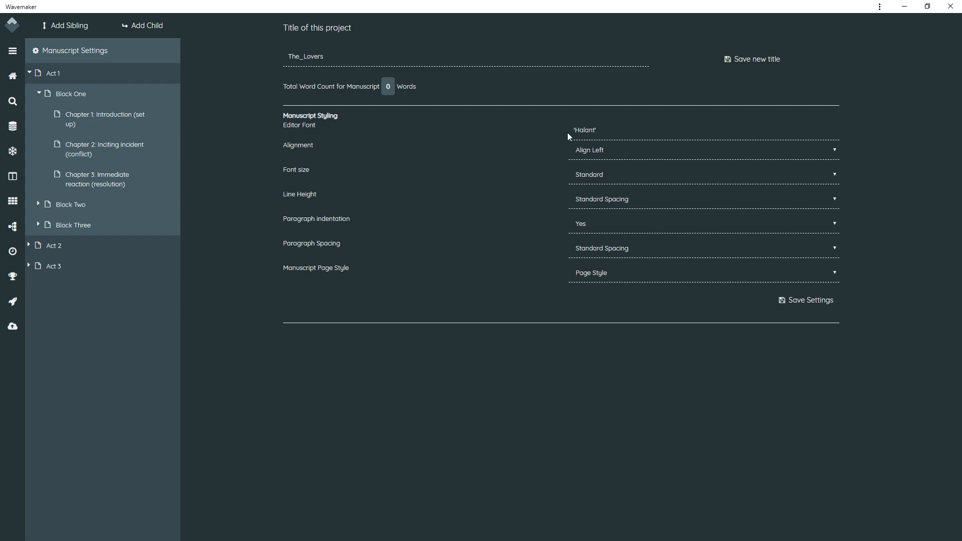
{"action": "left_click", "coordinate": [585, 131]}
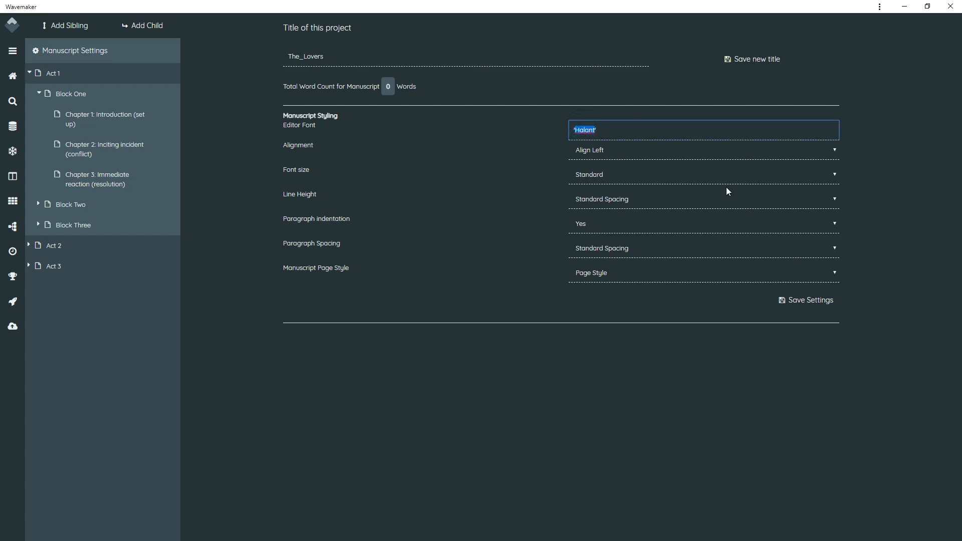
{"action": "mouse_move", "coordinate": [464, 161]}
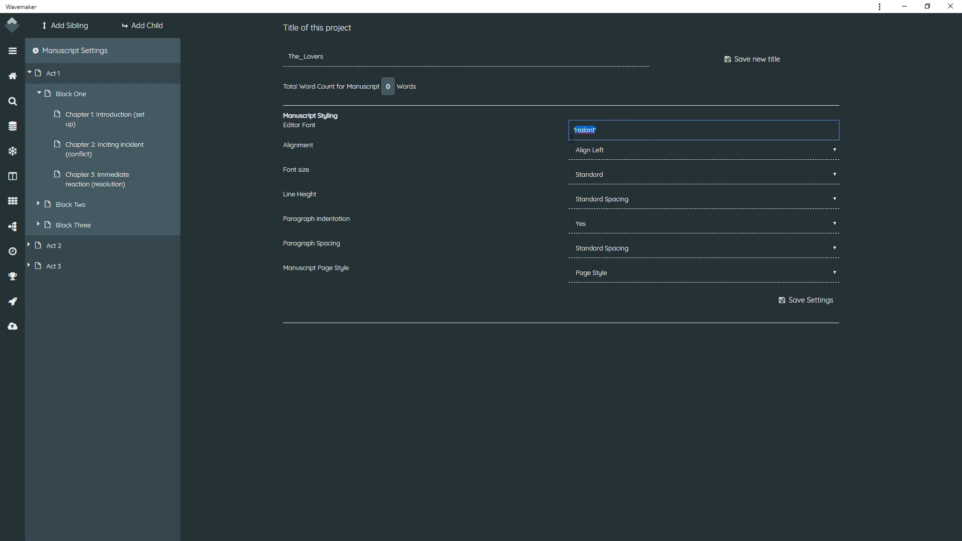
{"action": "mouse_move", "coordinate": [215, 149]}
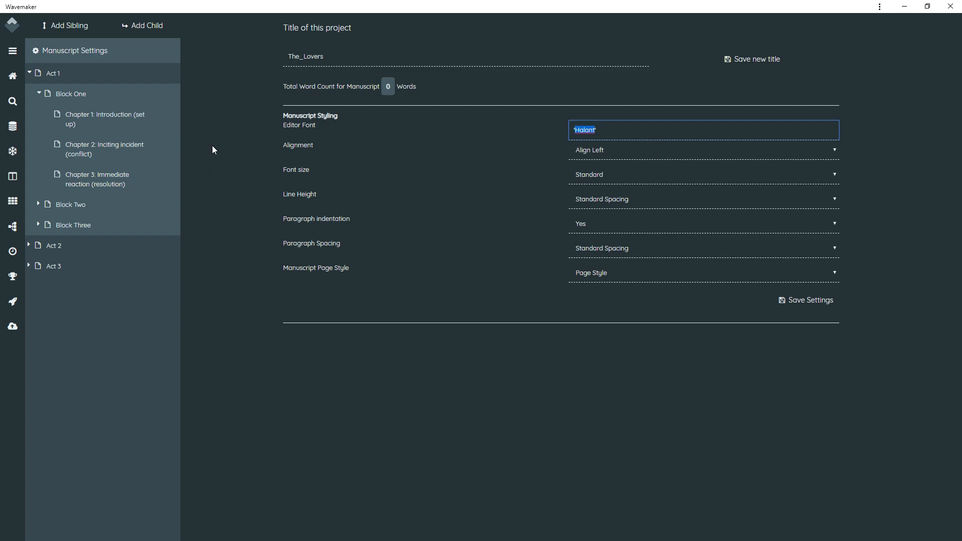
Review the Alignment, Font size, Line Height and Page Style choices, keeping the defaults.
{"action": "left_click", "coordinate": [703, 150]}
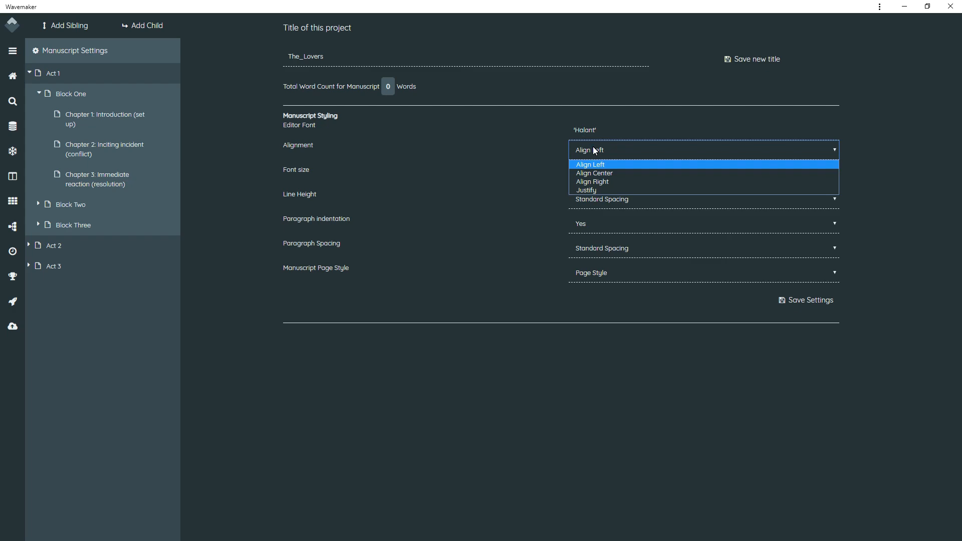
{"action": "left_click", "coordinate": [702, 174]}
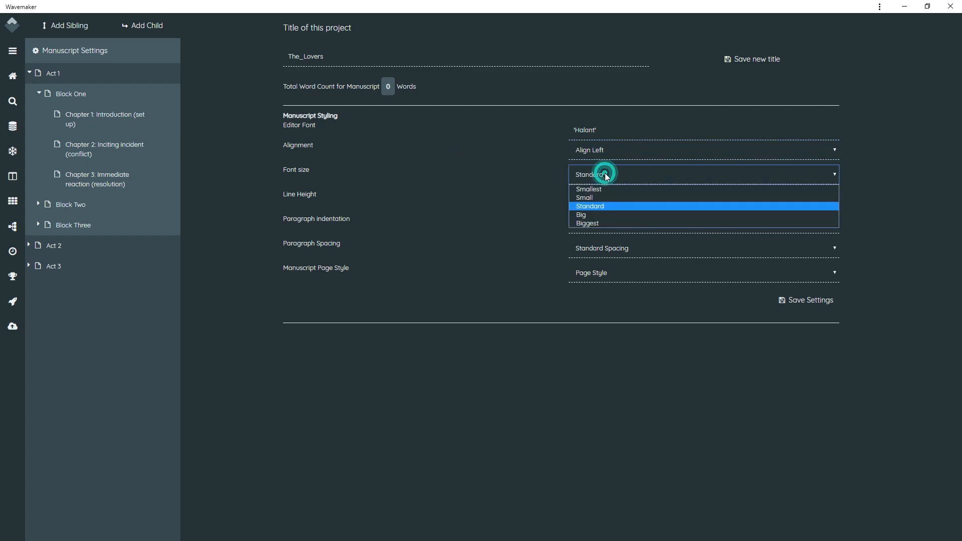
{"action": "mouse_move", "coordinate": [607, 214]}
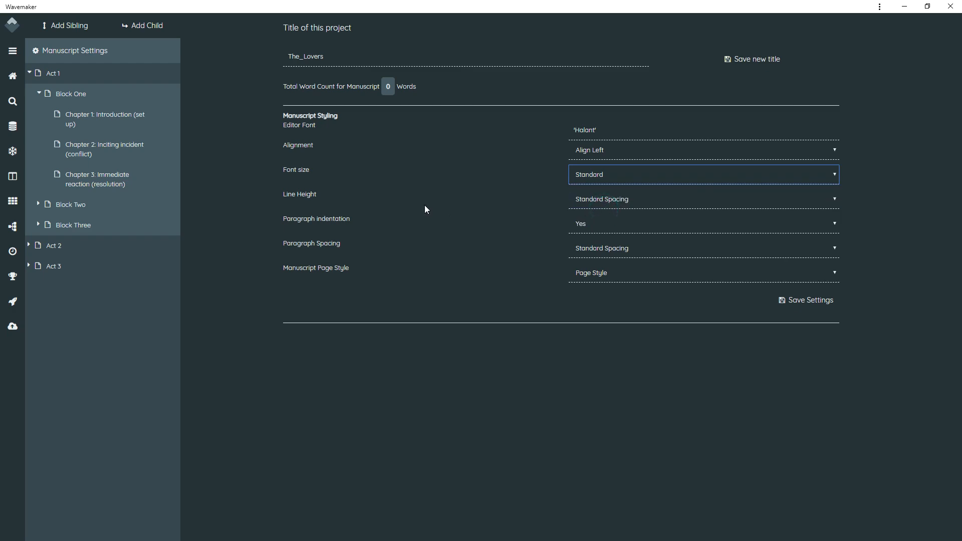
{"action": "mouse_move", "coordinate": [532, 209]}
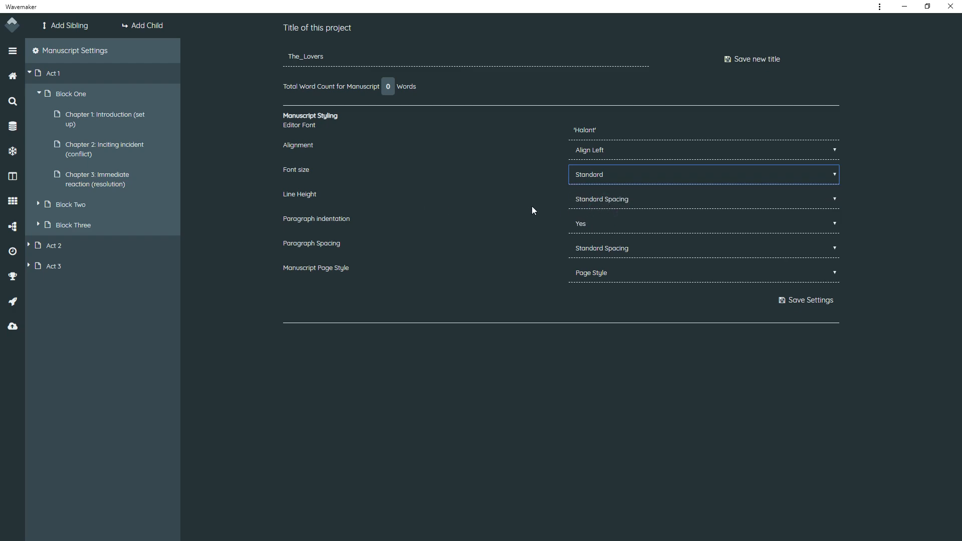
{"action": "mouse_move", "coordinate": [529, 208]}
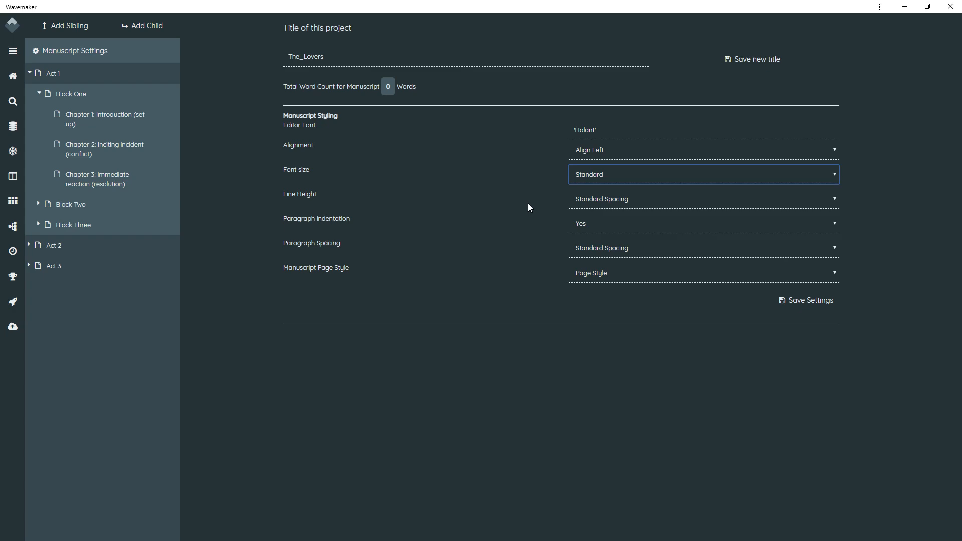
{"action": "left_click", "coordinate": [704, 199]}
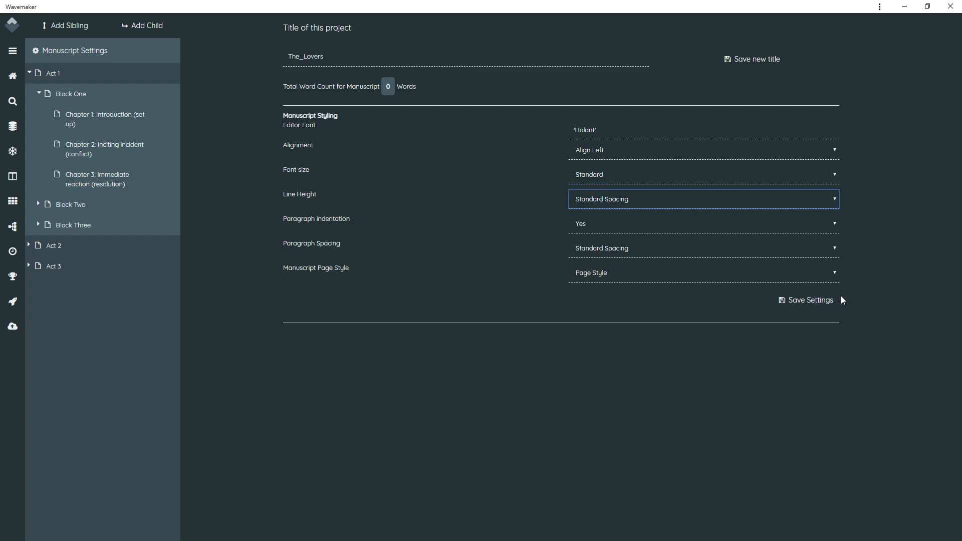
{"action": "left_click", "coordinate": [703, 273]}
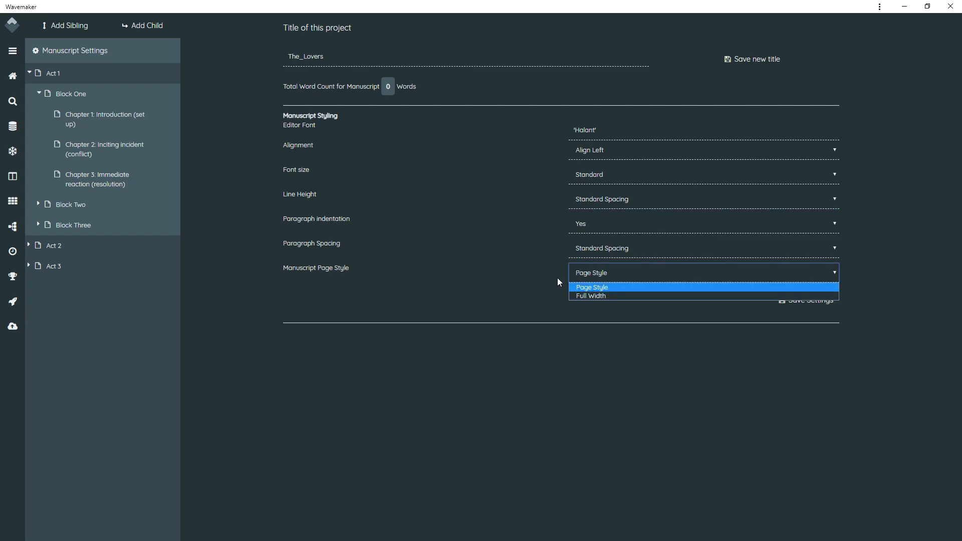
{"action": "left_click", "coordinate": [591, 288]}
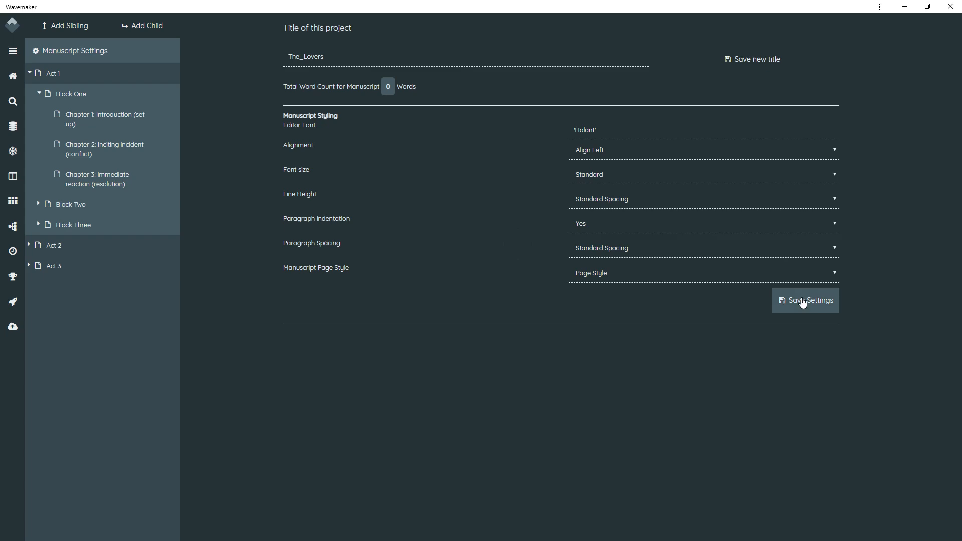
Save the manuscript styling settings and dismiss the Settings Changed confirmation.
{"action": "left_click", "coordinate": [804, 300]}
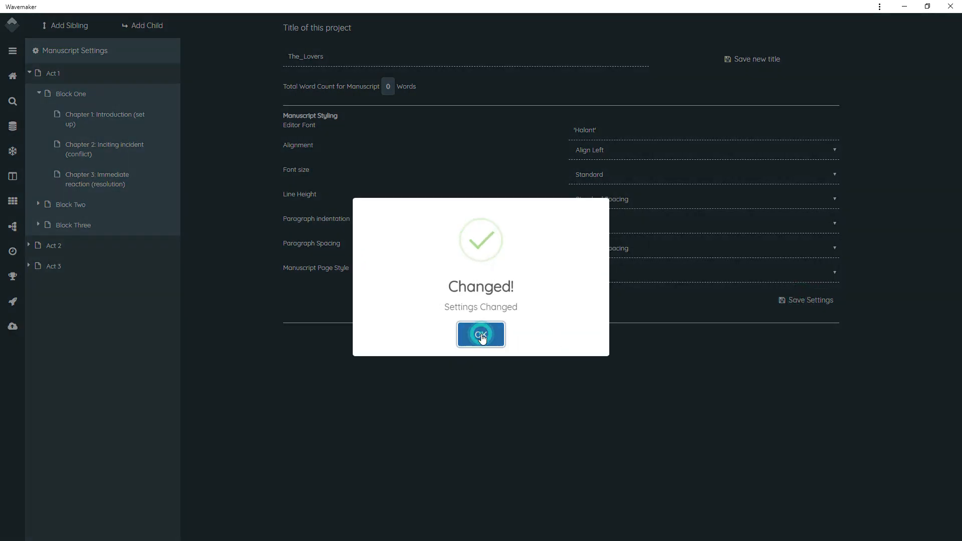
{"action": "left_click", "coordinate": [481, 335]}
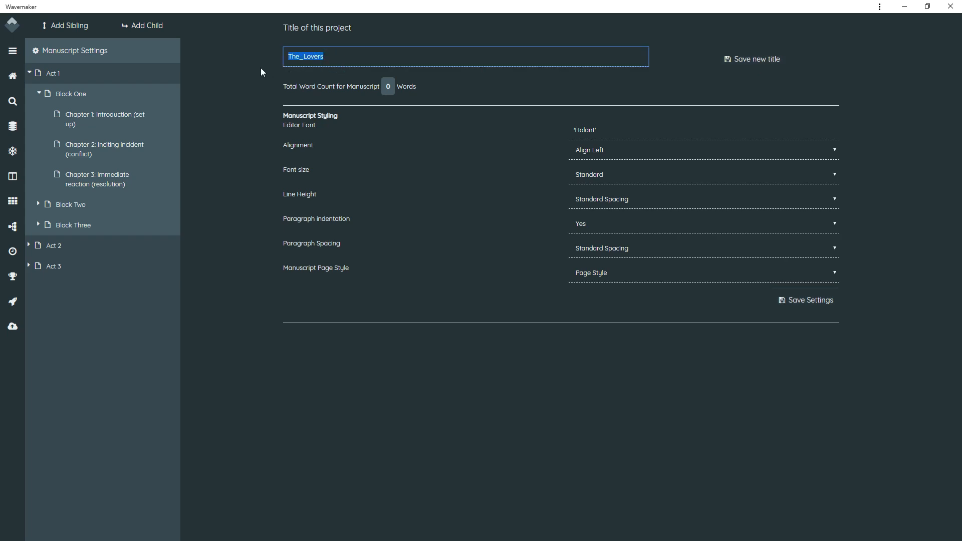
{"action": "left_click", "coordinate": [751, 60]}
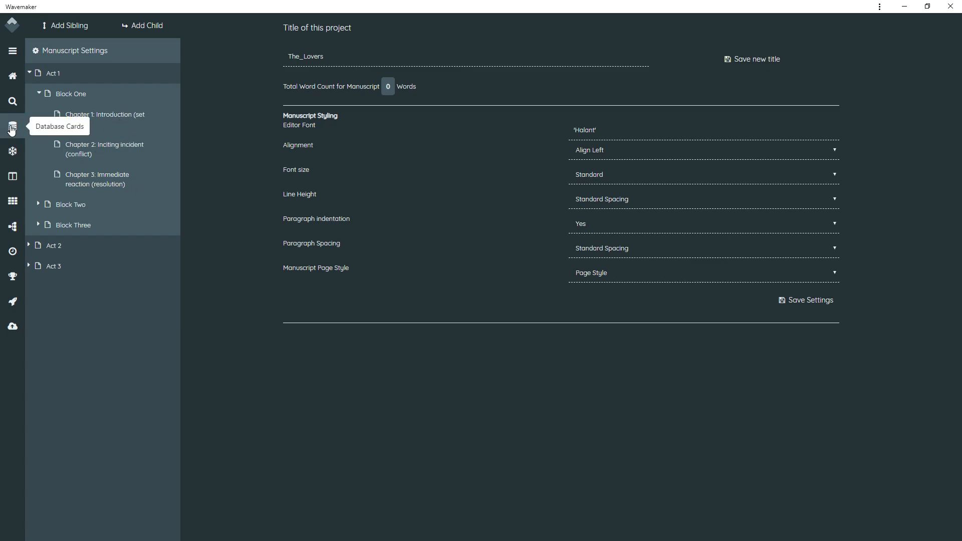
Show Database Cards, start a new card and close it without saving.
{"action": "left_click", "coordinate": [12, 126]}
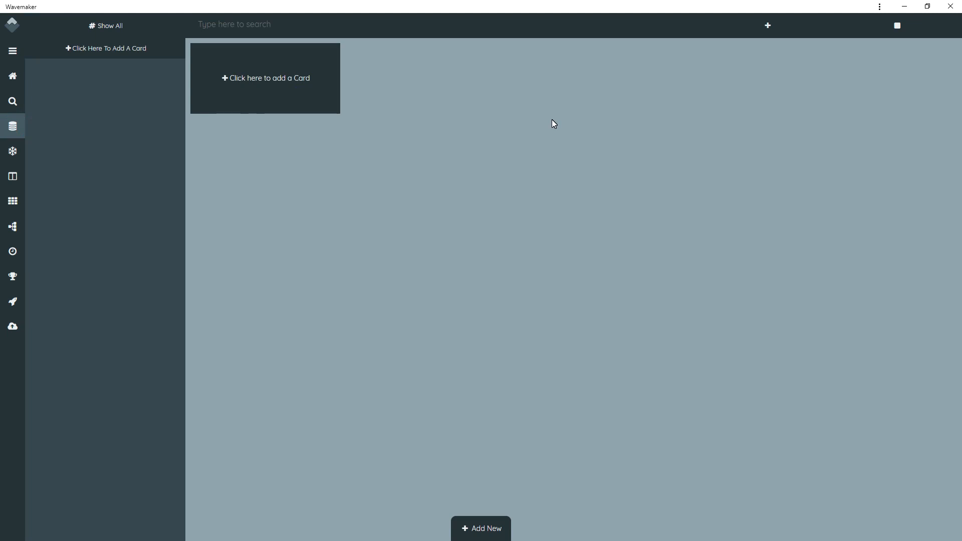
{"action": "left_click", "coordinate": [264, 78]}
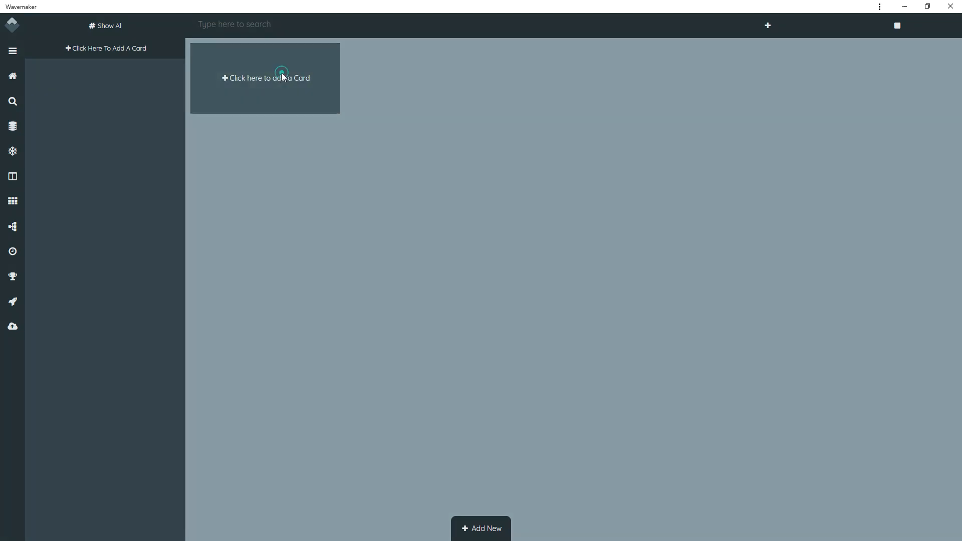
{"action": "left_click", "coordinate": [265, 78]}
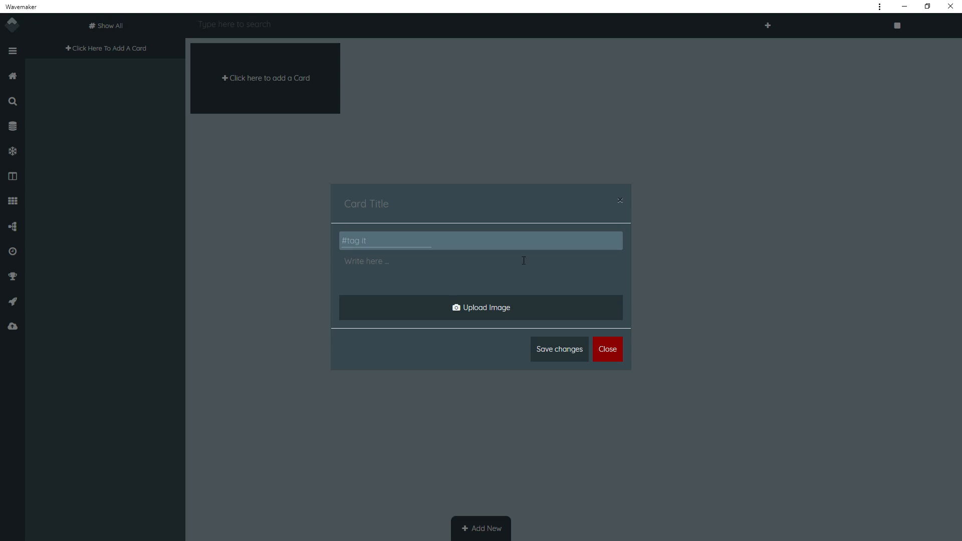
{"action": "mouse_move", "coordinate": [495, 313]}
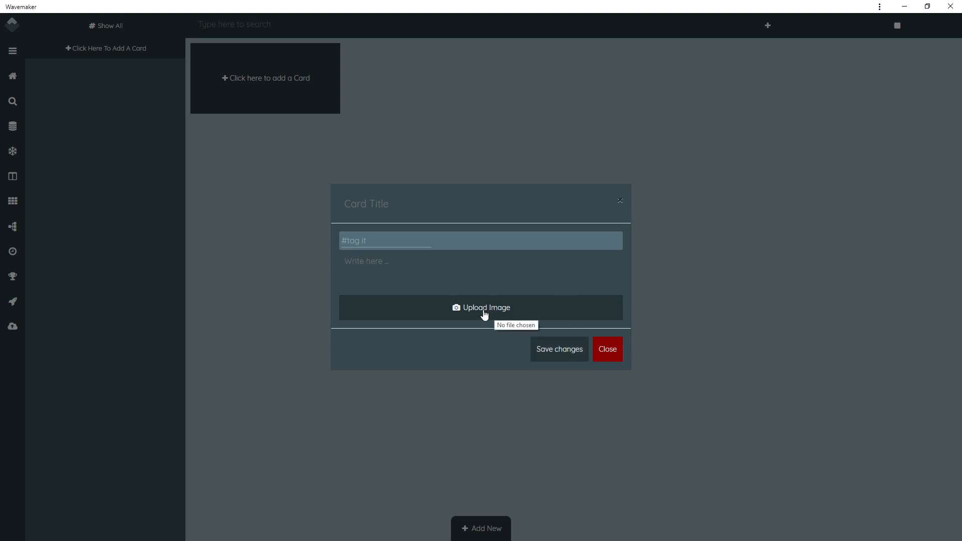
{"action": "mouse_move", "coordinate": [607, 349]}
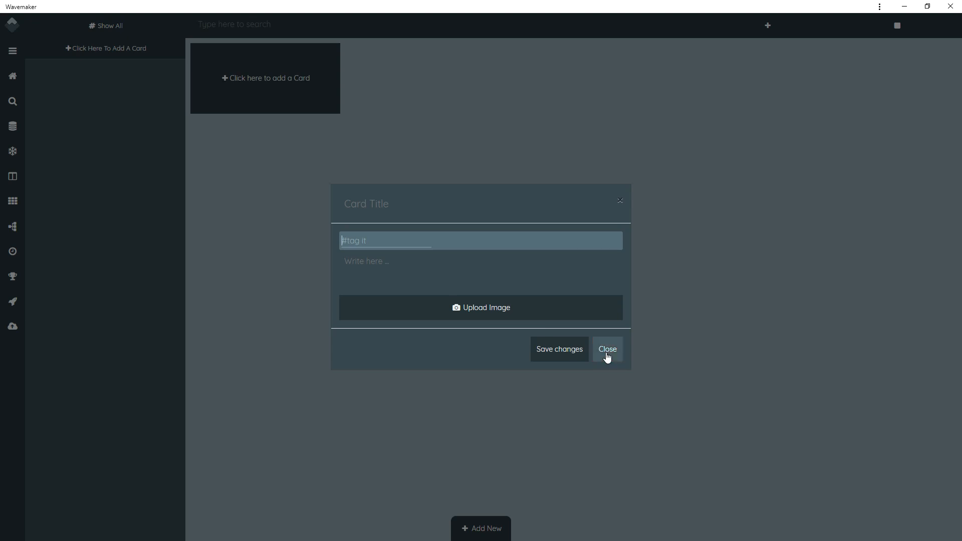
{"action": "left_click", "coordinate": [607, 349]}
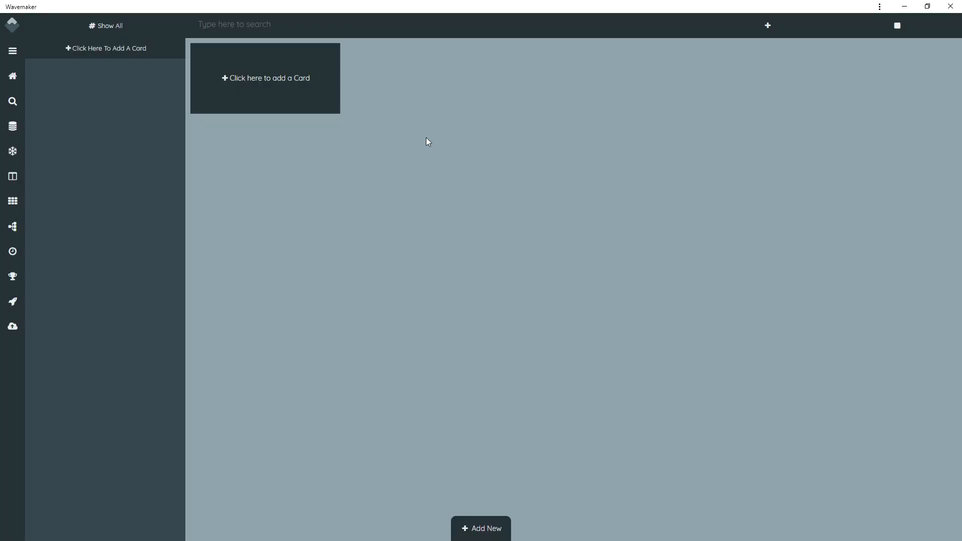
{"action": "mouse_move", "coordinate": [12, 151]}
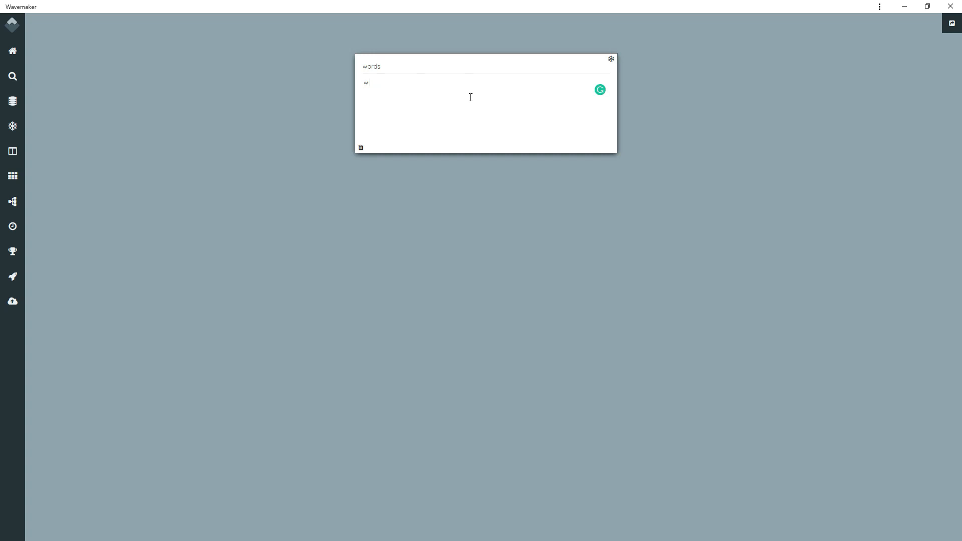
Fill the words card's sub cards with 'words' in the first and 'sdf' in the second.
{"action": "type", "text": "ords"}
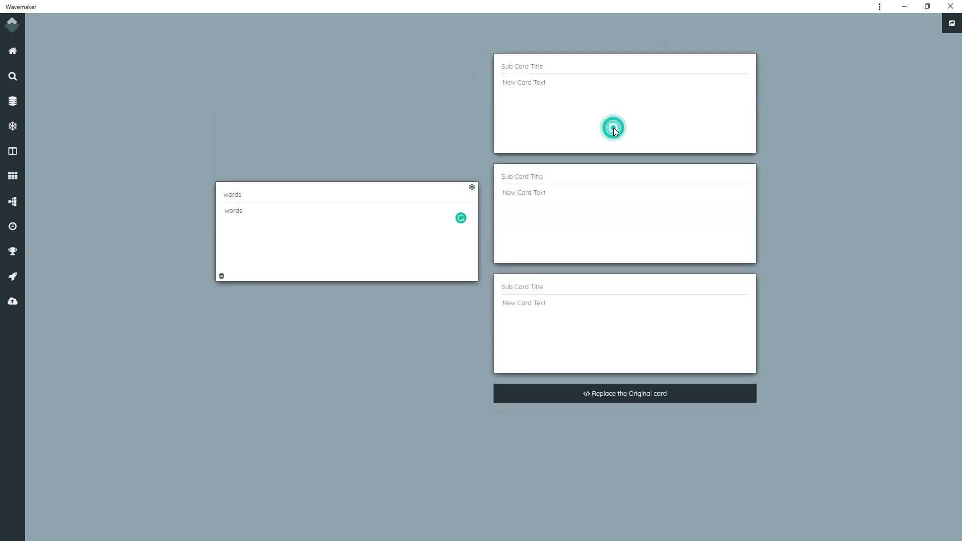
{"action": "type", "text": "words"}
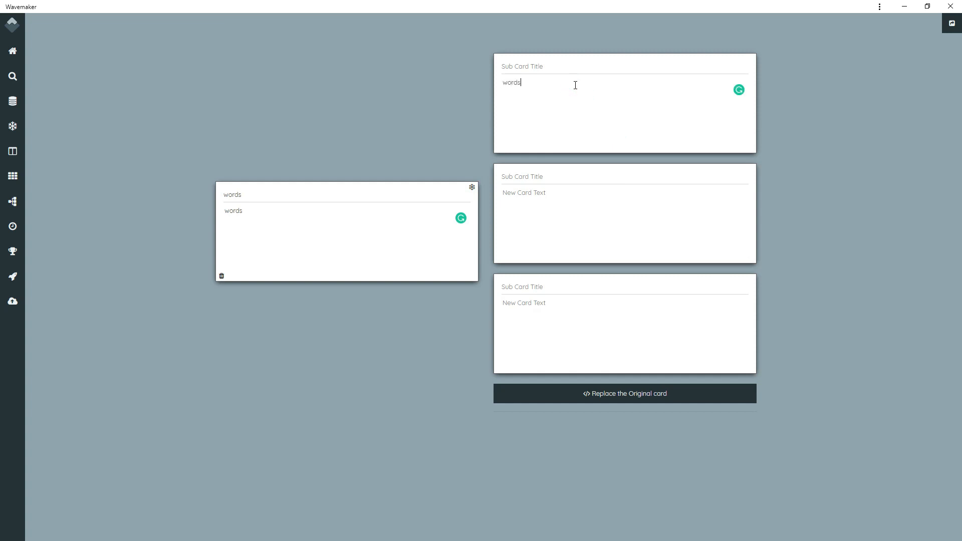
{"action": "type", "text": "sdf"}
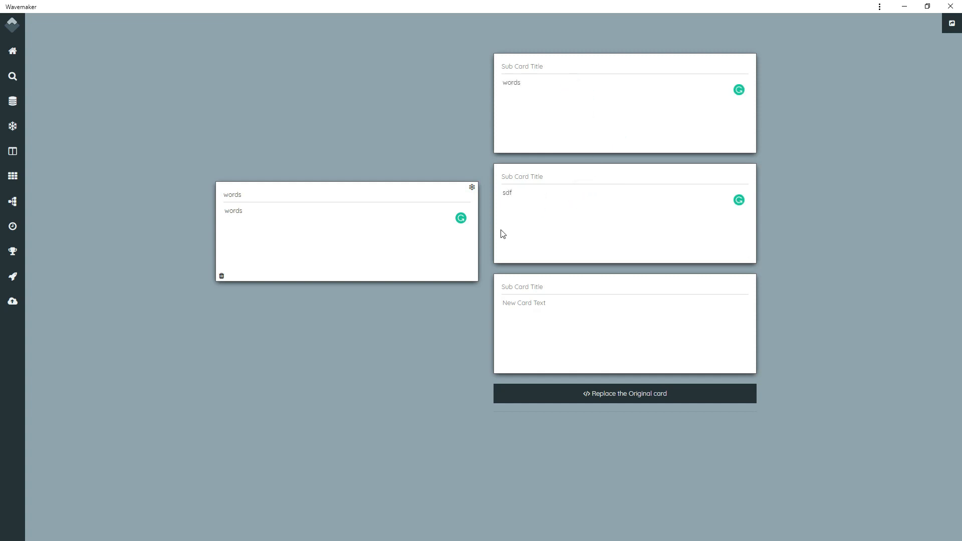
{"action": "mouse_move", "coordinate": [370, 311]}
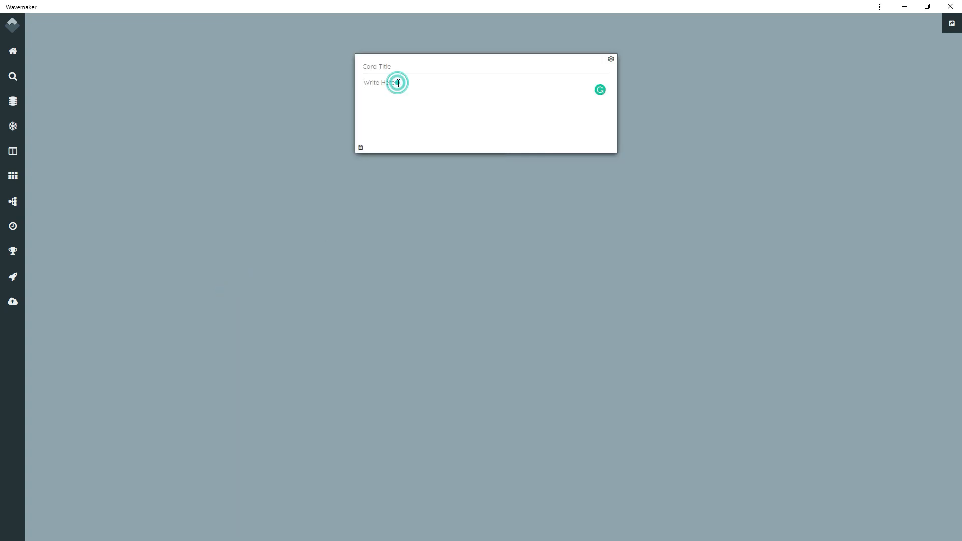
Fill a blank card with placeholder text, title it 'words' with text 'words', ready to split into sub cards.
{"action": "type", "text": "dsfsdfsfd"}
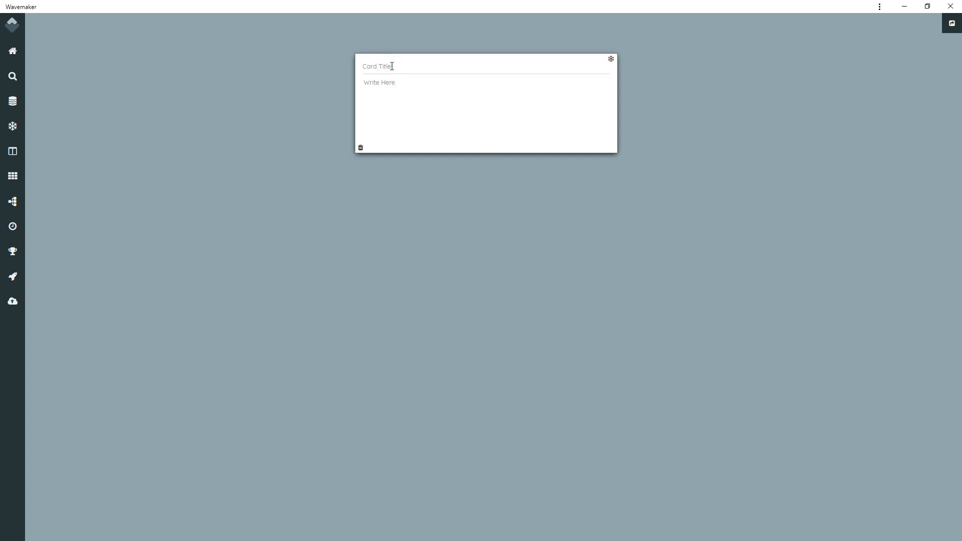
{"action": "type", "text": "words"}
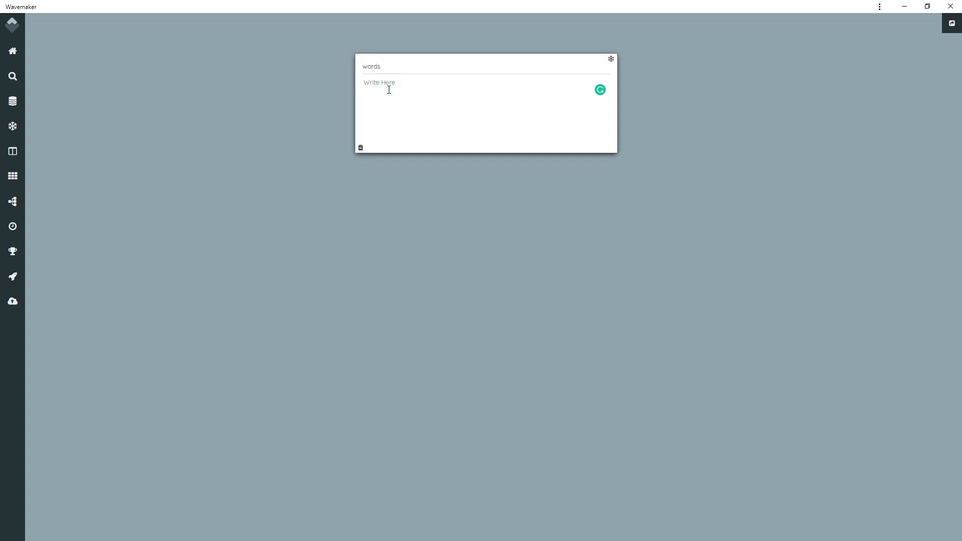
{"action": "type", "text": "words"}
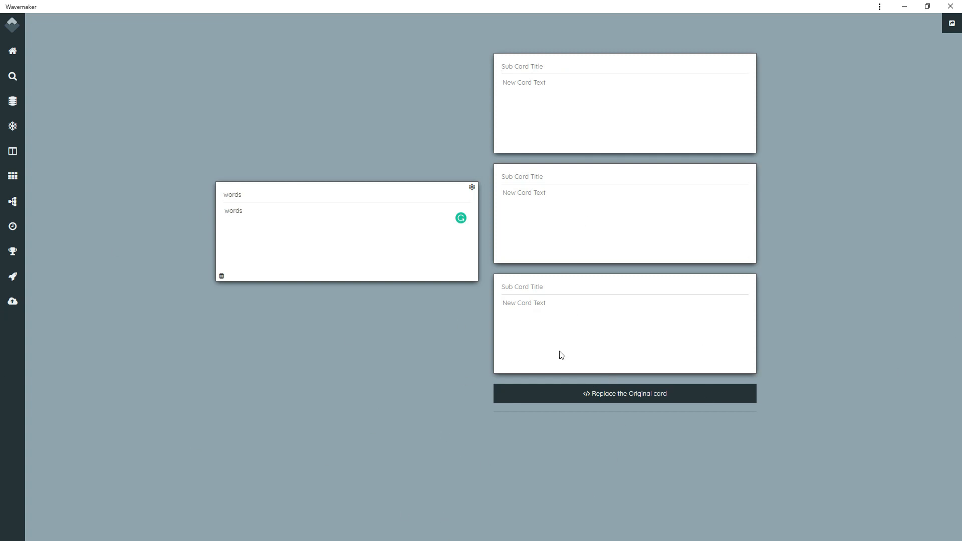
{"action": "mouse_move", "coordinate": [135, 299]}
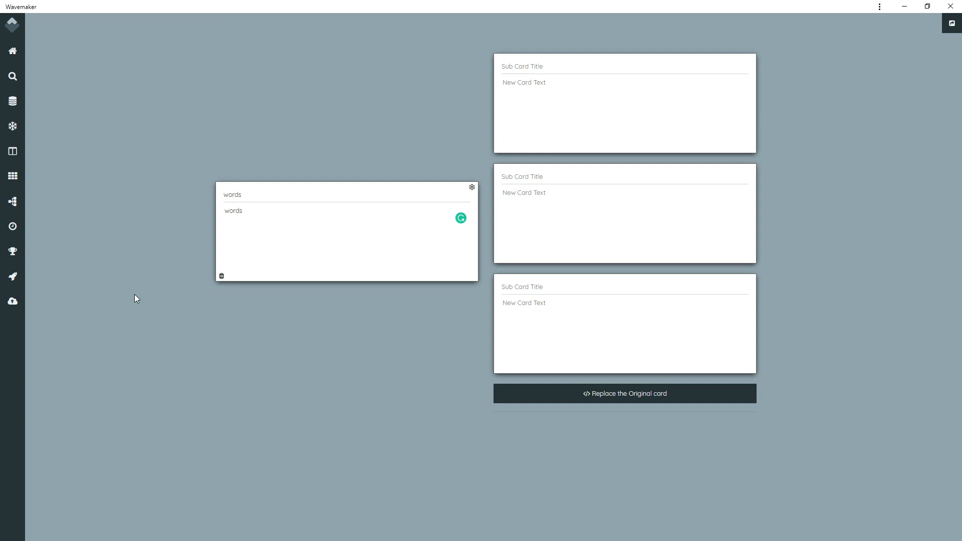
{"action": "mouse_move", "coordinate": [628, 176]}
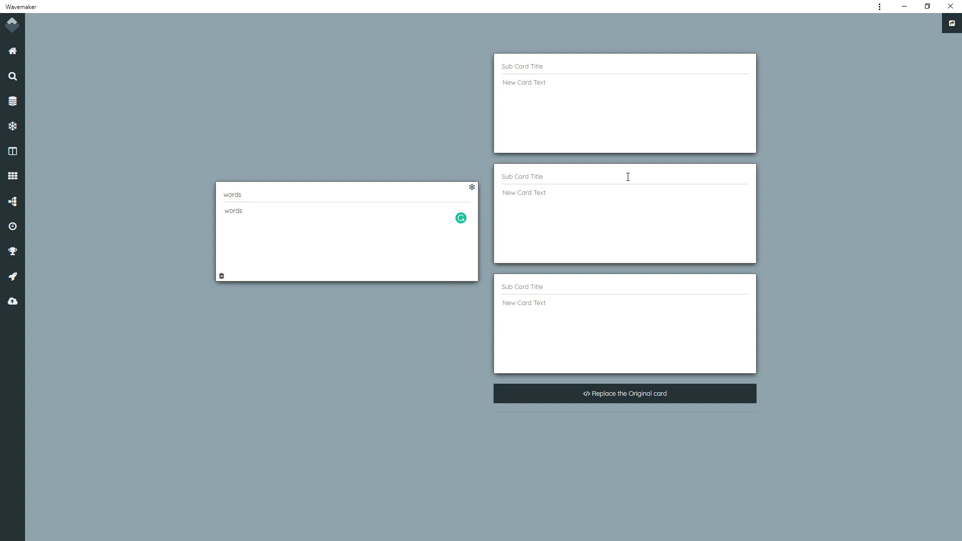
{"action": "mouse_move", "coordinate": [12, 176]}
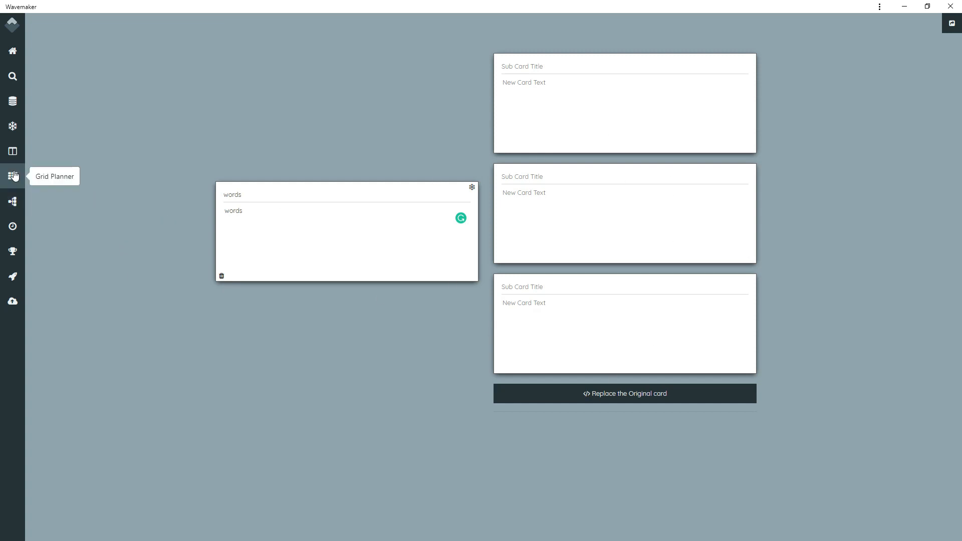
{"action": "mouse_move", "coordinate": [12, 151]}
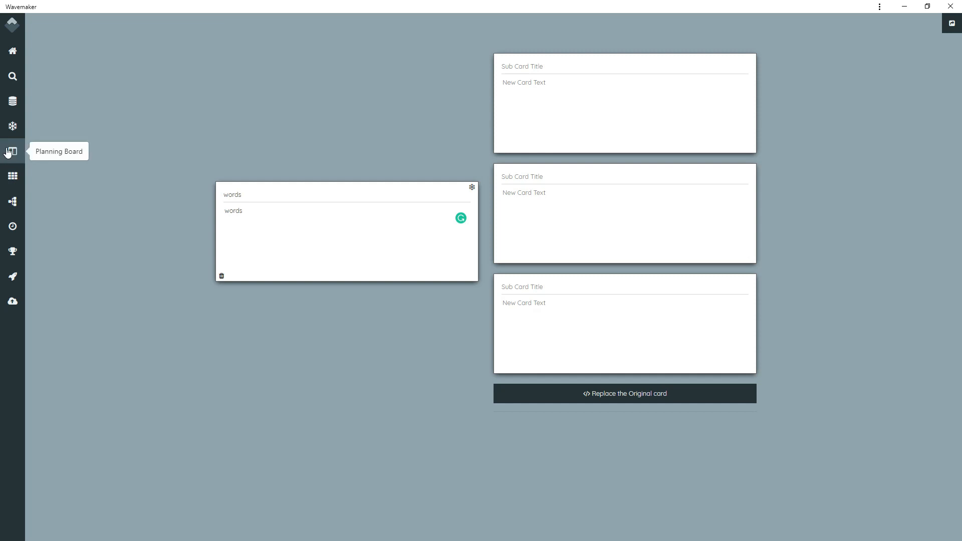
Switch to the Planning Board showing Act 1, Block One and Chapters 1–3 as note cards.
{"action": "left_click", "coordinate": [12, 152]}
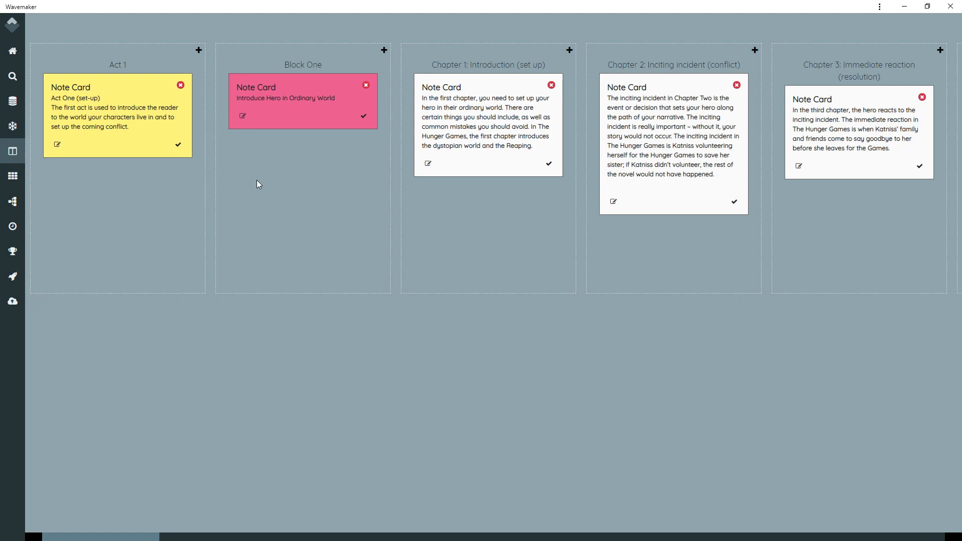
{"action": "mouse_move", "coordinate": [616, 283]}
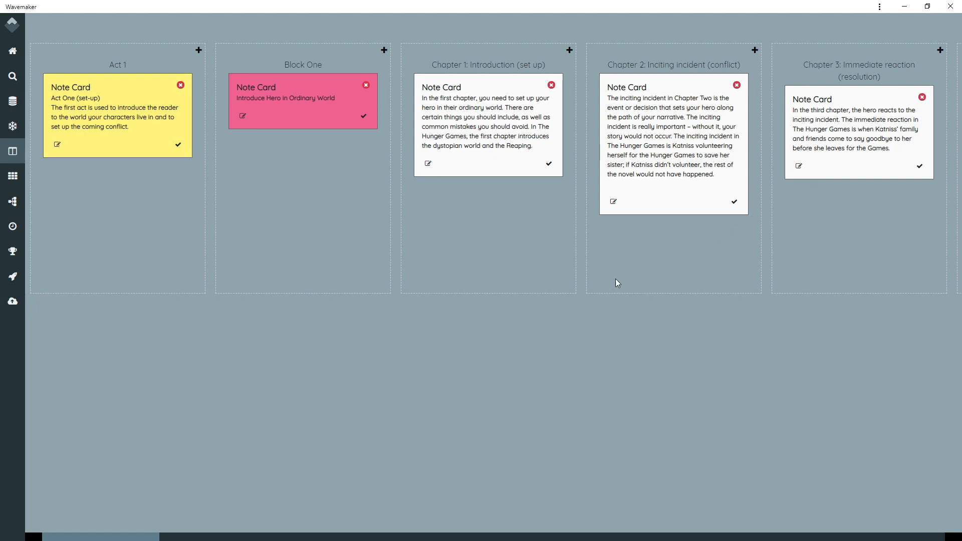
{"action": "mouse_move", "coordinate": [382, 149]}
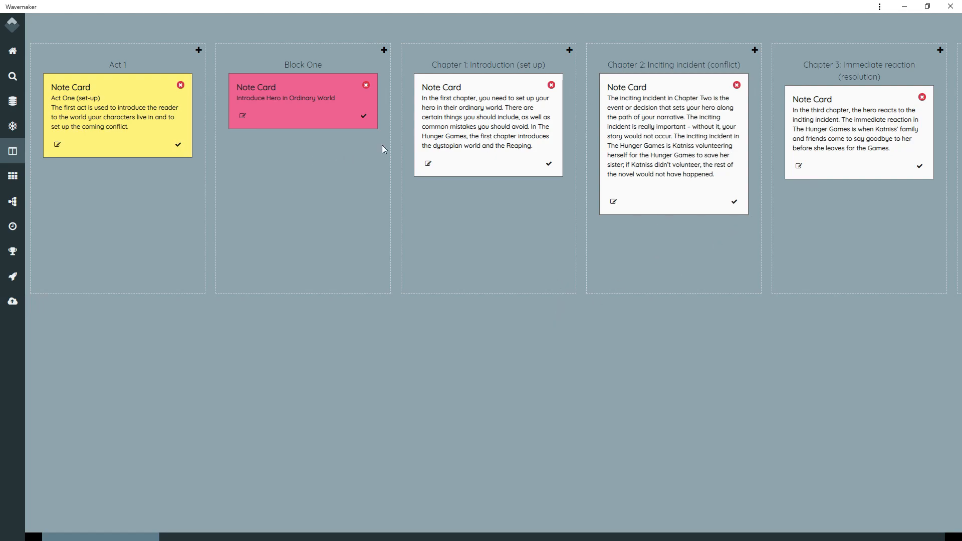
{"action": "mouse_move", "coordinate": [203, 49]}
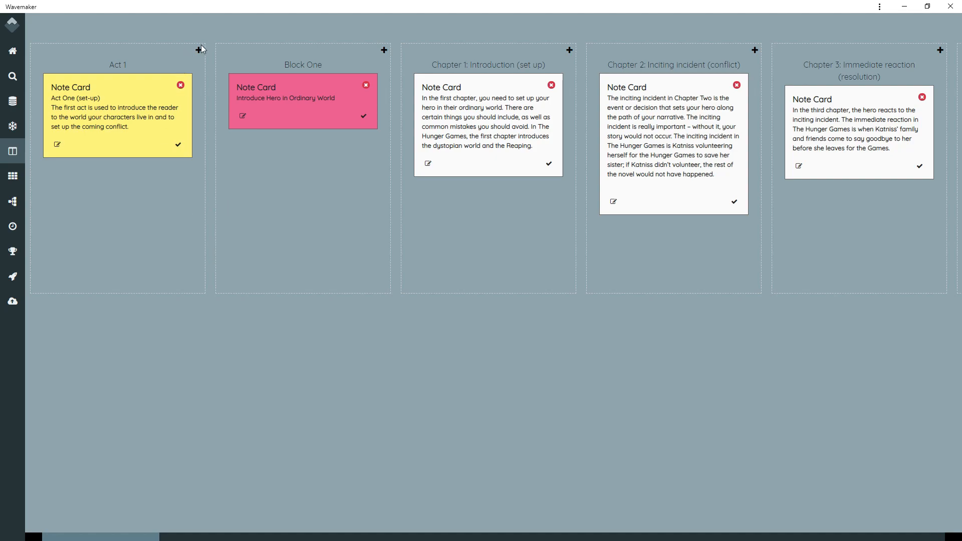
Add a new orange Character Card under Block One and save it.
{"action": "left_click", "coordinate": [198, 50]}
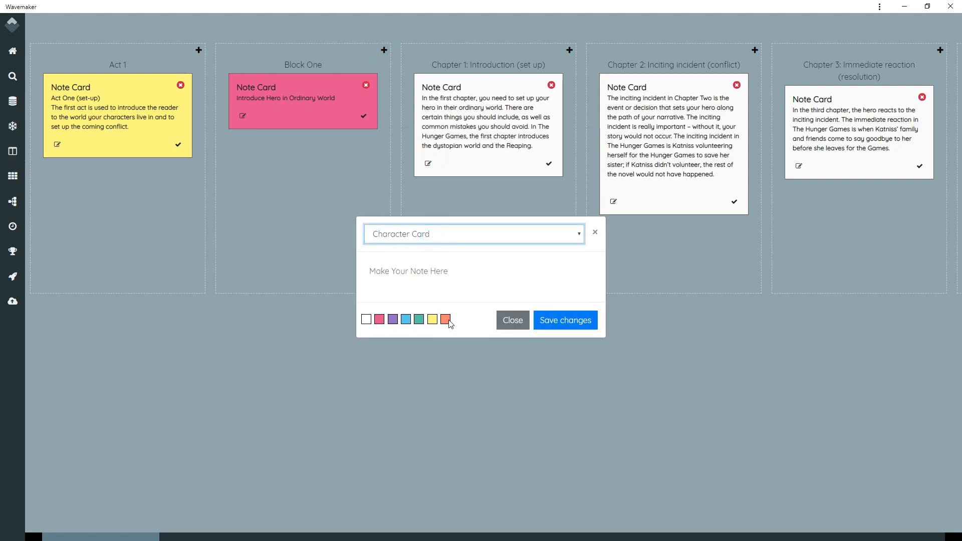
{"action": "left_click", "coordinate": [563, 320]}
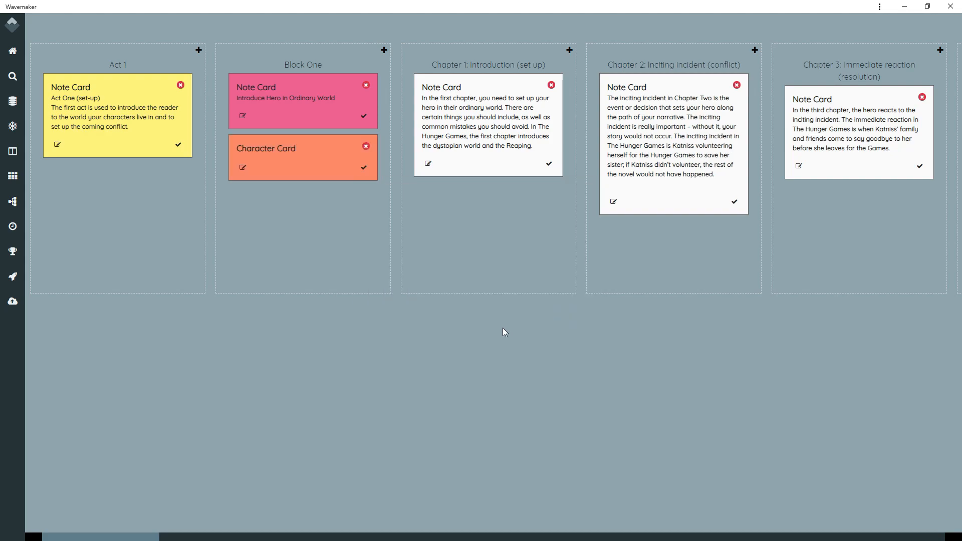
Add a second Block One card, coloured yellow and typed as a Scene Card, and save it.
{"action": "left_click", "coordinate": [384, 50]}
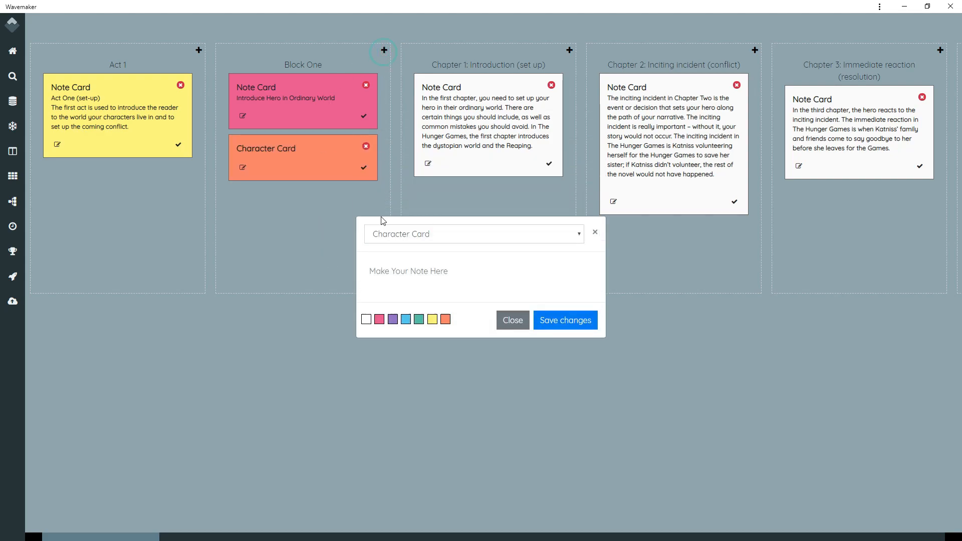
{"action": "left_click", "coordinate": [392, 319]}
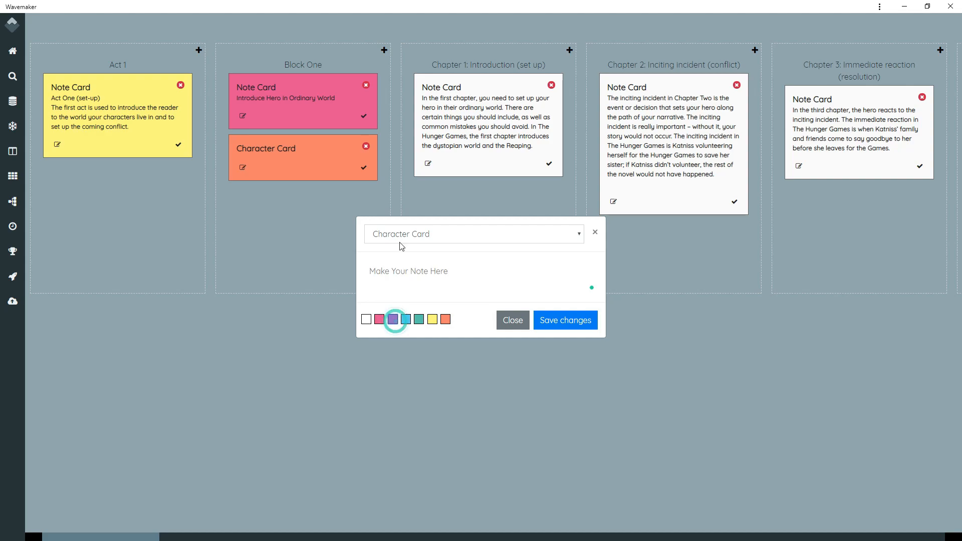
{"action": "left_click", "coordinate": [472, 234]}
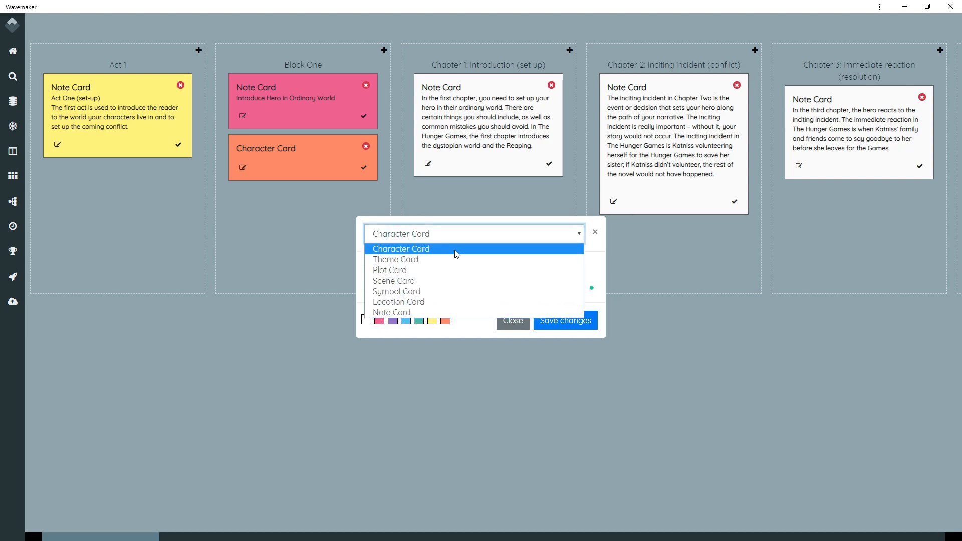
{"action": "mouse_move", "coordinate": [451, 289]}
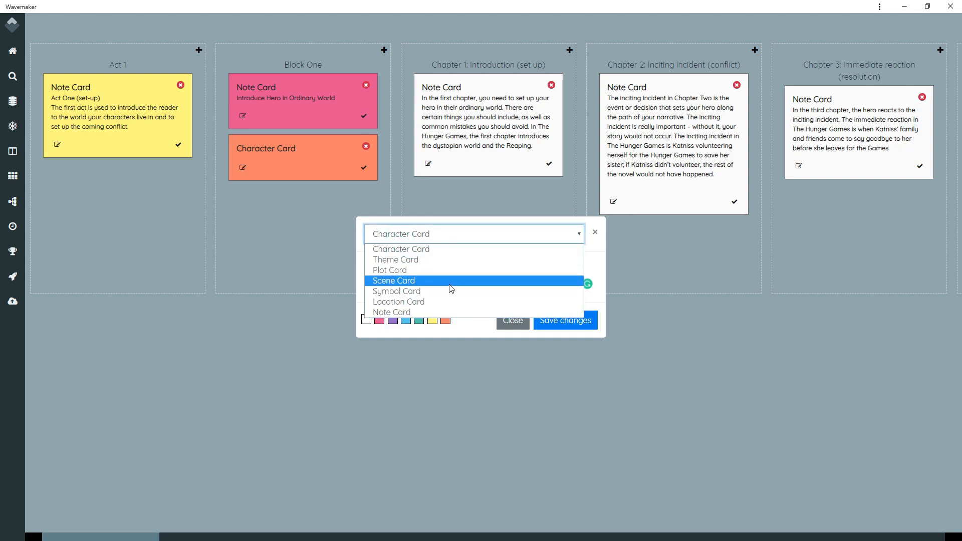
{"action": "left_click", "coordinate": [393, 281]}
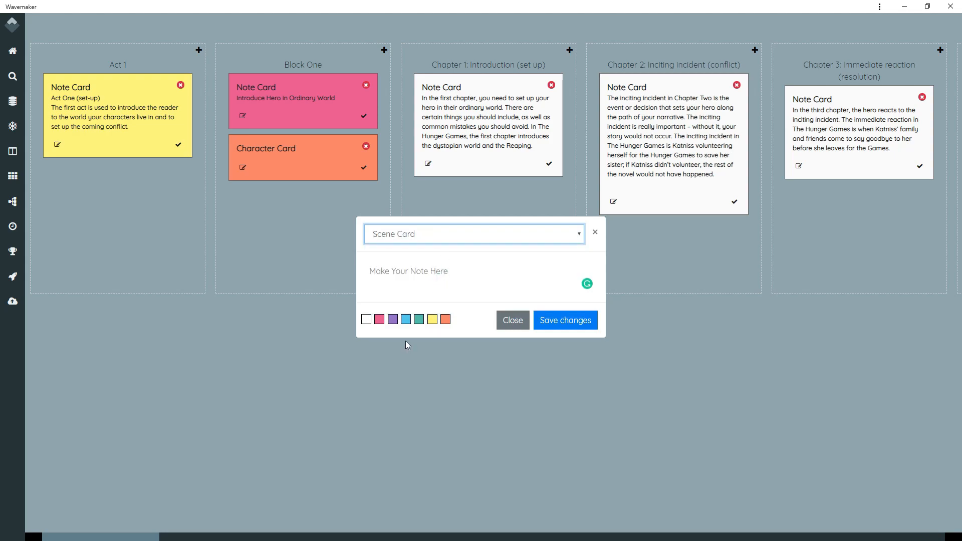
{"action": "left_click", "coordinate": [564, 319]}
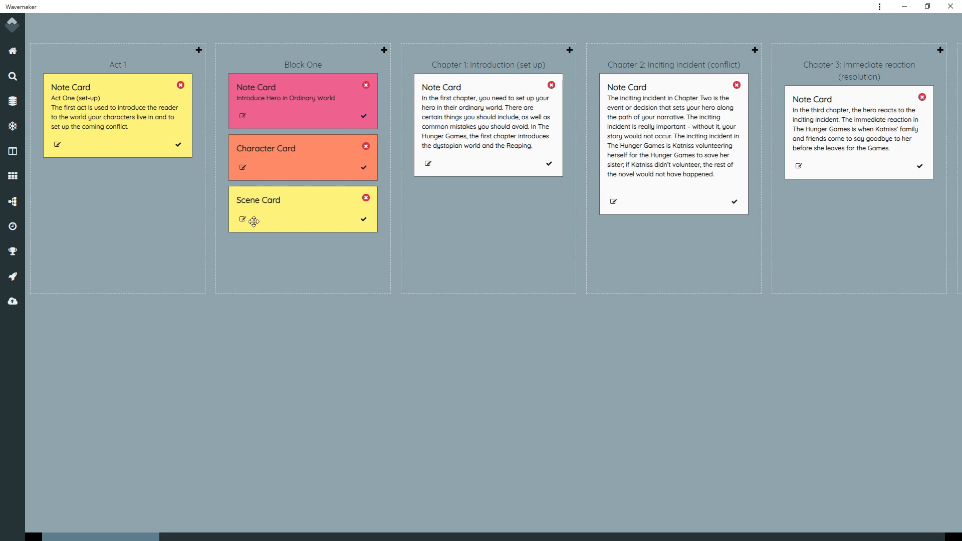
{"action": "mouse_move", "coordinate": [12, 76]}
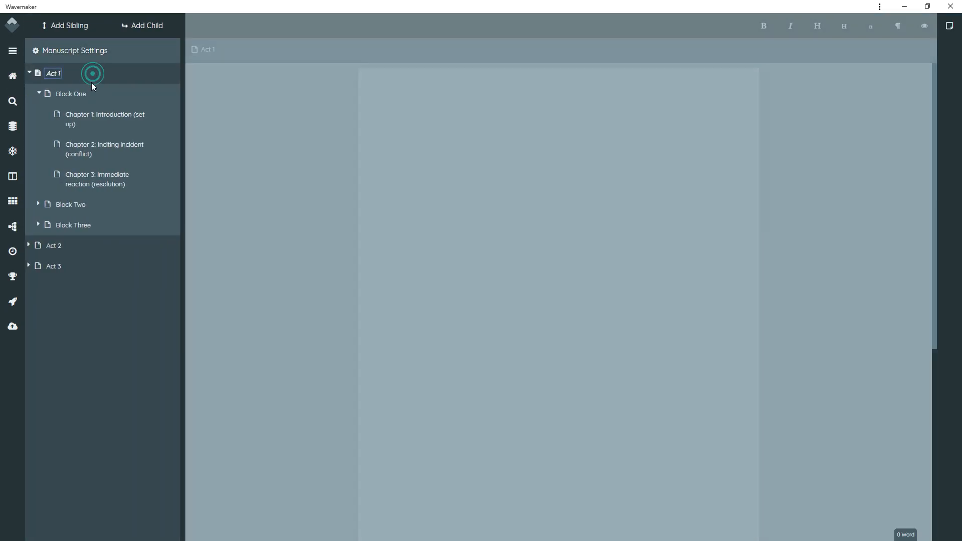
Show Block One's three note cards beside its manuscript page, then enter distraction-free writing.
{"action": "left_click", "coordinate": [71, 94]}
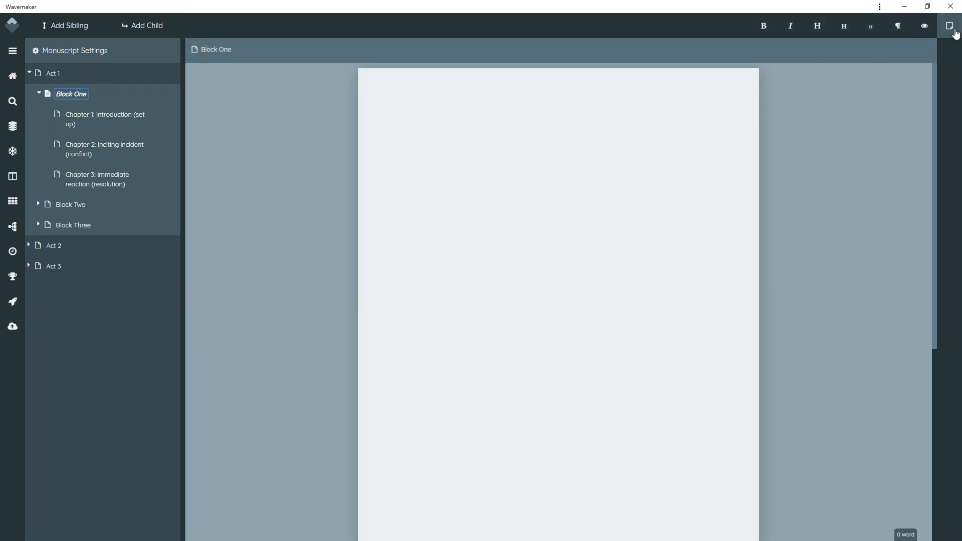
{"action": "left_click", "coordinate": [950, 26]}
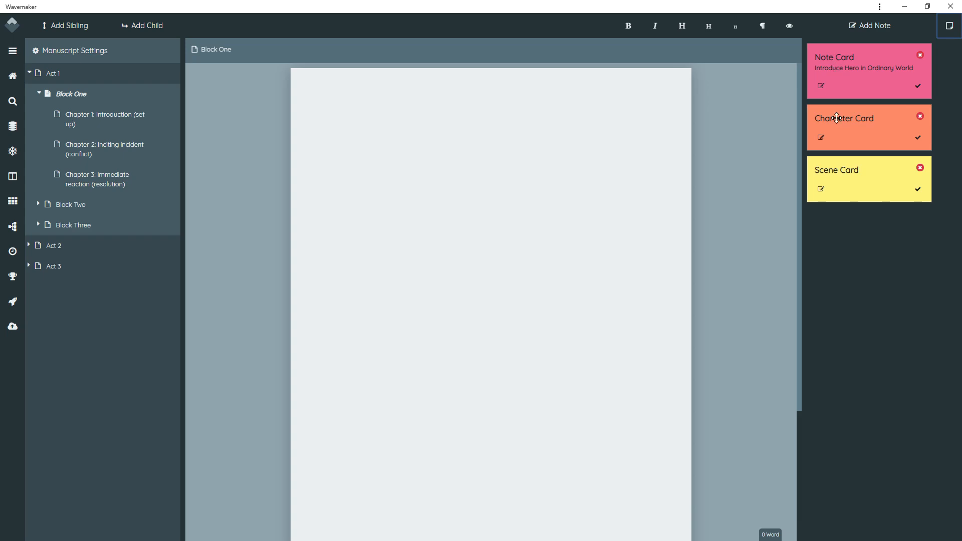
{"action": "mouse_move", "coordinate": [850, 31]}
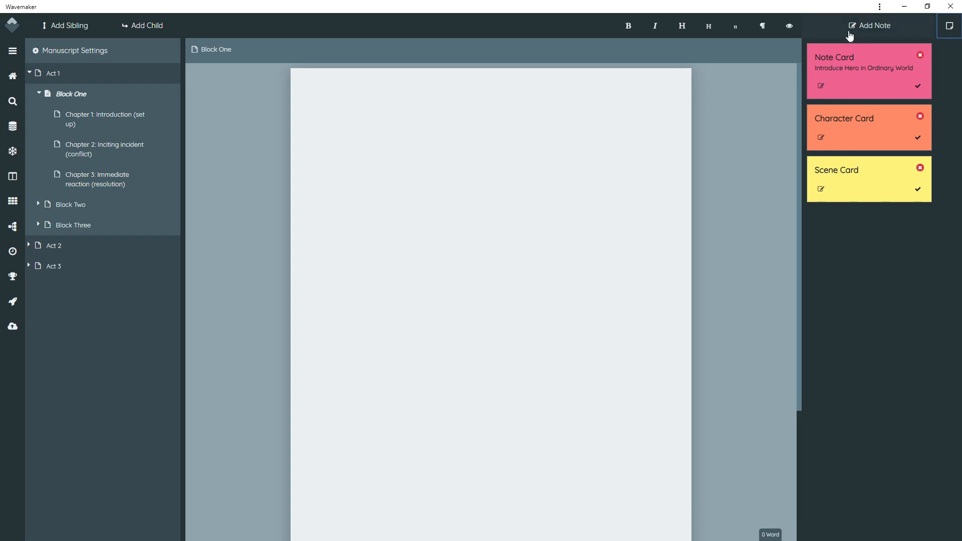
{"action": "left_click", "coordinate": [869, 25]}
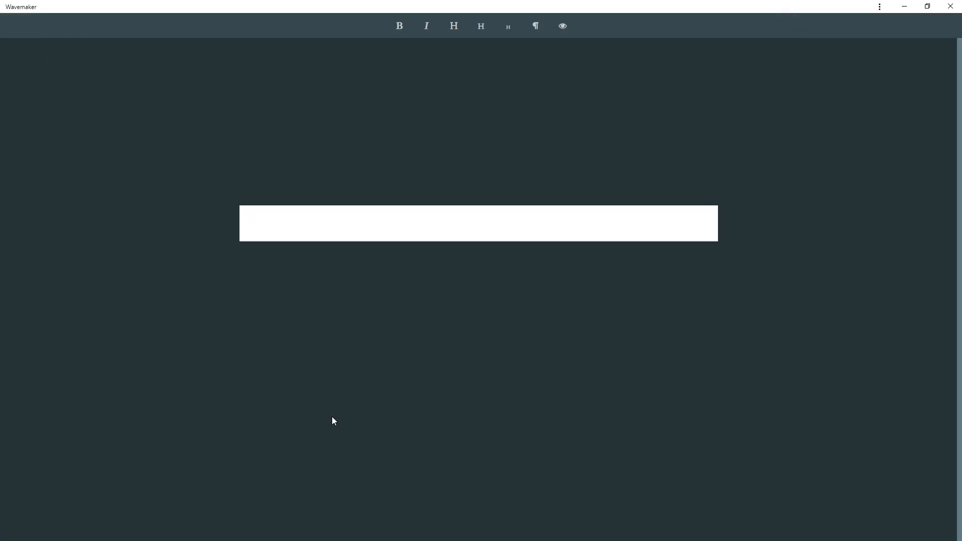
Write some filler text in distraction-free mode, then exit back to the normal view.
{"action": "type", "text": "sdfsdfsdf"}
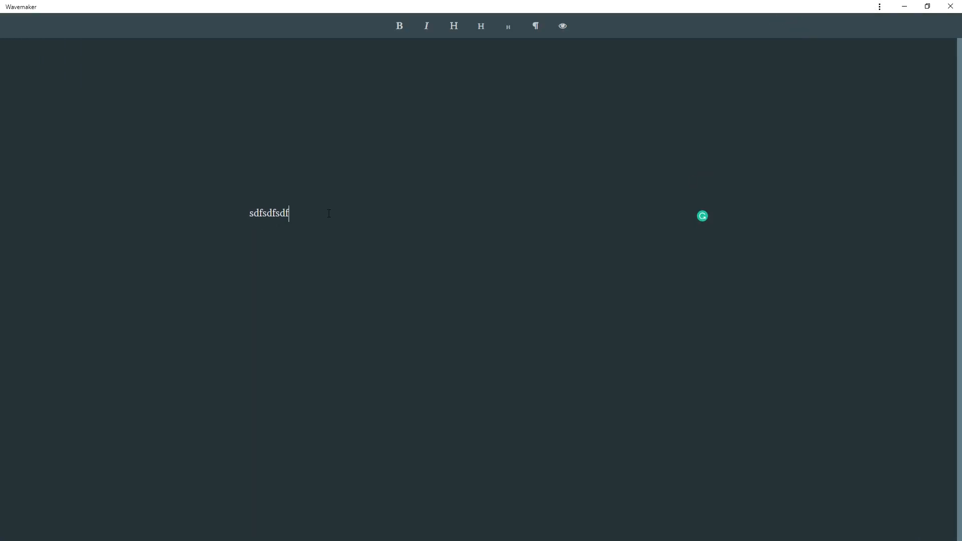
{"action": "type", "text": "sdf"}
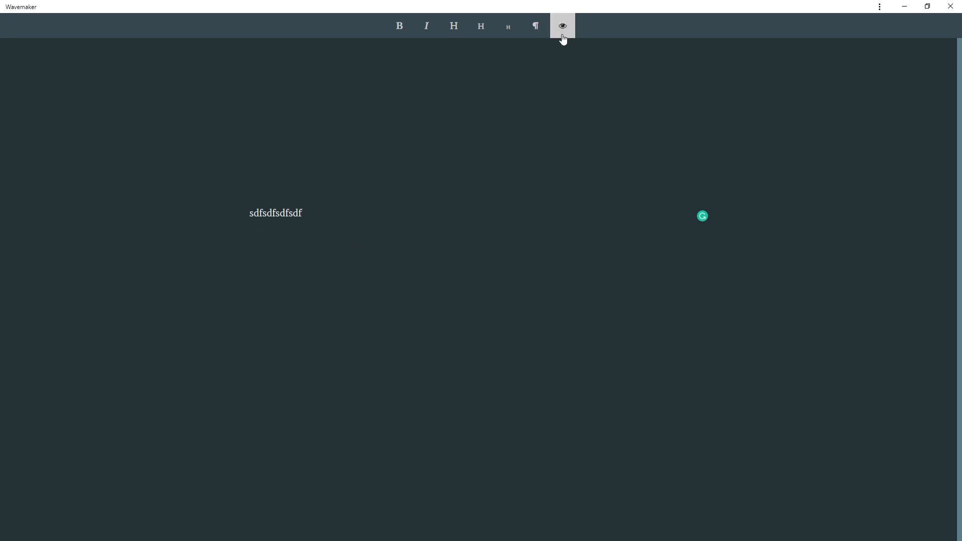
{"action": "mouse_move", "coordinate": [562, 26]}
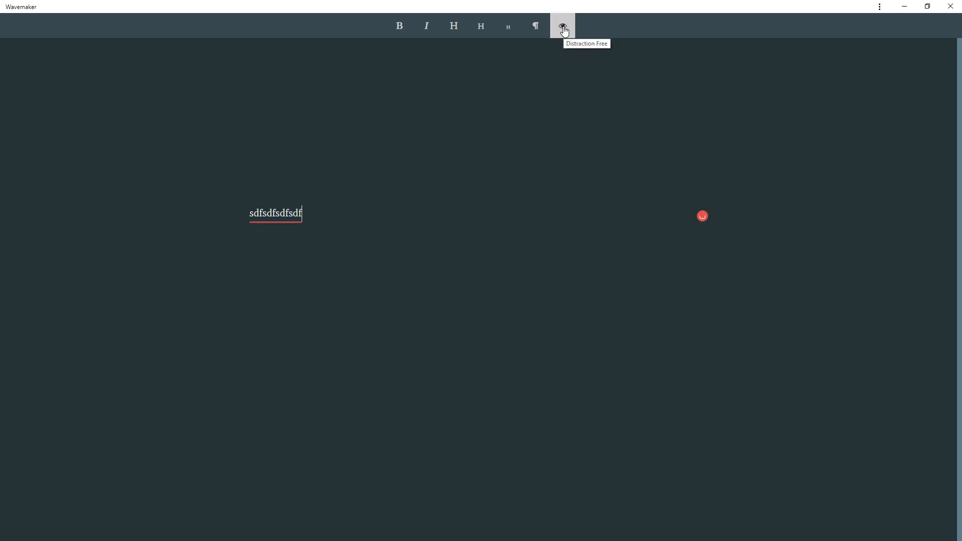
{"action": "left_click", "coordinate": [562, 26]}
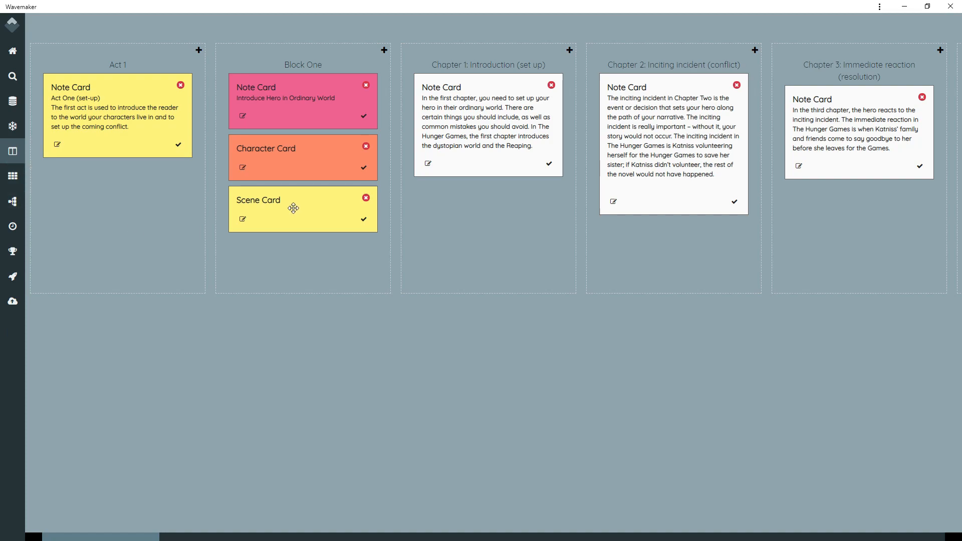
{"action": "mouse_move", "coordinate": [485, 217]}
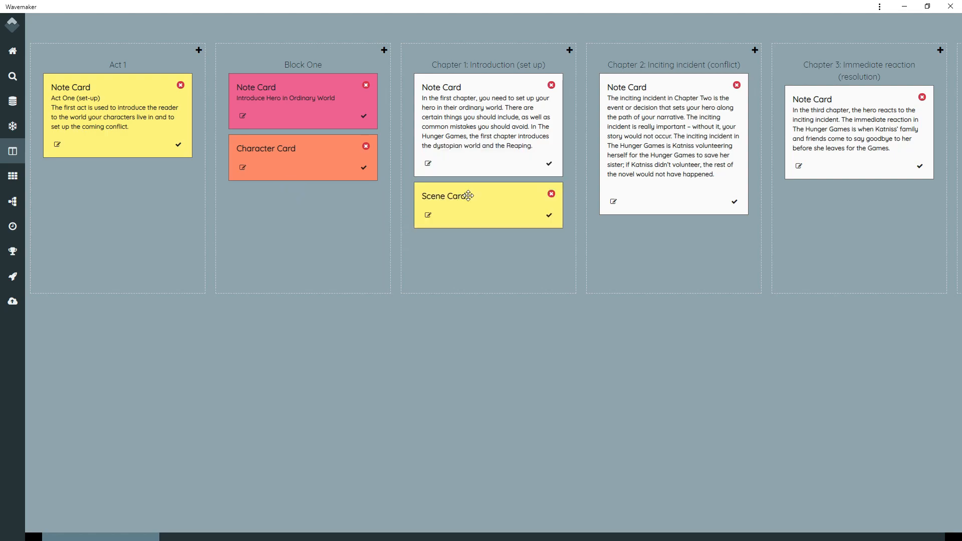
{"action": "mouse_move", "coordinate": [456, 301]}
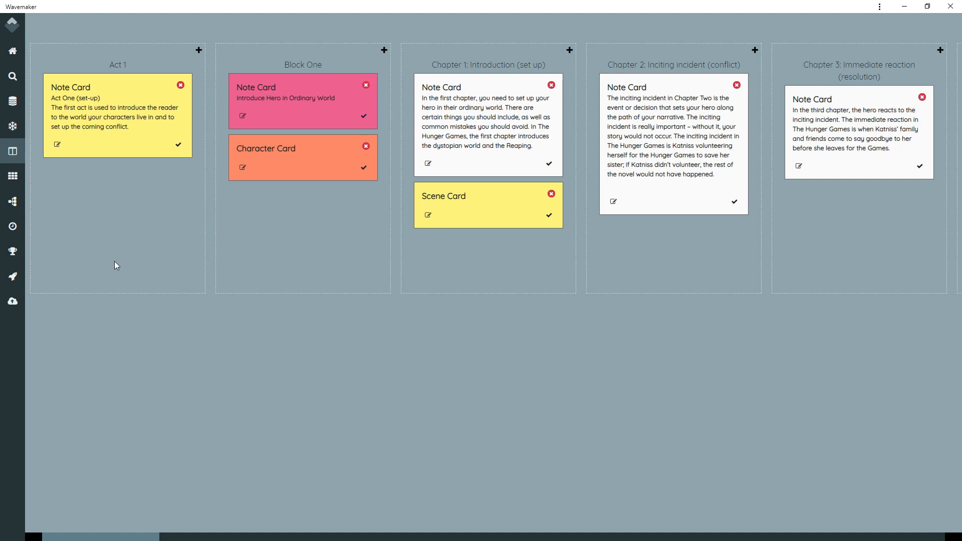
{"action": "mouse_move", "coordinate": [12, 176]}
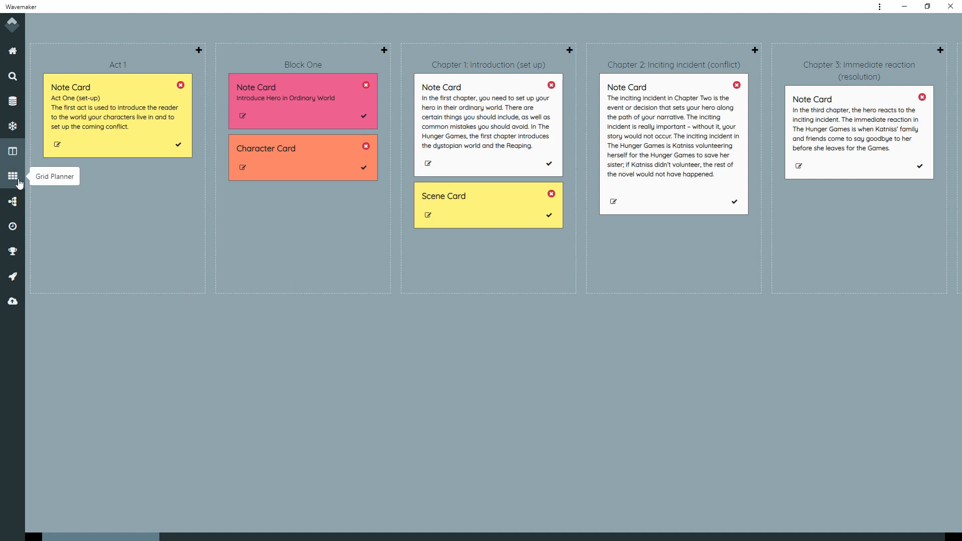
Switch to the Grid Planner and enter plot notes in row 1's Prophecy, Cho/Ginny and Order of the Phx cards.
{"action": "left_click", "coordinate": [12, 176]}
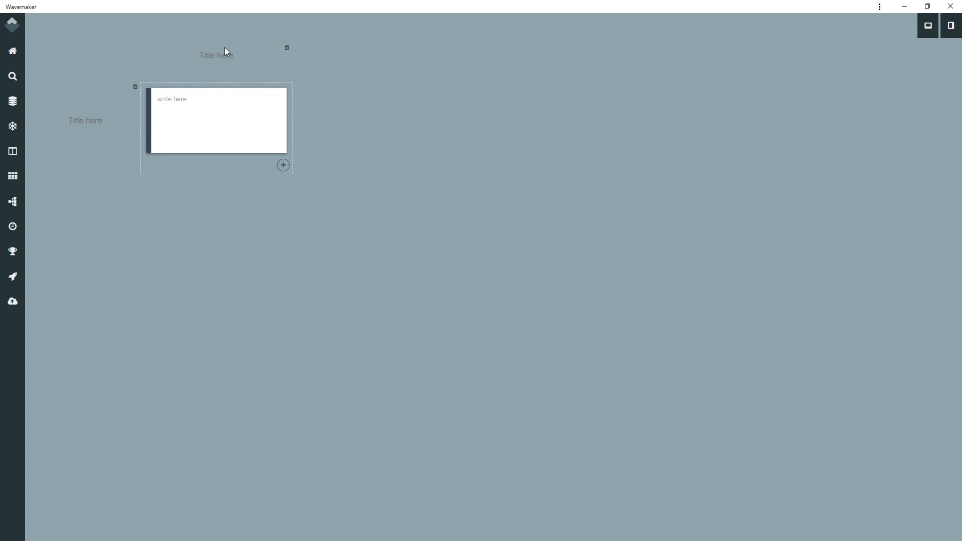
{"action": "mouse_move", "coordinate": [377, 123]}
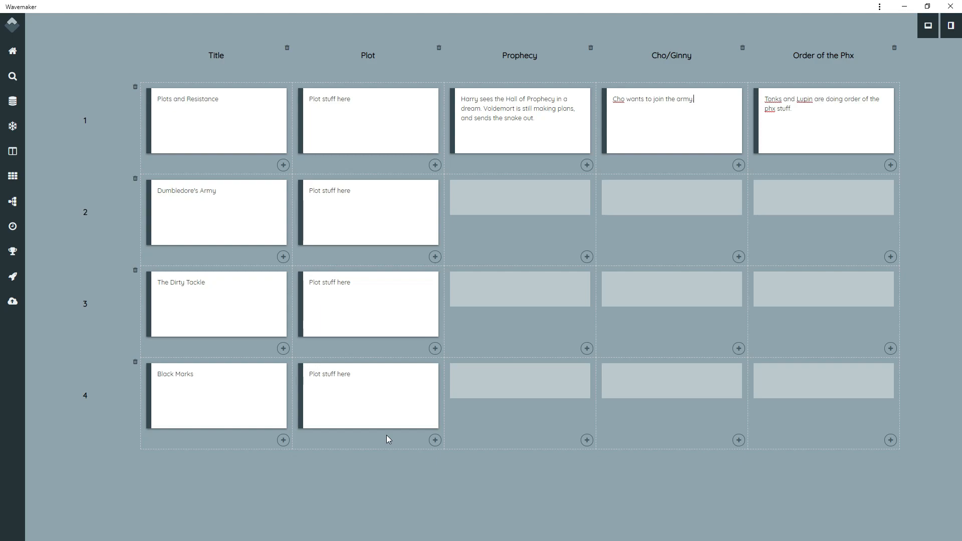
{"action": "mouse_move", "coordinate": [174, 85]}
{"action": "type", "text": "."}
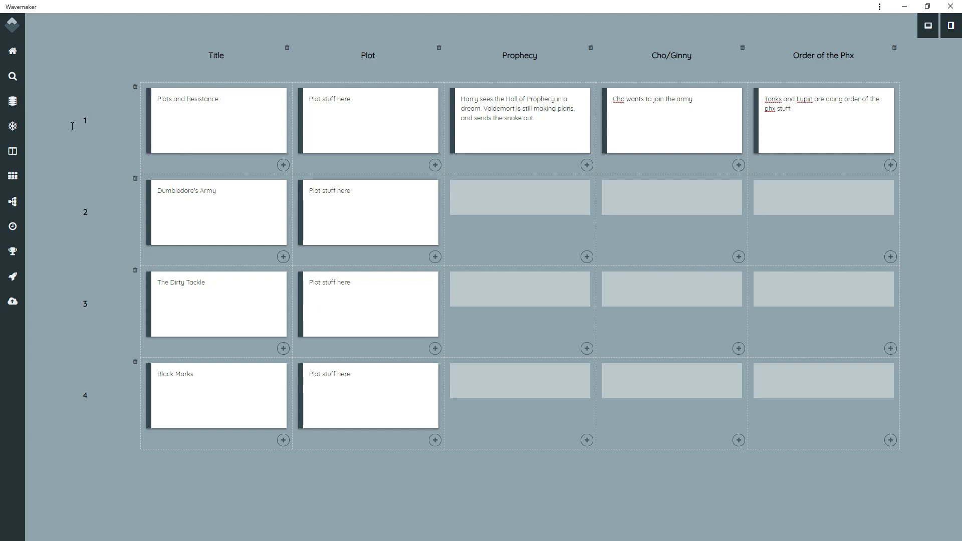
{"action": "mouse_move", "coordinate": [90, 343]}
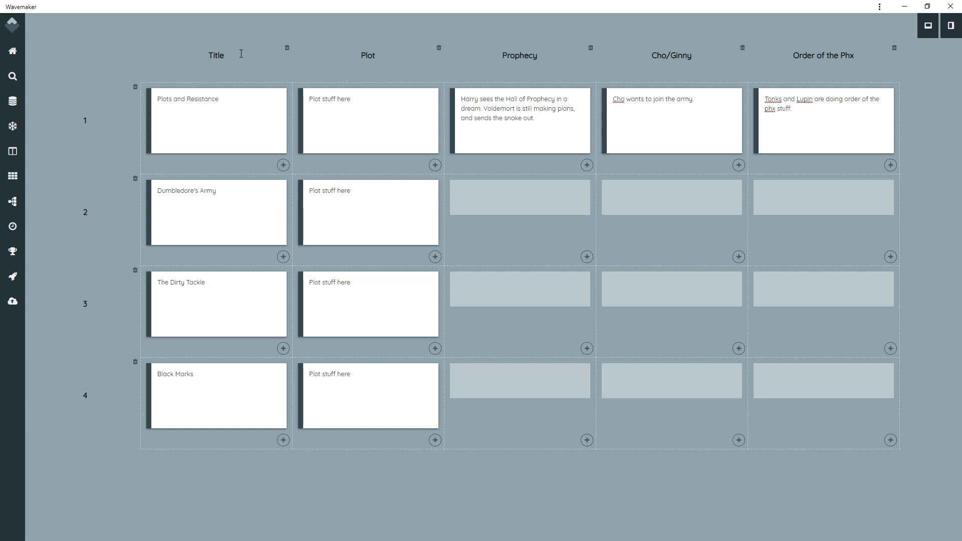
{"action": "left_click", "coordinate": [672, 120]}
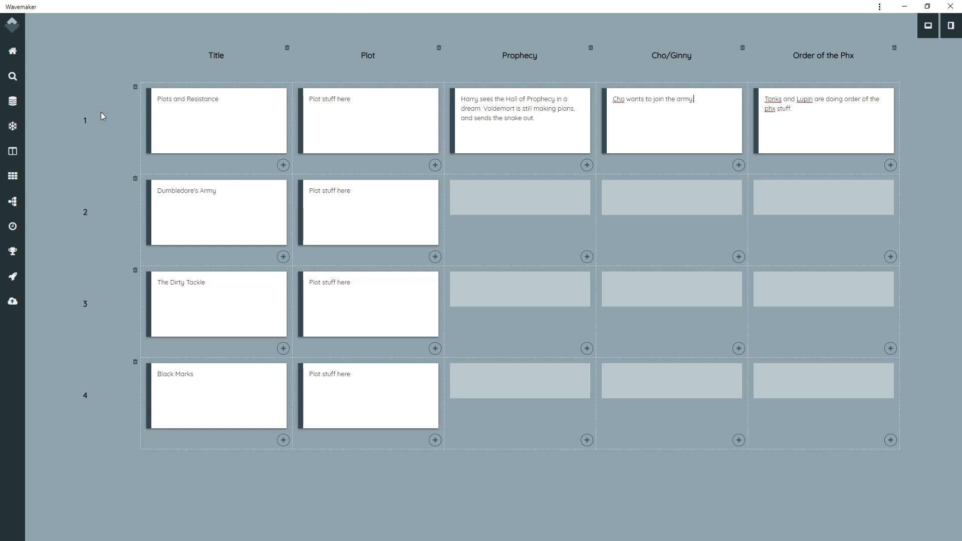
{"action": "mouse_move", "coordinate": [86, 110]}
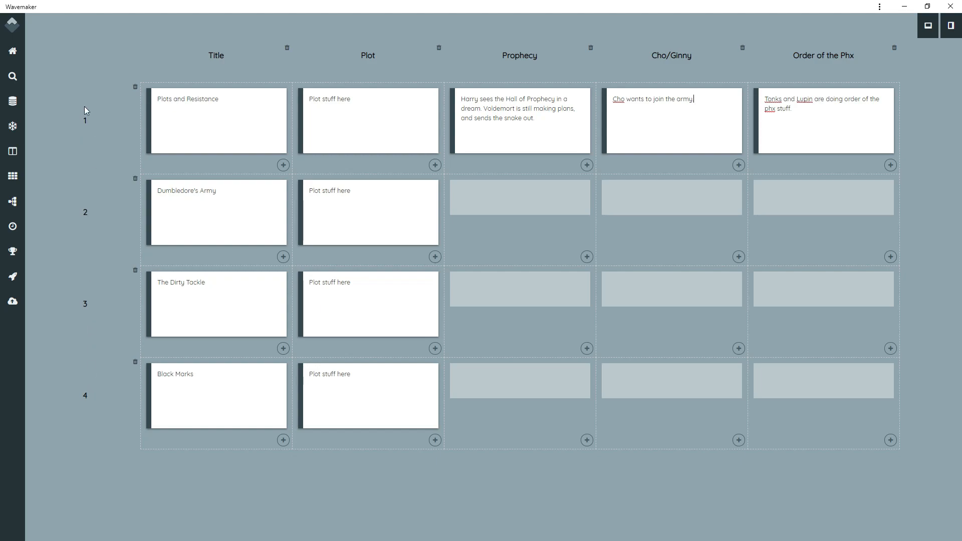
{"action": "mouse_move", "coordinate": [773, 66]}
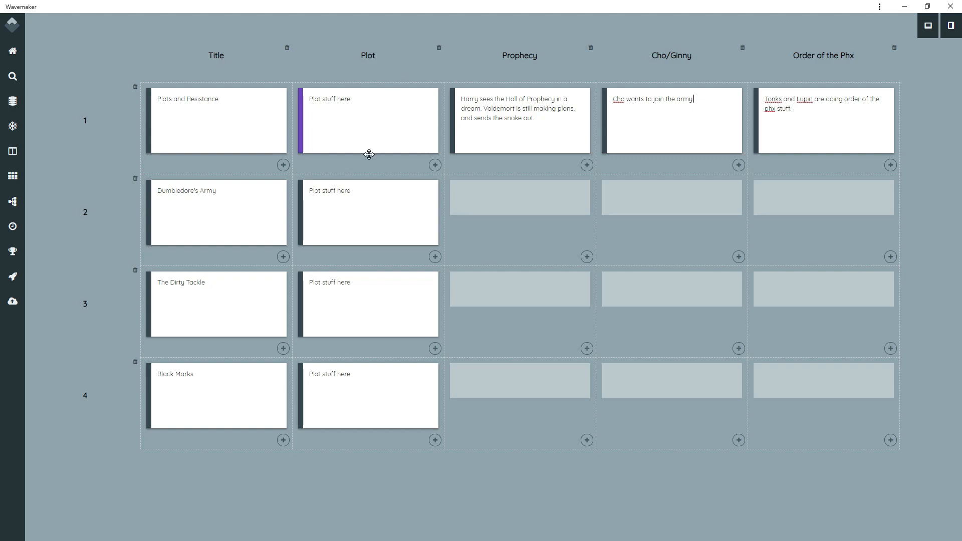
{"action": "mouse_move", "coordinate": [397, 267]}
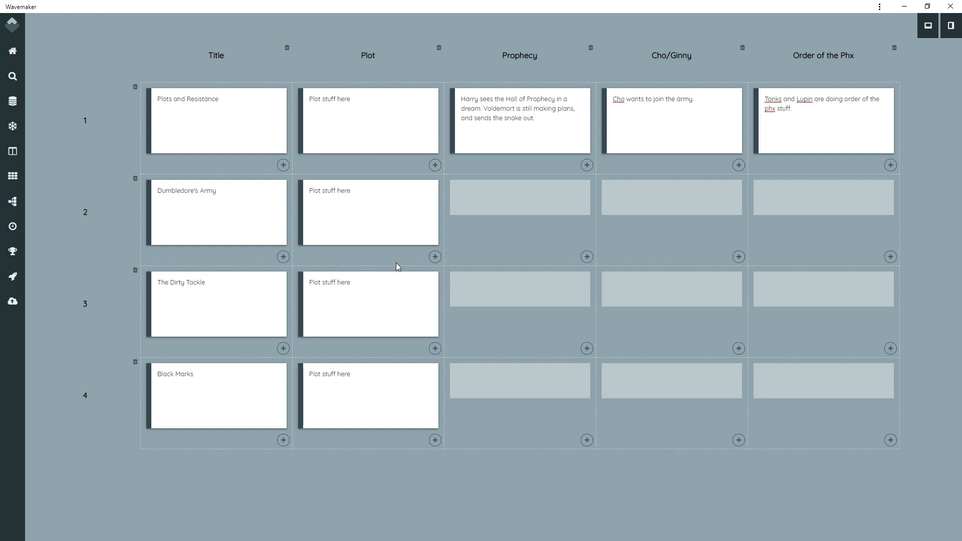
{"action": "mouse_move", "coordinate": [571, 181]}
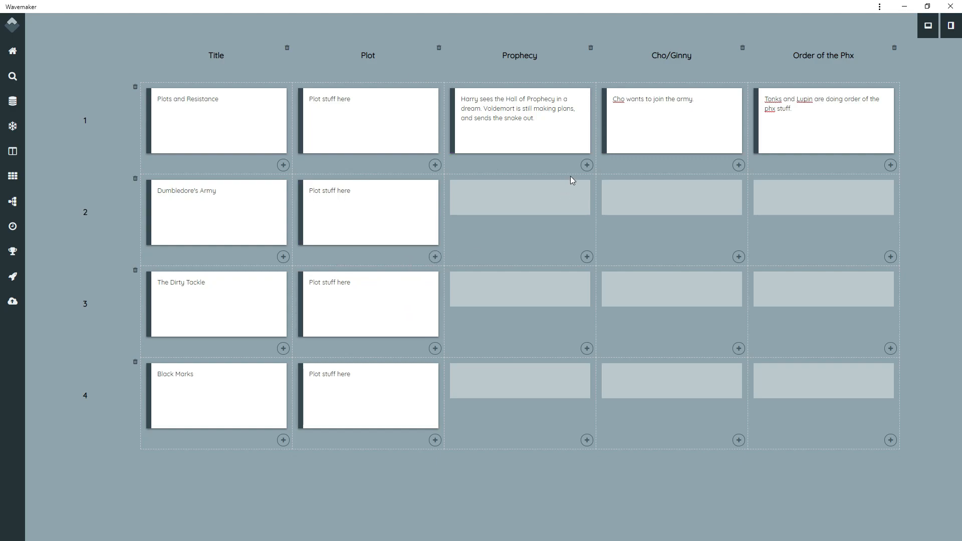
Add two blank cards under Prophecy in row 2 of the Plot Grid.
{"action": "left_click", "coordinate": [586, 258]}
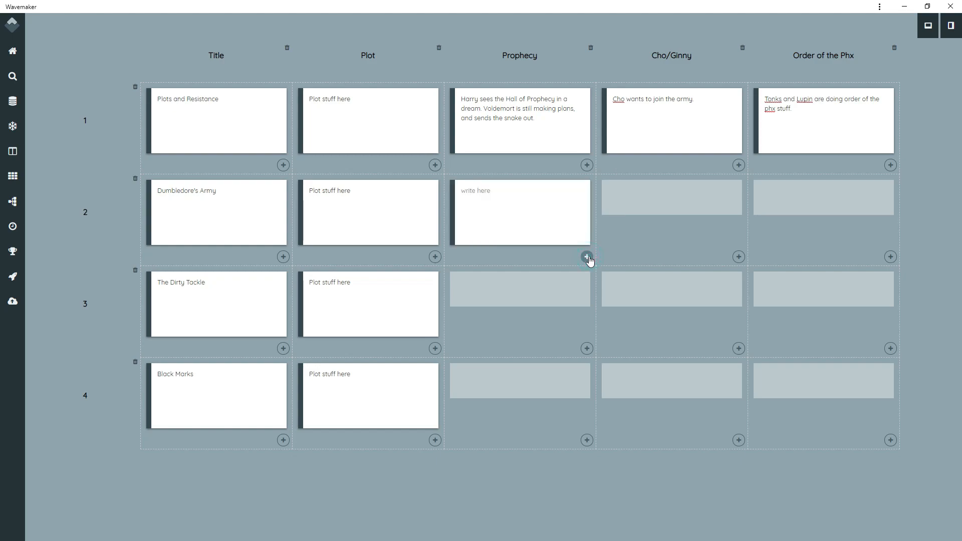
{"action": "left_click", "coordinate": [586, 256]}
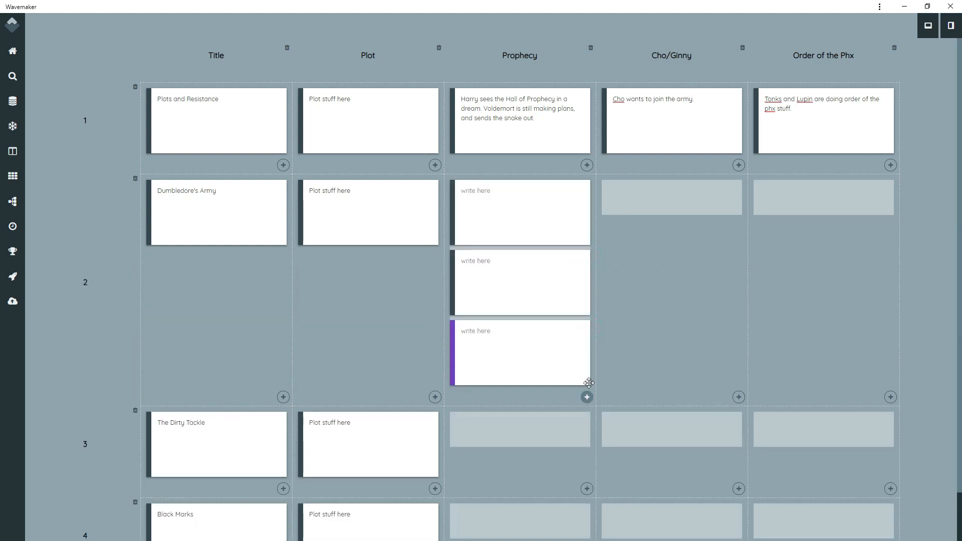
{"action": "mouse_move", "coordinate": [521, 357]}
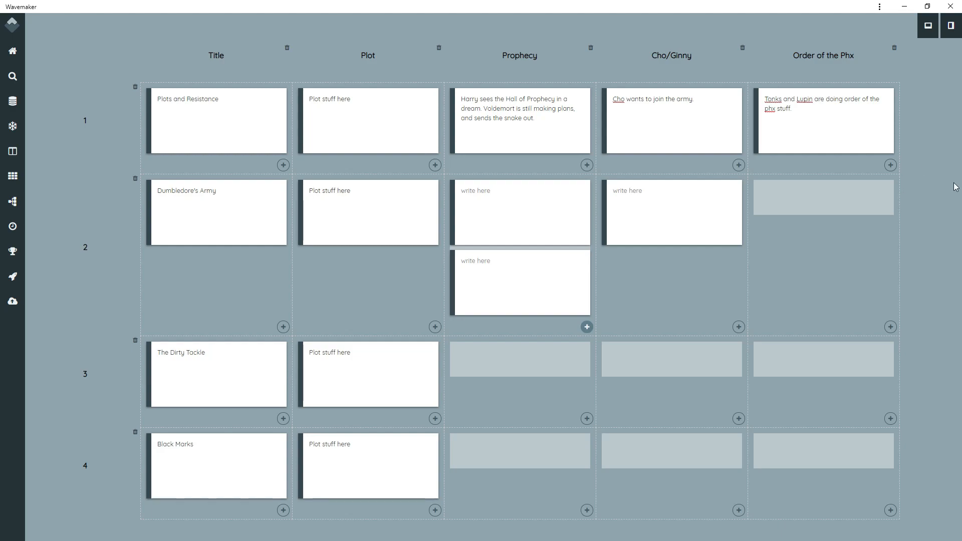
Click into the new row 2 Prophecy and Cho/Ginny cards to start editing them.
{"action": "left_click", "coordinate": [499, 211]}
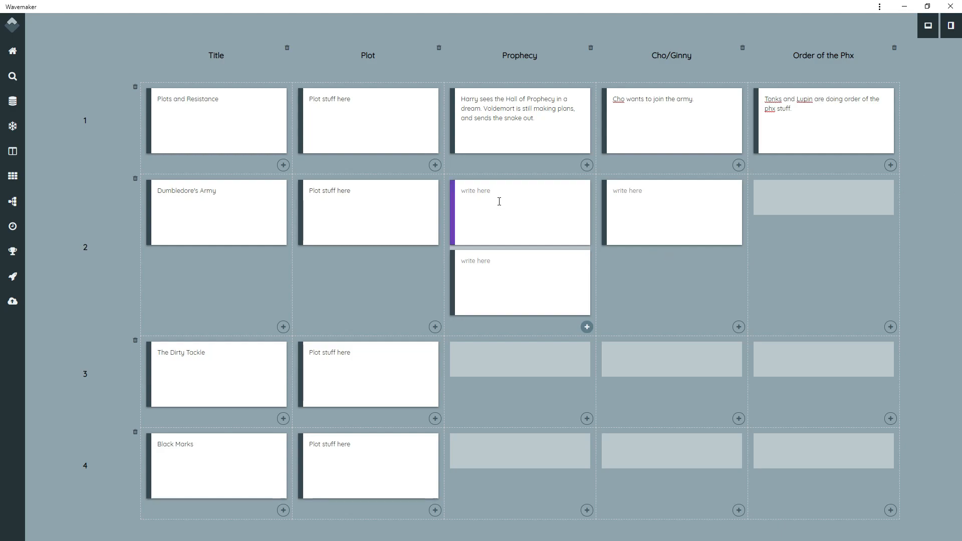
{"action": "left_click", "coordinate": [498, 282]}
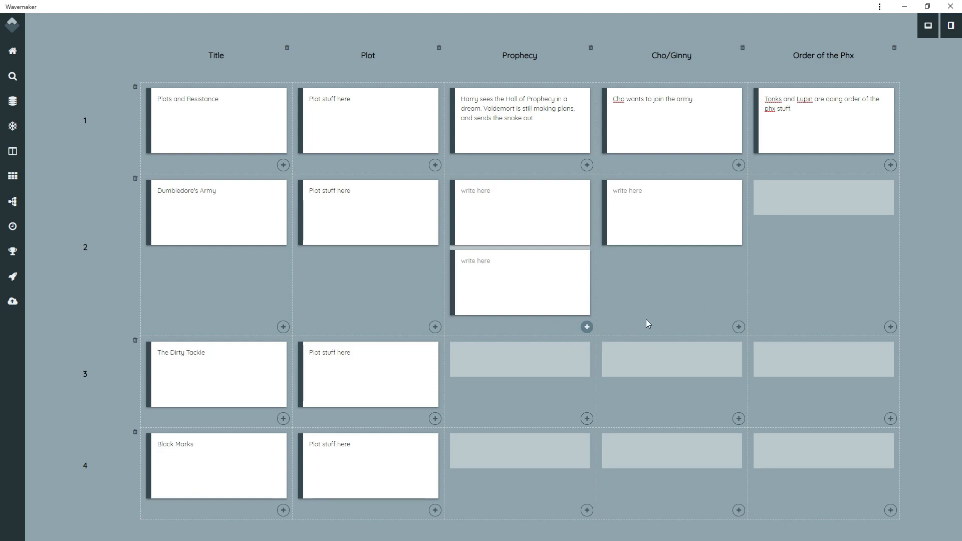
{"action": "left_click", "coordinate": [491, 283]}
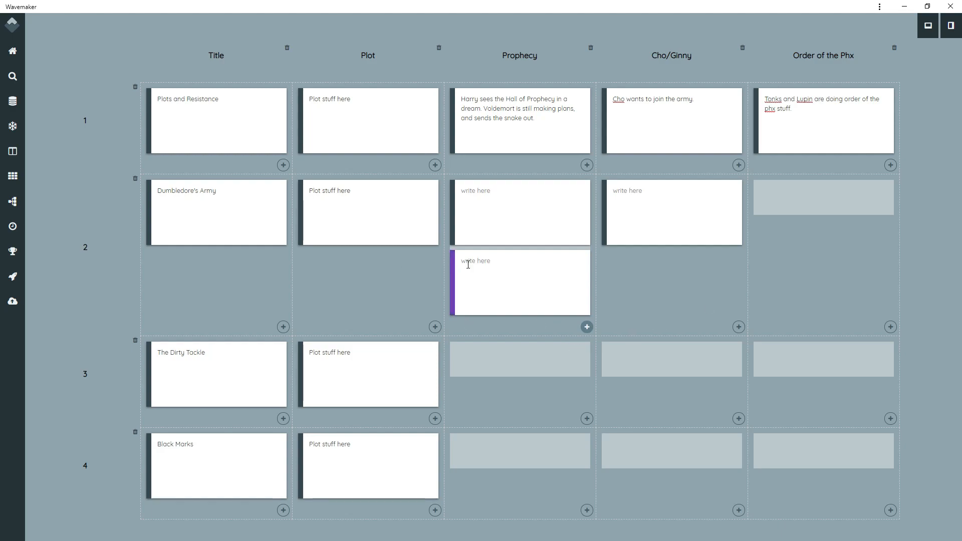
{"action": "mouse_move", "coordinate": [12, 202]}
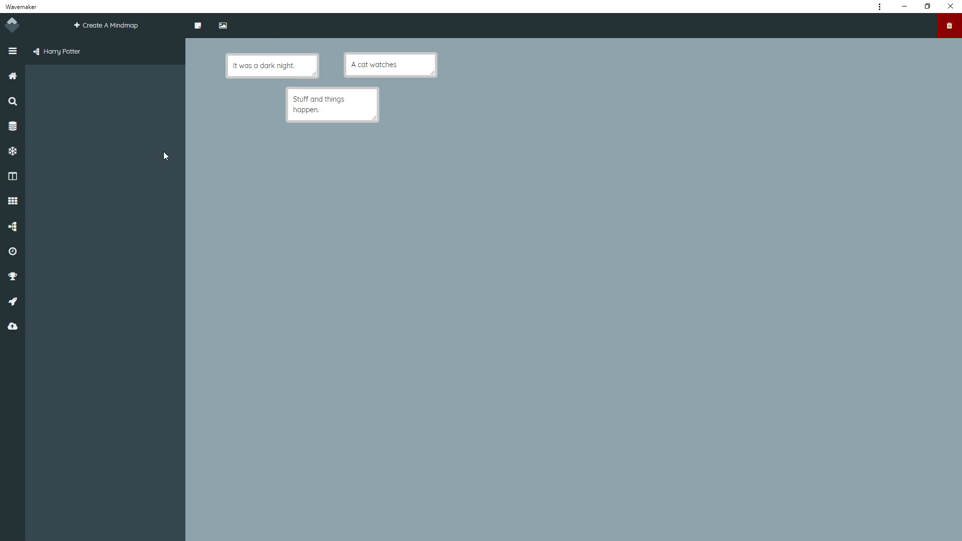
Drag the three mind map notes into a top-left column and add a new note linked to Stuff.
{"action": "left_click", "coordinate": [273, 66]}
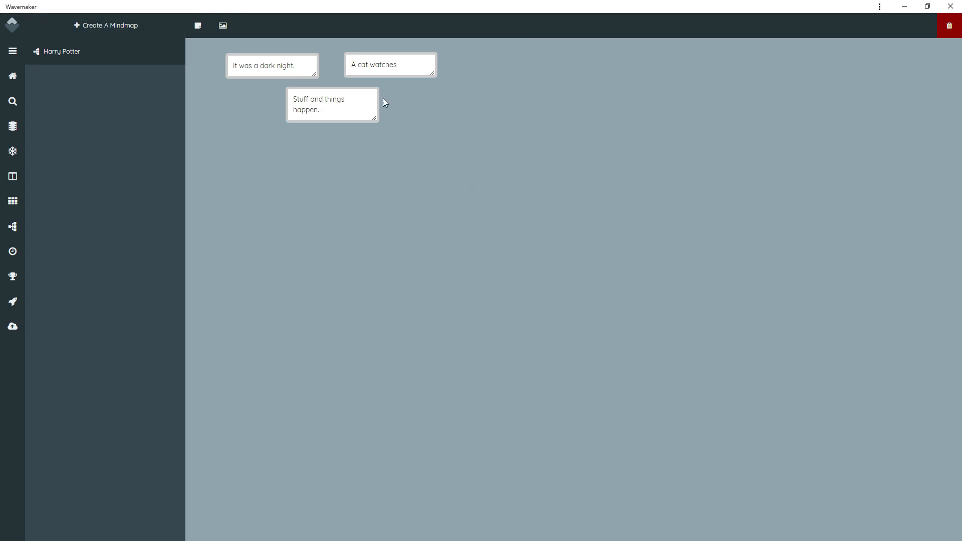
{"action": "left_click", "coordinate": [271, 66]}
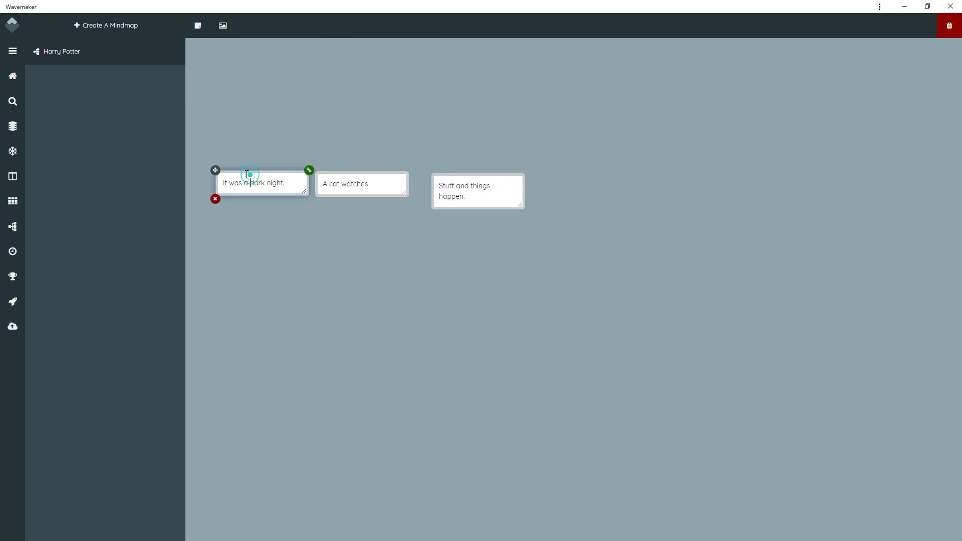
{"action": "left_click_drag", "start_coordinate": [260, 183], "coordinate": [247, 71]}
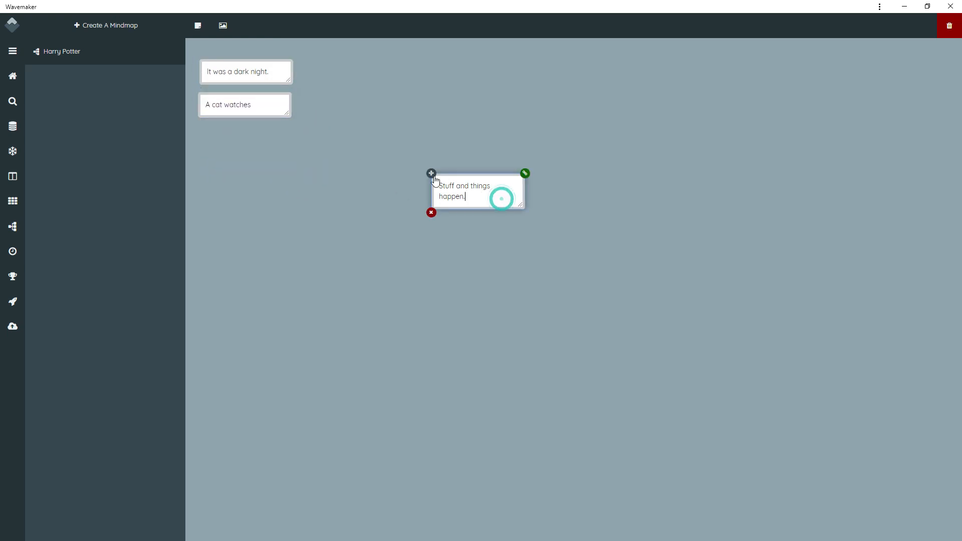
{"action": "left_click", "coordinate": [197, 26]}
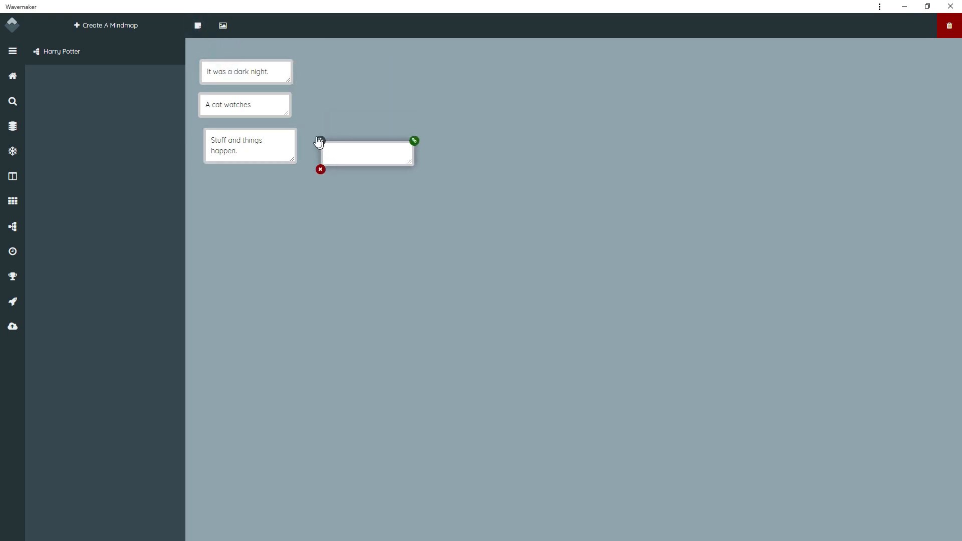
Insert an empty image block on the mind map to the right of the notes.
{"action": "left_click", "coordinate": [222, 25]}
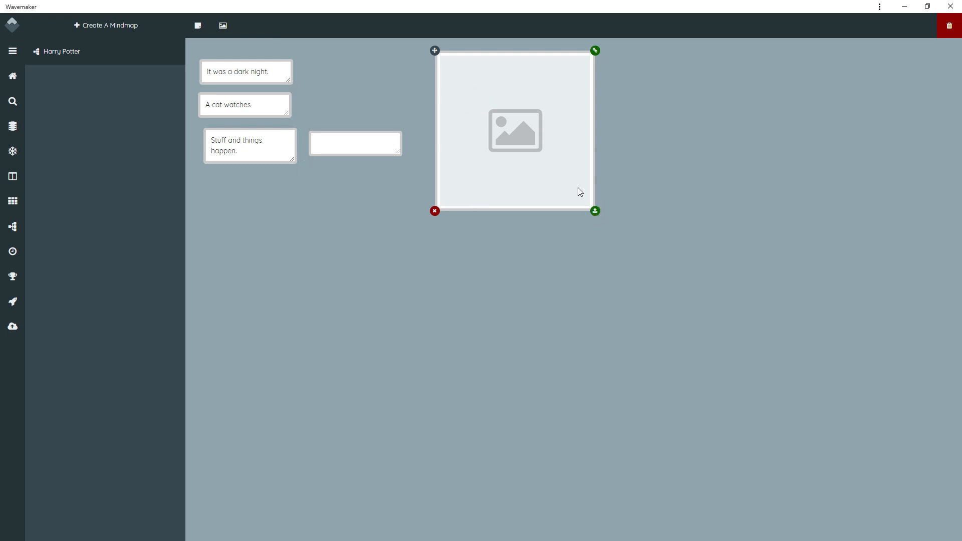
{"action": "mouse_move", "coordinate": [471, 140]}
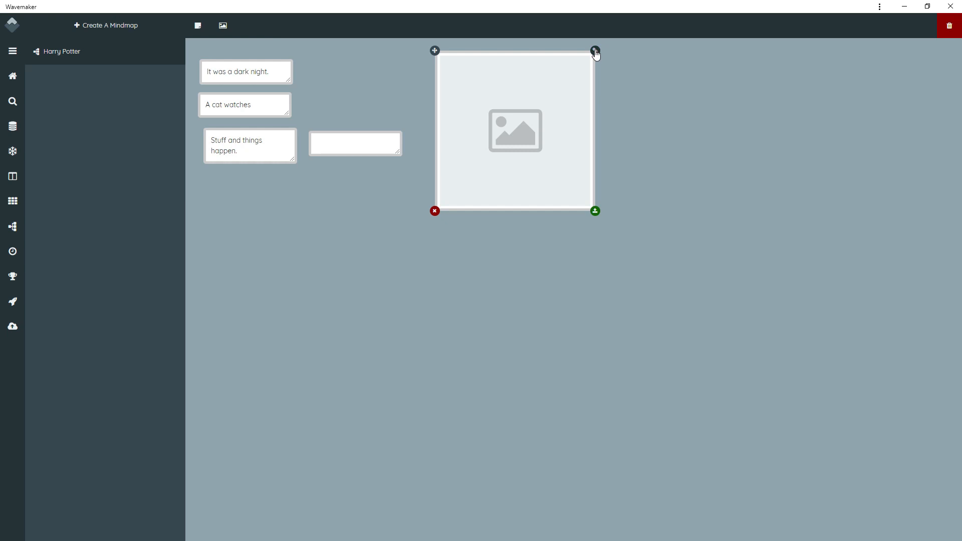
{"action": "left_click", "coordinate": [594, 50]}
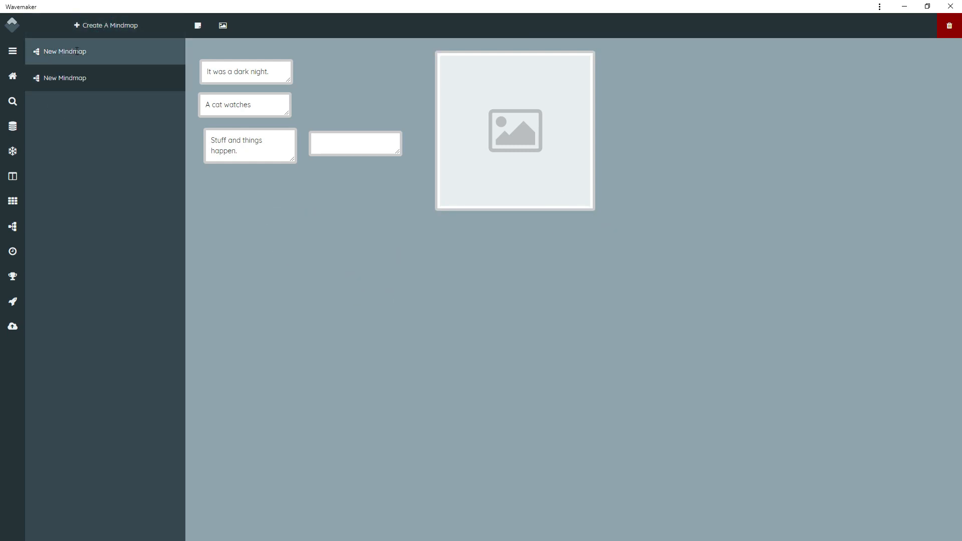
Rename the first mind map to 'hp'.
{"action": "double_click", "coordinate": [64, 79]}
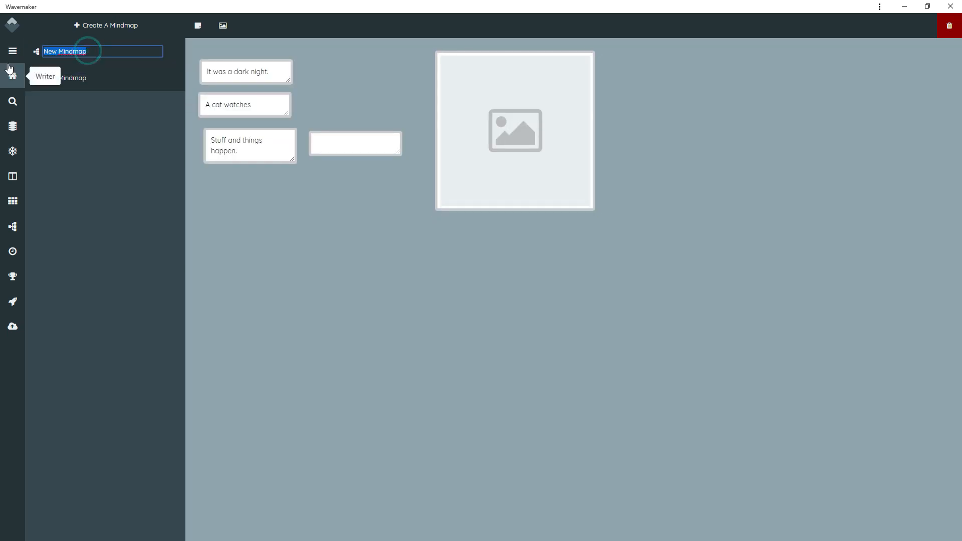
{"action": "type", "text": "hp"}
{"action": "left_click", "coordinate": [96, 77]}
{"action": "type", "text": "romace"}
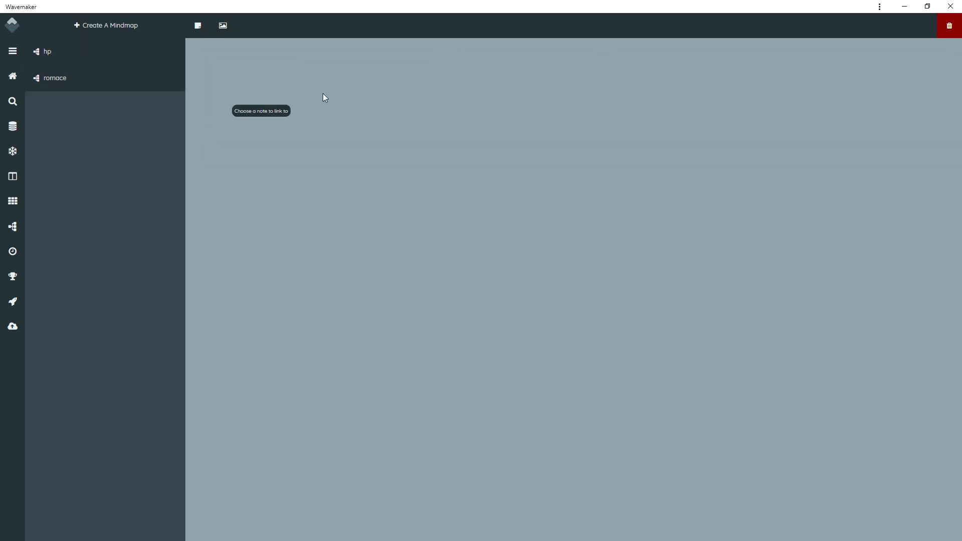
Open the romace mind map, delete it and confirm 'Yes, Remove it!'.
{"action": "double_click", "coordinate": [55, 78]}
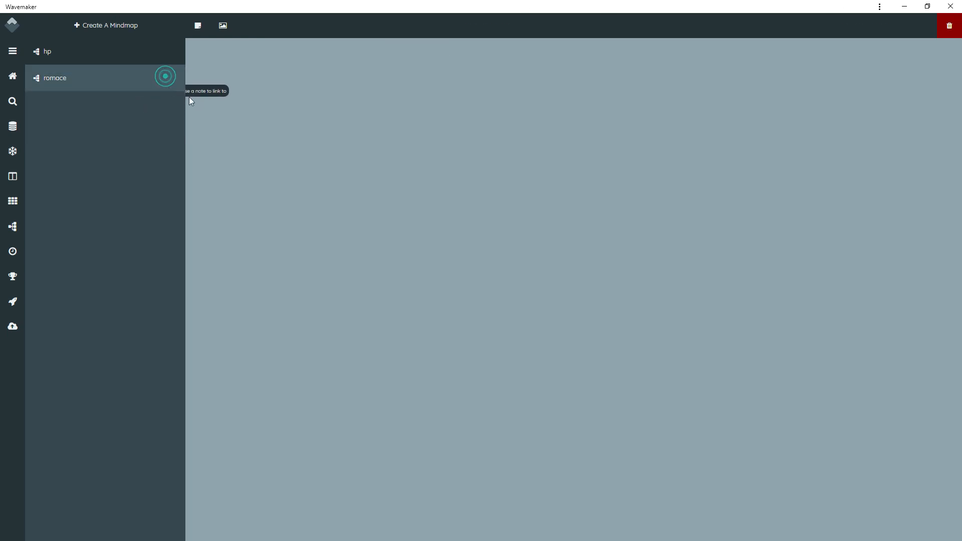
{"action": "left_click", "coordinate": [949, 26]}
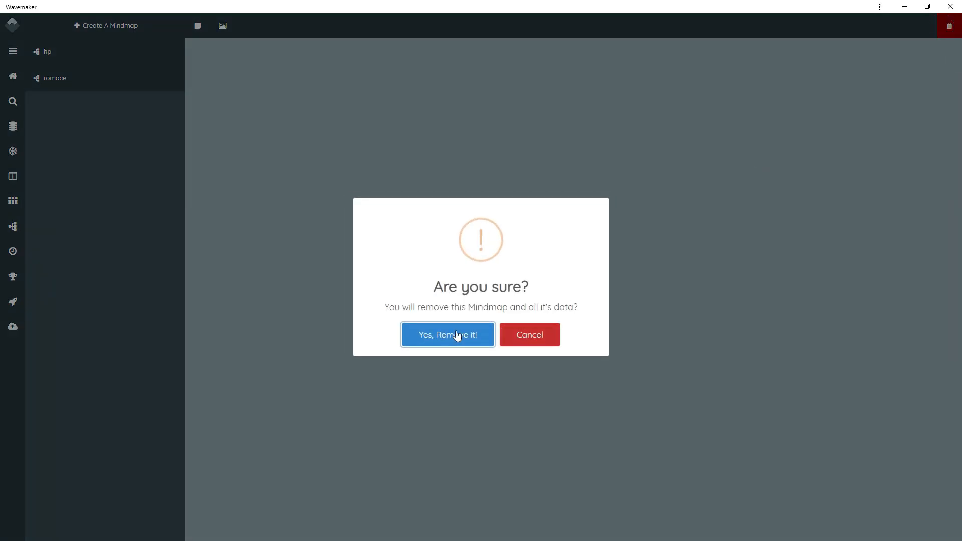
{"action": "left_click", "coordinate": [447, 335]}
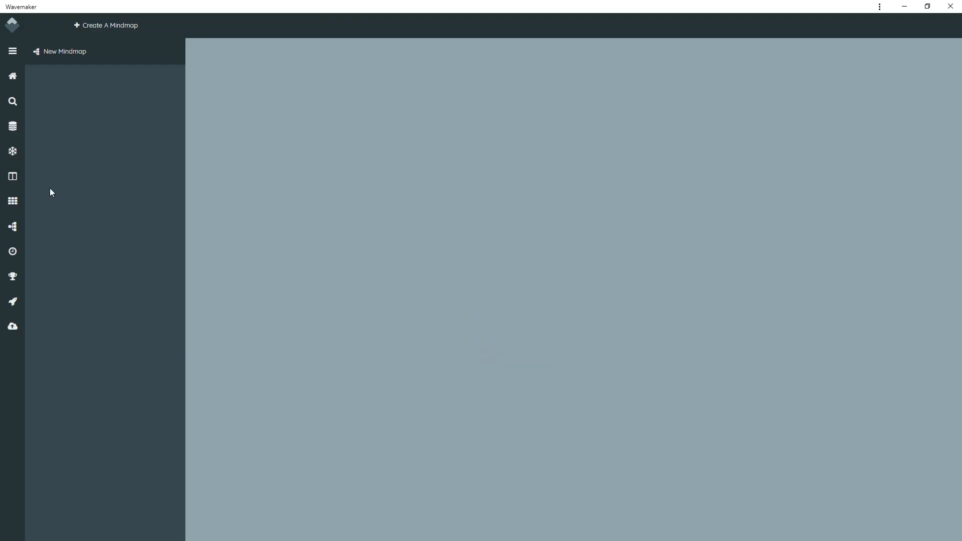
Add day cards Day 1 through Day 5 to the story timeline with empty descriptions.
{"action": "left_click", "coordinate": [12, 252]}
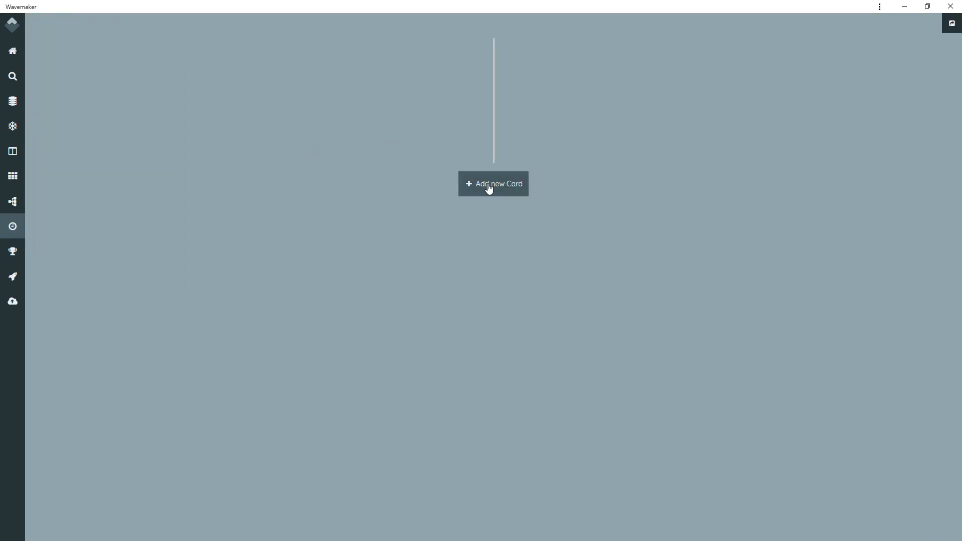
{"action": "left_click", "coordinate": [493, 184]}
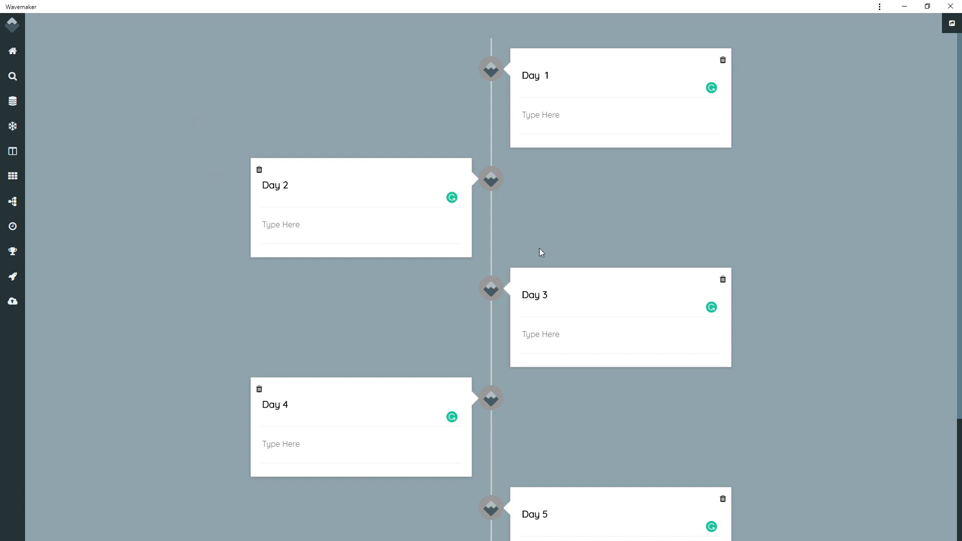
{"action": "mouse_move", "coordinate": [581, 141]}
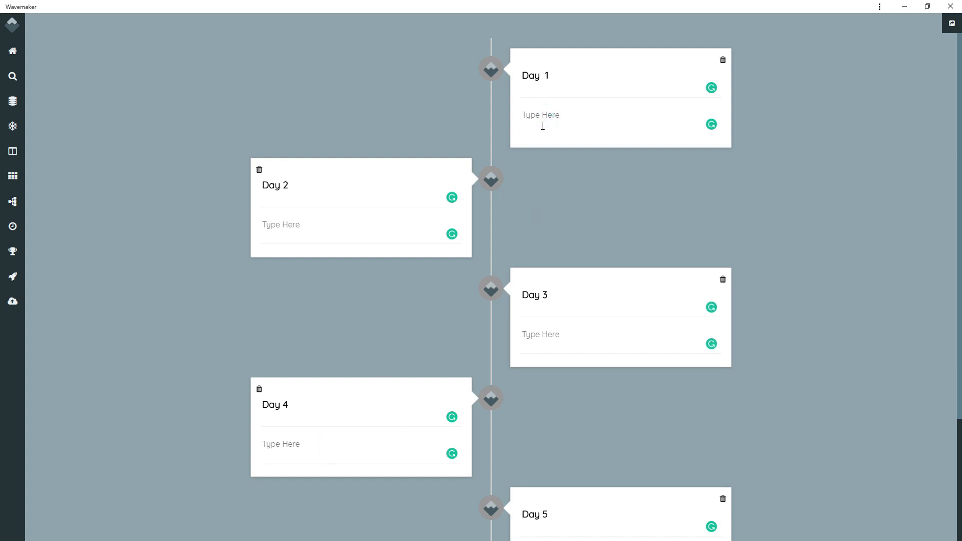
{"action": "left_click", "coordinate": [542, 114]}
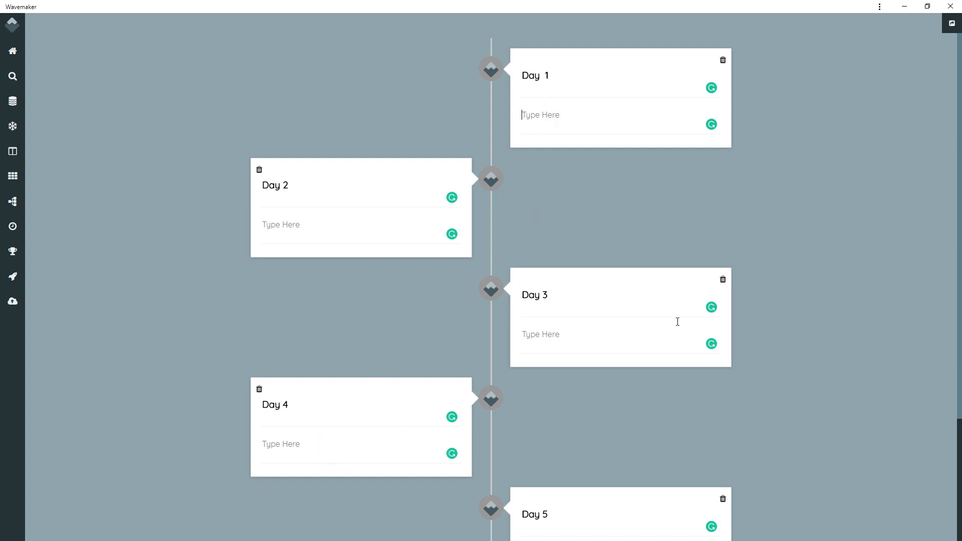
{"action": "mouse_move", "coordinate": [598, 244]}
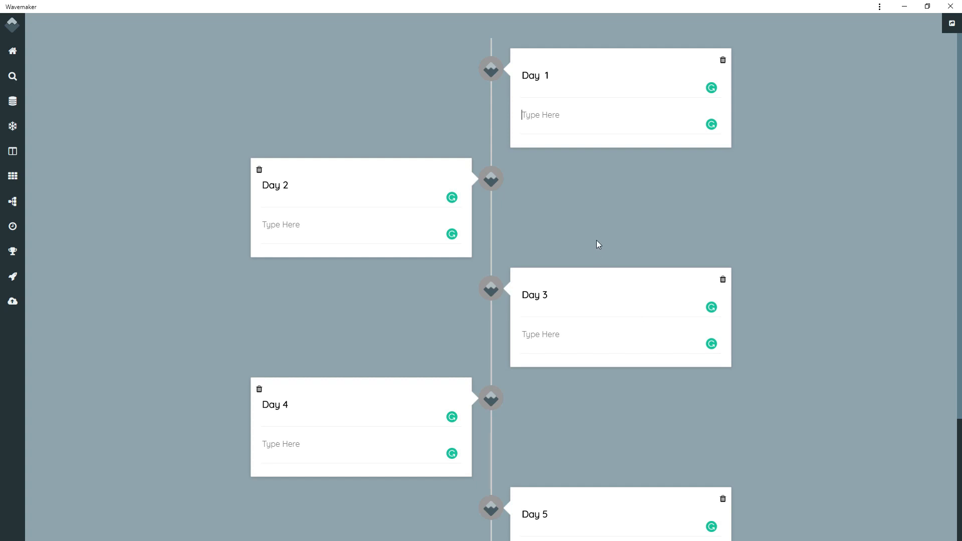
{"action": "scroll", "scroll_direction": "down", "scroll_amount": 3}
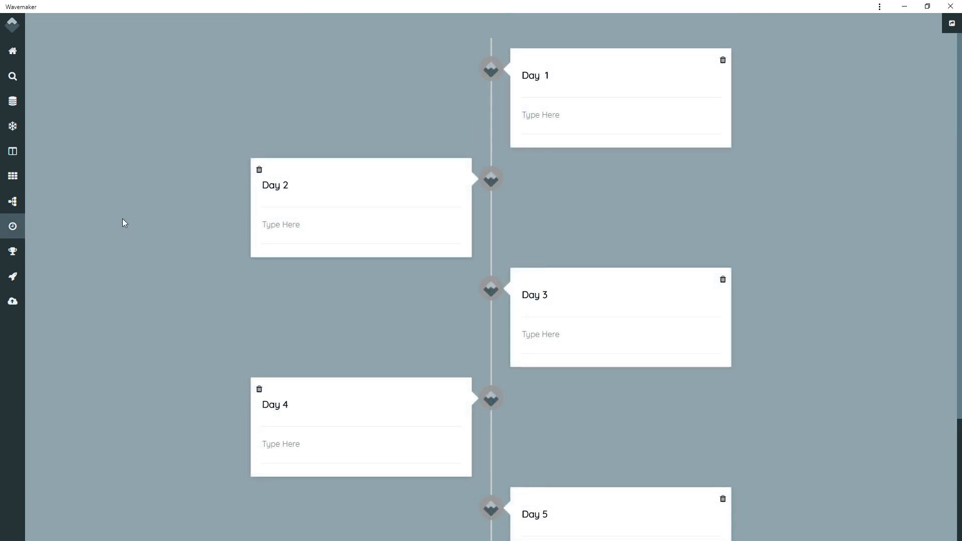
{"action": "mouse_move", "coordinate": [12, 252]}
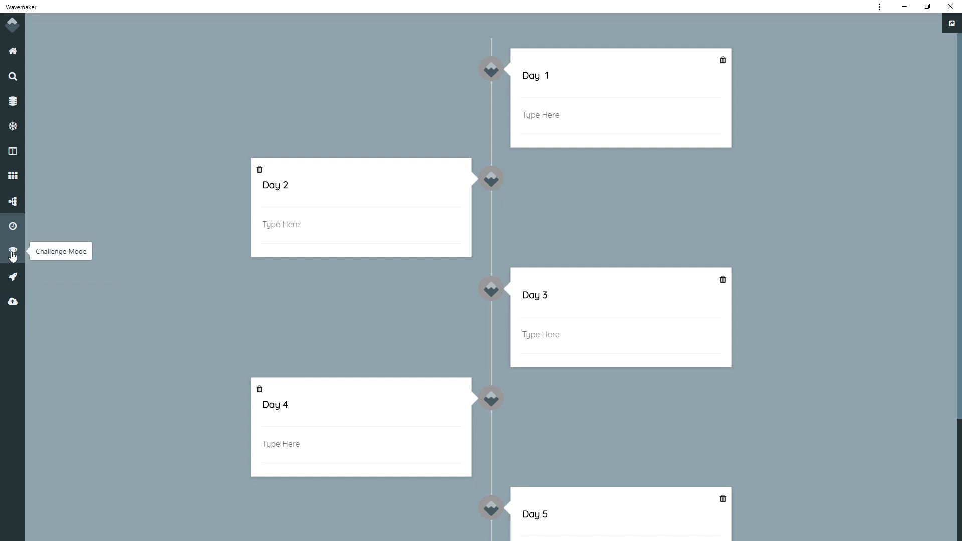
Try the 20 Minutes / 600 Words challenge, then reset Challenge Mode to 5 Minutes / 150 Words.
{"action": "left_click", "coordinate": [12, 252]}
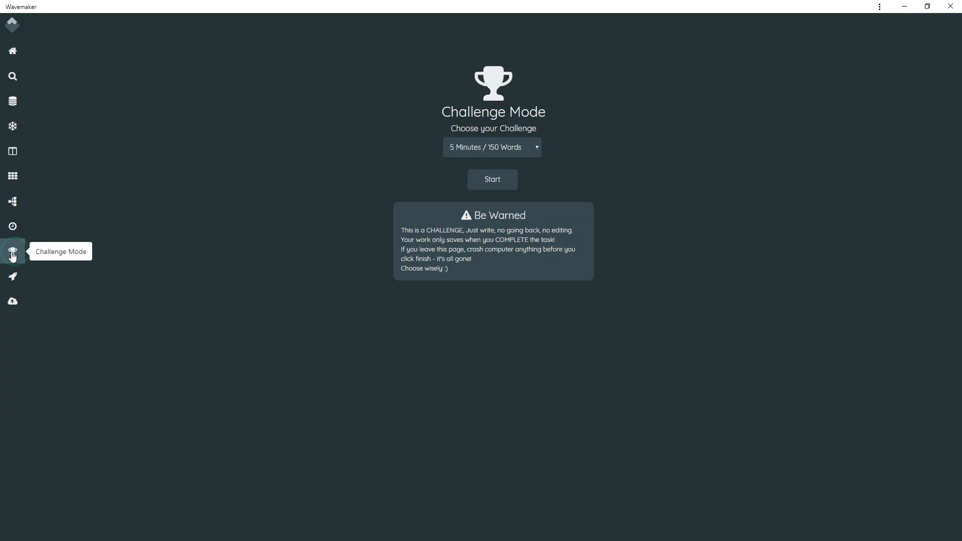
{"action": "mouse_move", "coordinate": [531, 150]}
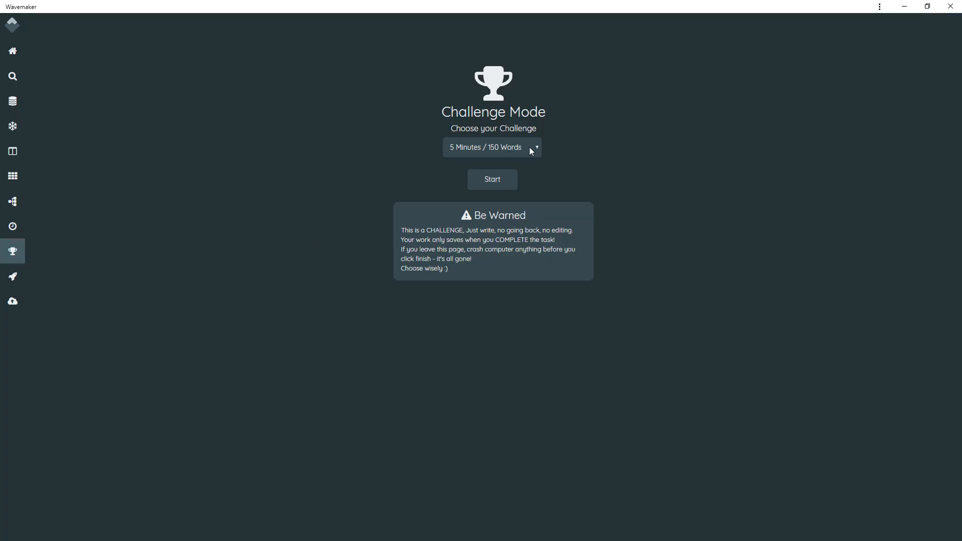
{"action": "left_click", "coordinate": [491, 148]}
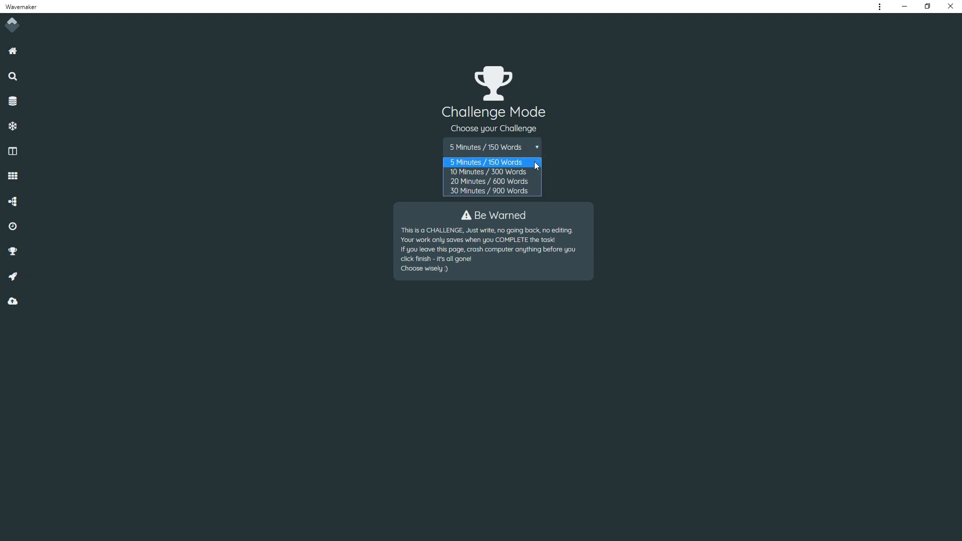
{"action": "mouse_move", "coordinate": [491, 181]}
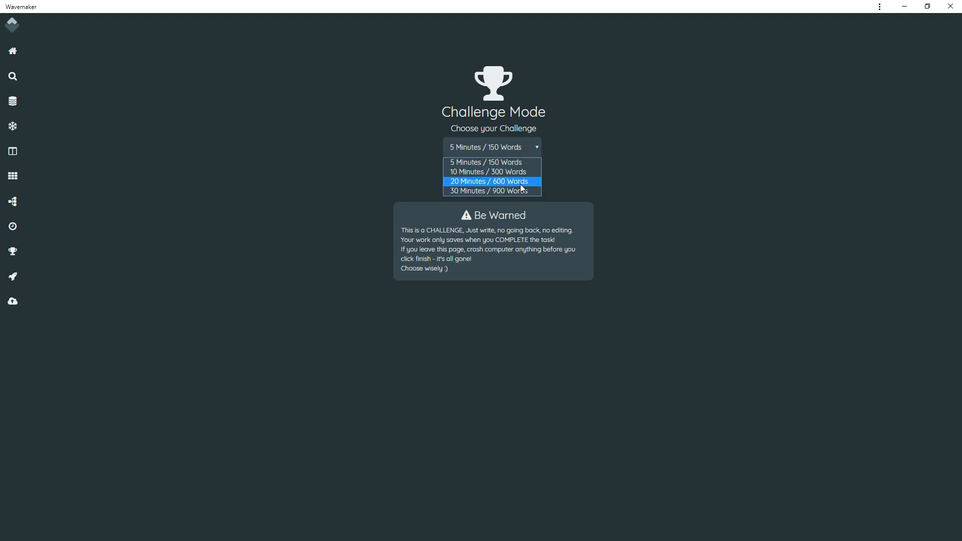
{"action": "left_click", "coordinate": [490, 182]}
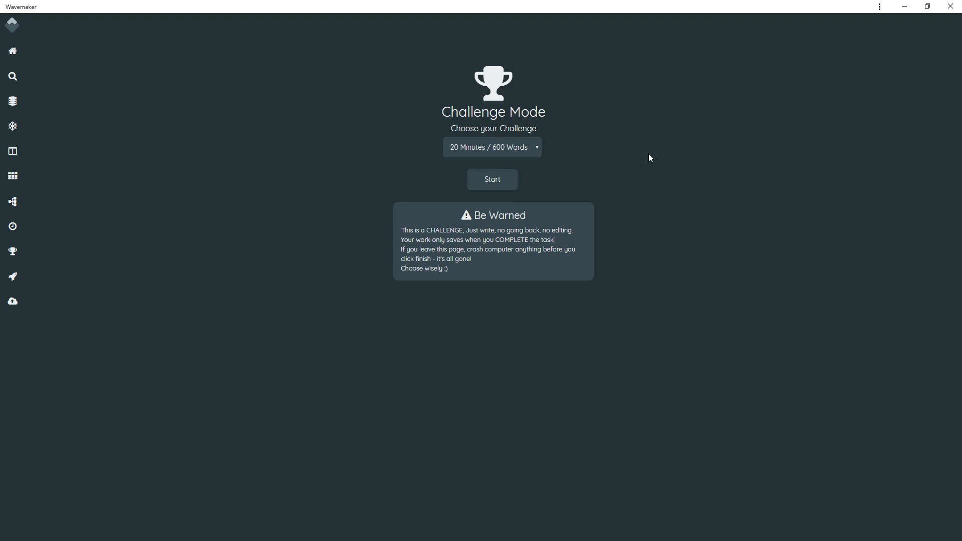
{"action": "mouse_move", "coordinate": [450, 271]}
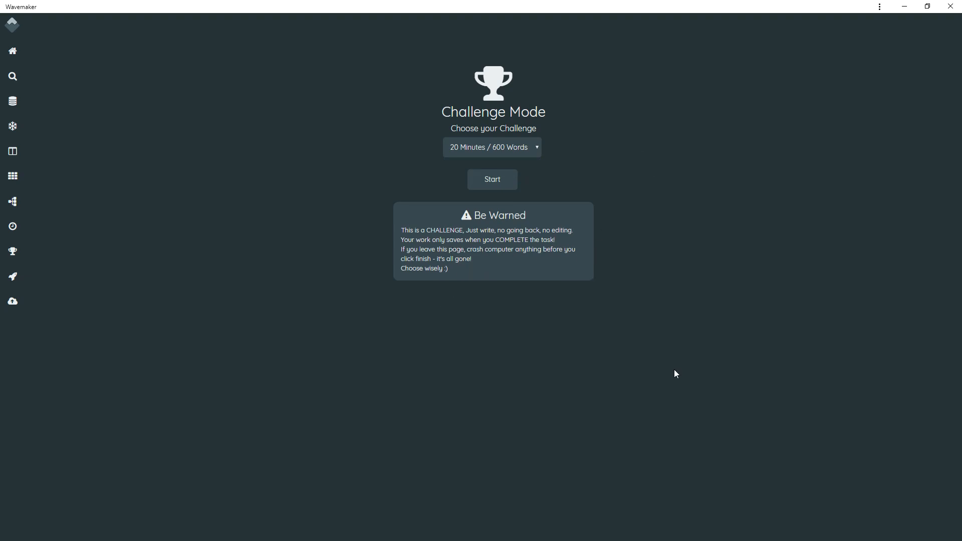
{"action": "mouse_move", "coordinate": [546, 445]}
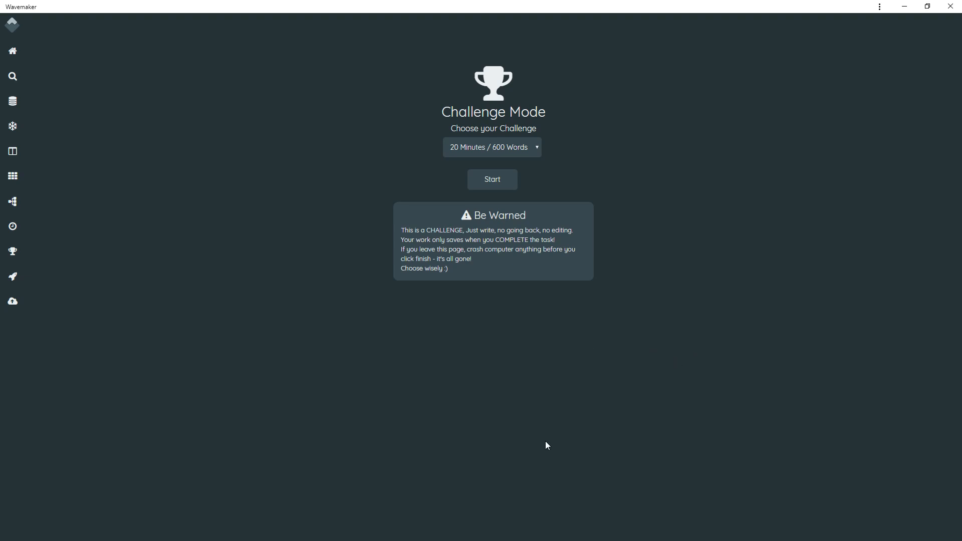
{"action": "left_click", "coordinate": [491, 146]}
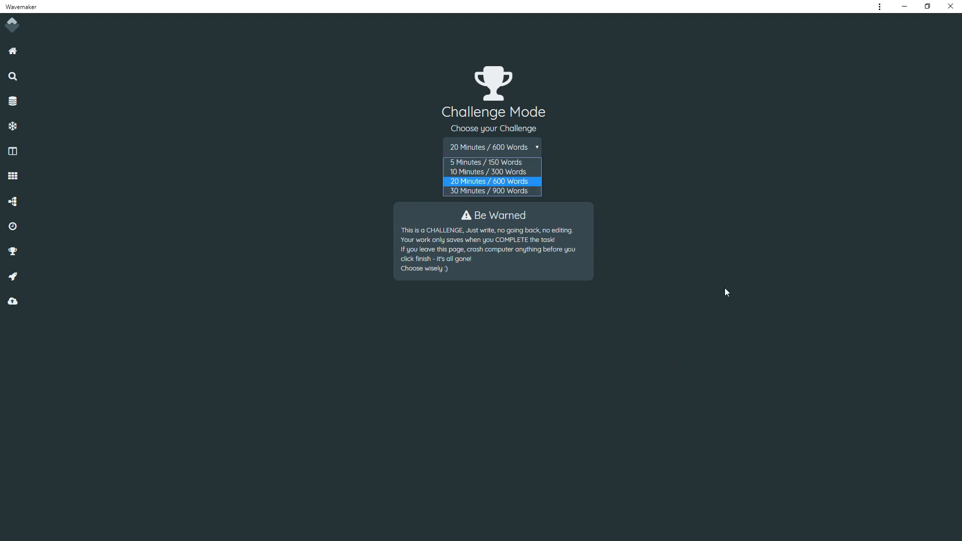
{"action": "mouse_move", "coordinate": [742, 325]}
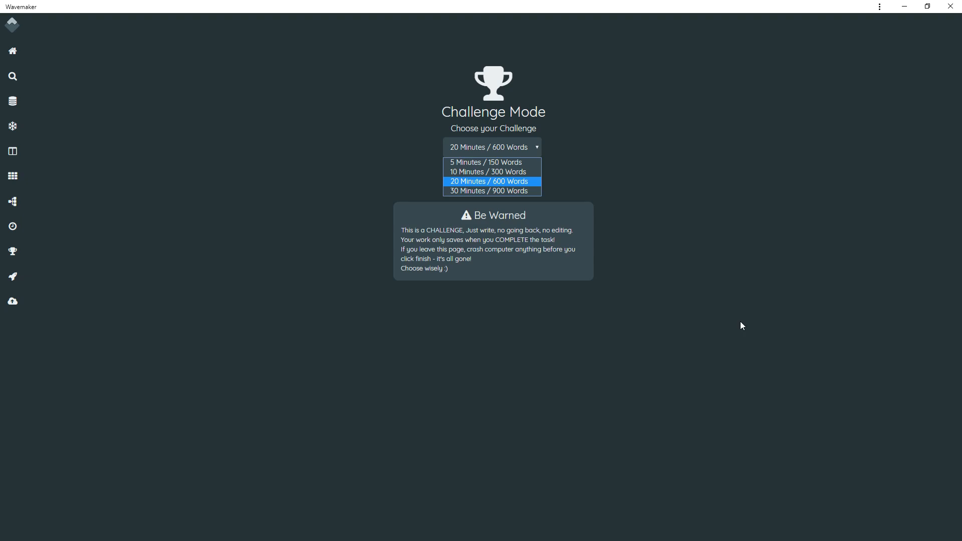
{"action": "mouse_move", "coordinate": [741, 322]}
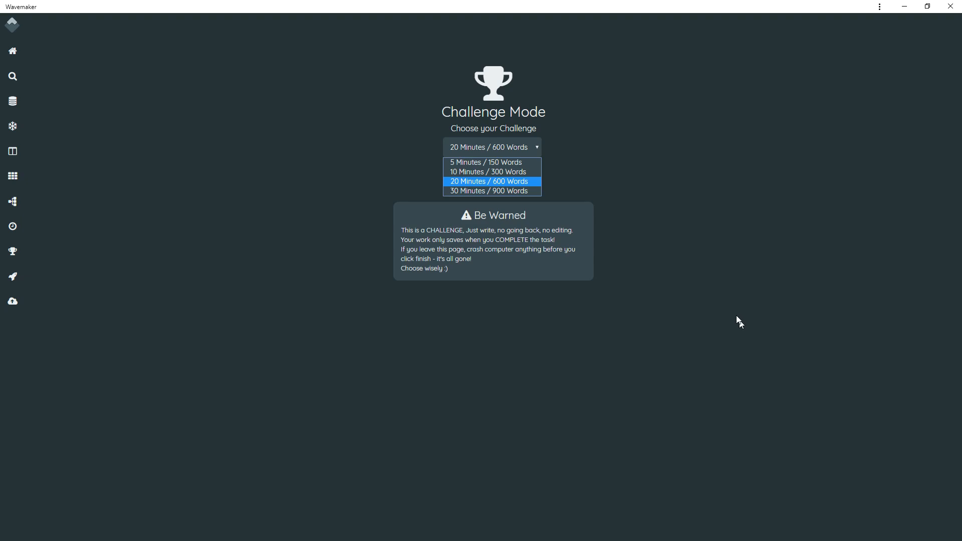
{"action": "mouse_move", "coordinate": [461, 259]}
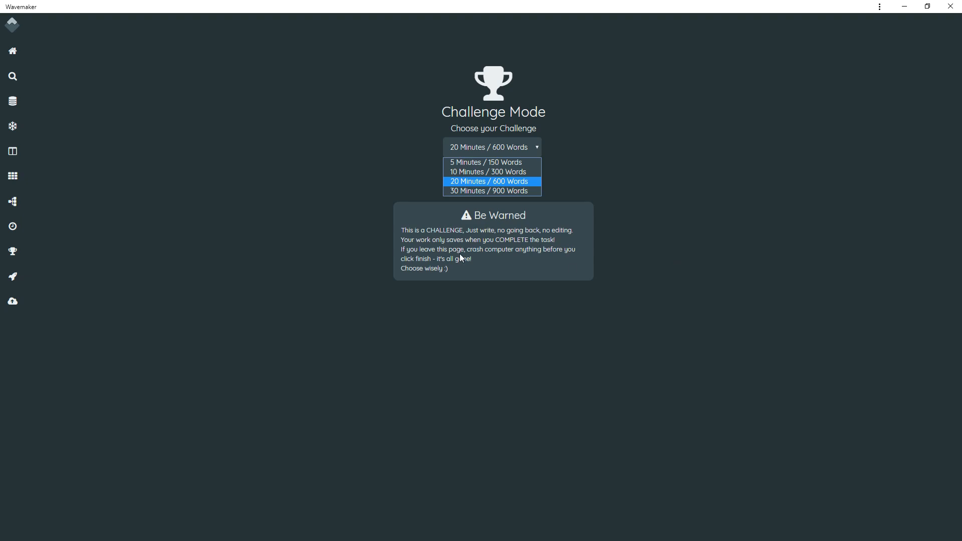
{"action": "mouse_move", "coordinate": [768, 217]}
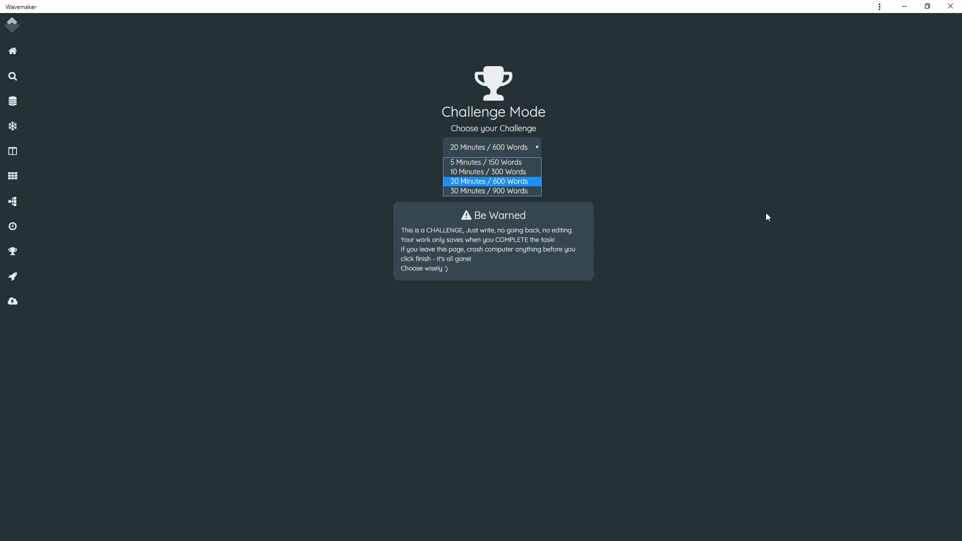
{"action": "mouse_move", "coordinate": [765, 223]}
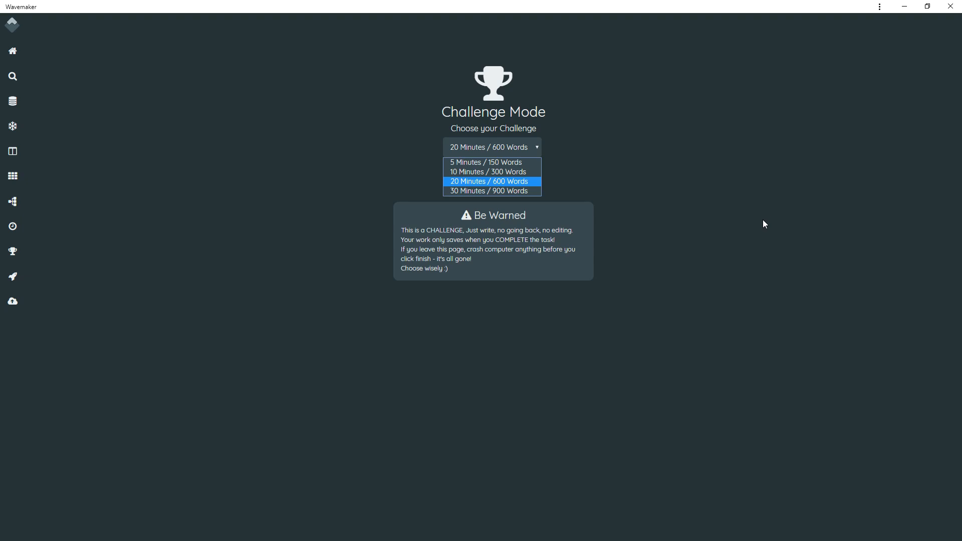
{"action": "left_click", "coordinate": [485, 162]}
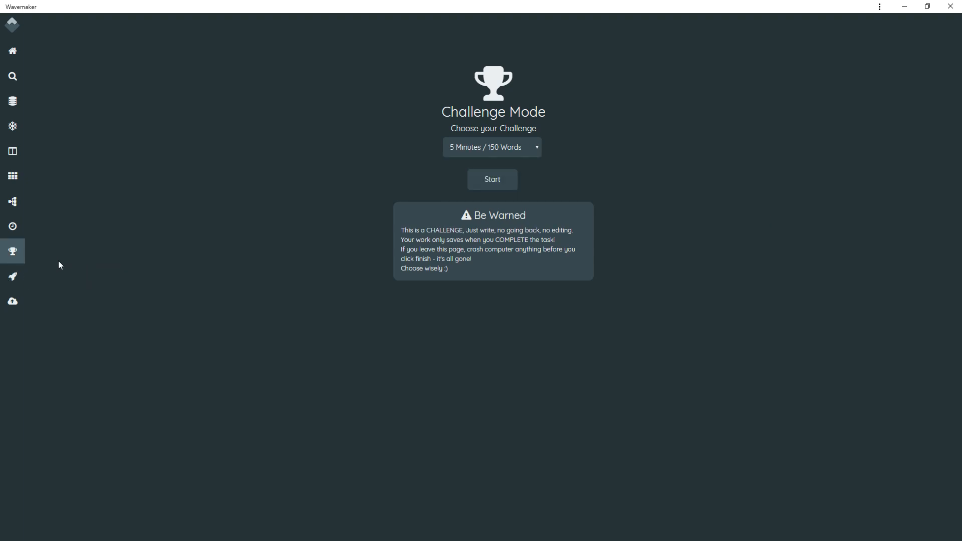
Show the export page with HTML, Markdown, Word, eBook, RTF and whole-project options.
{"action": "left_click", "coordinate": [12, 277]}
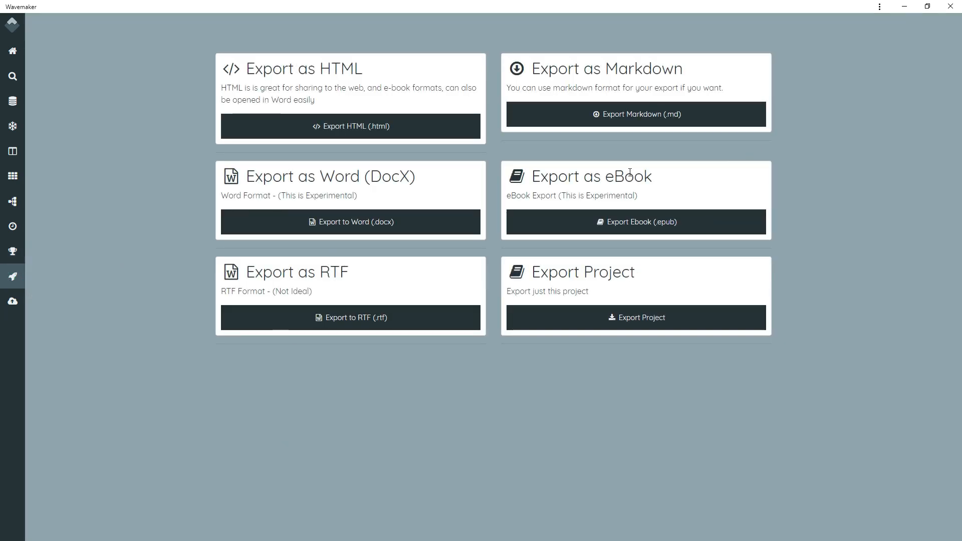
{"action": "mouse_move", "coordinate": [262, 146]}
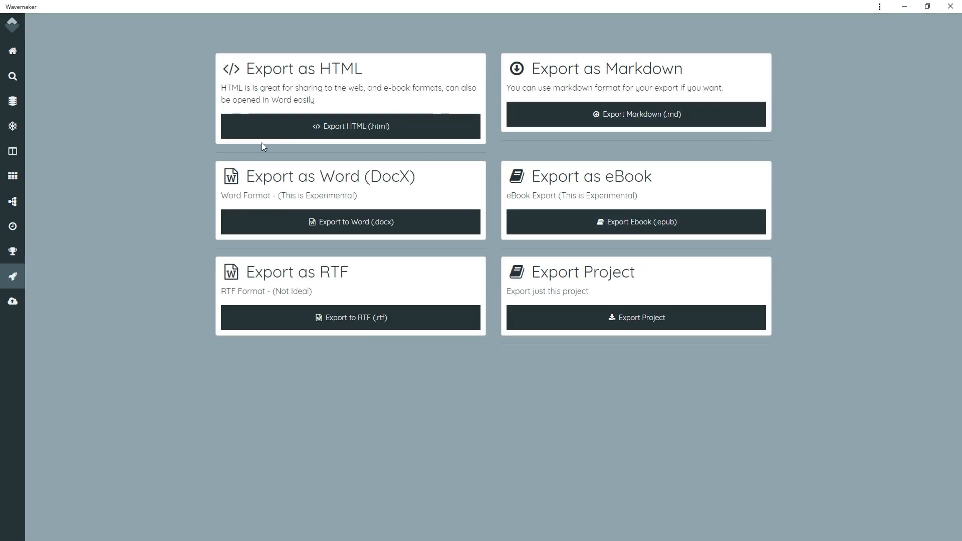
{"action": "mouse_move", "coordinate": [124, 456]}
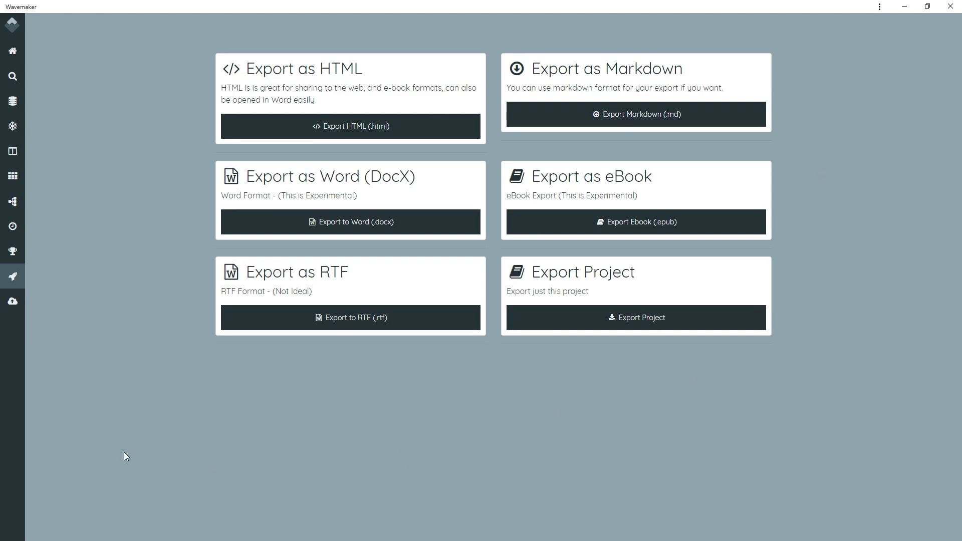
{"action": "mouse_move", "coordinate": [121, 332]}
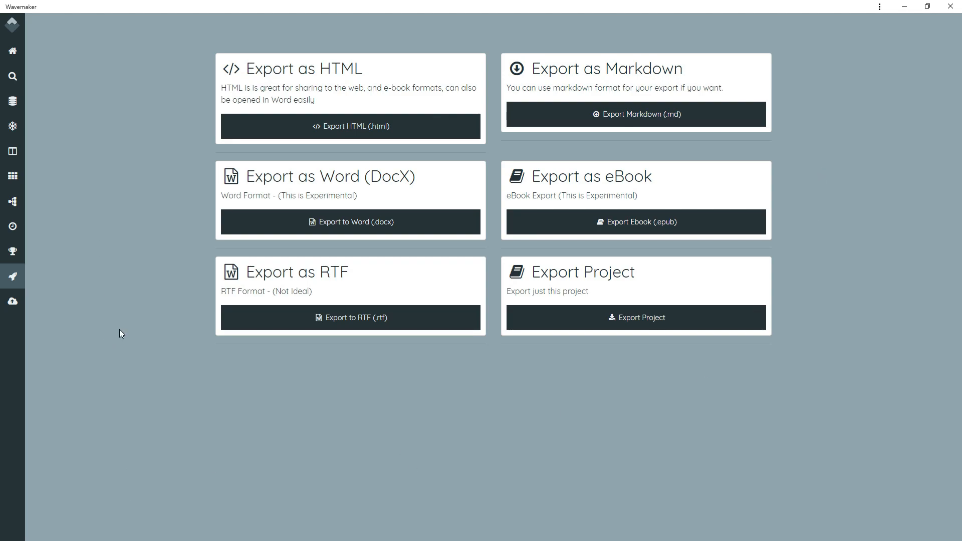
{"action": "mouse_move", "coordinate": [275, 396]}
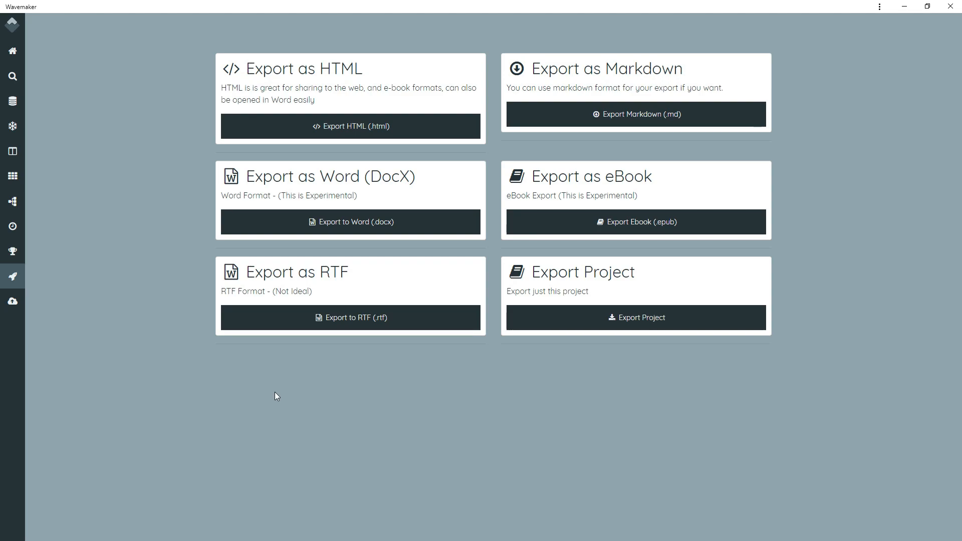
{"action": "mouse_move", "coordinate": [206, 288]}
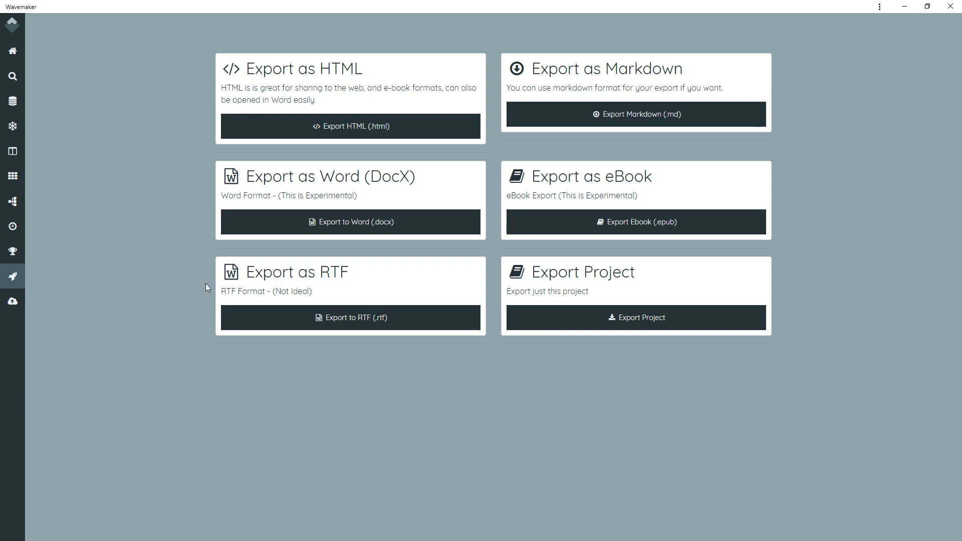
{"action": "mouse_move", "coordinate": [96, 317]}
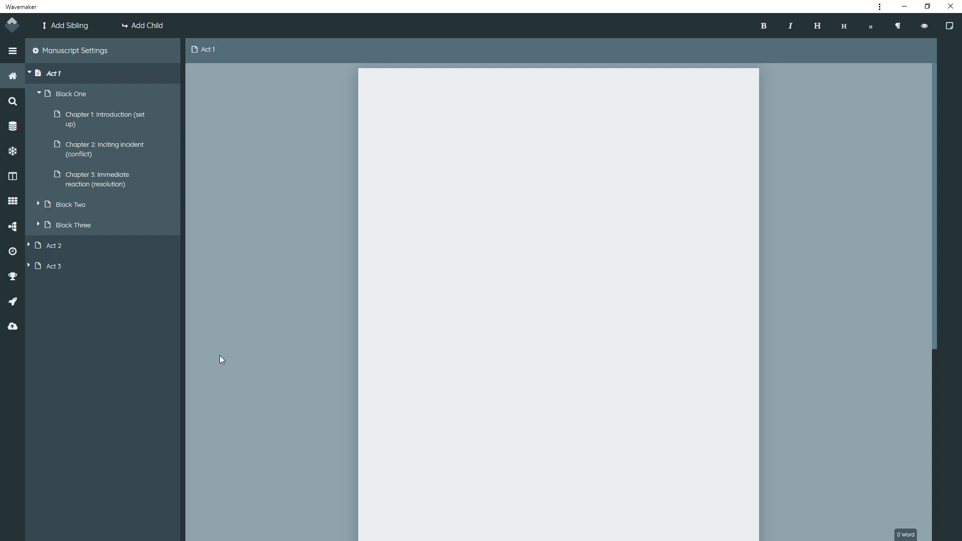
{"action": "mouse_move", "coordinate": [221, 392]}
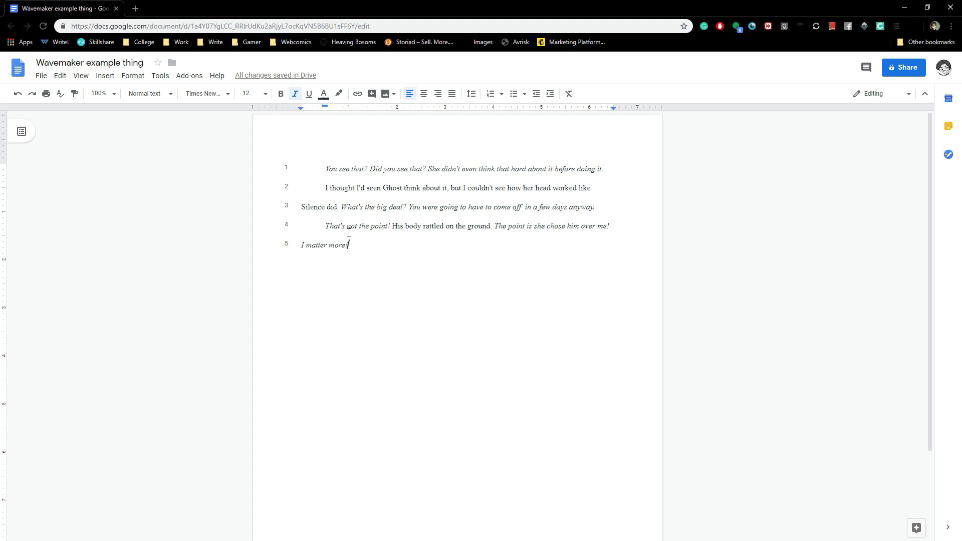
{"action": "mouse_move", "coordinate": [712, 187]}
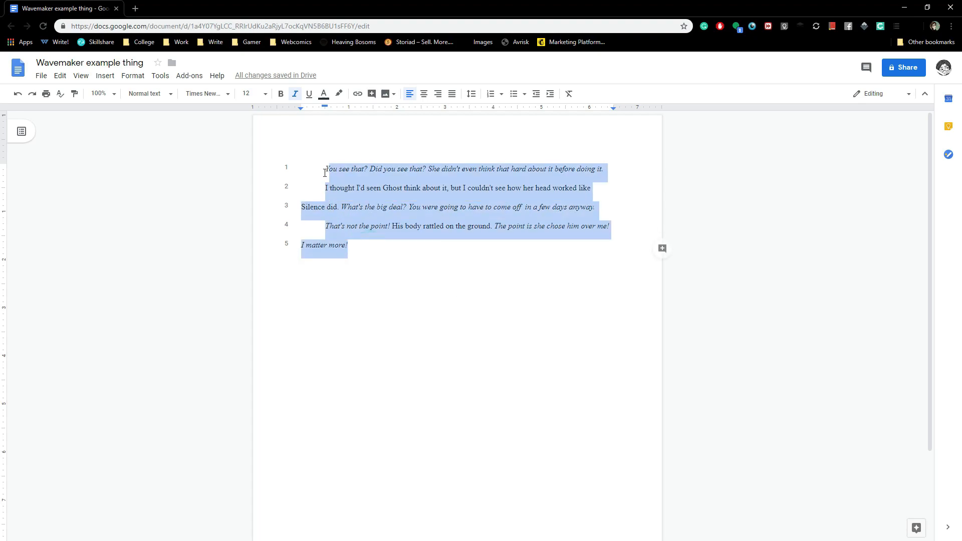
Select the whole five-line example passage in the Google Docs document.
{"action": "left_click", "coordinate": [369, 207]}
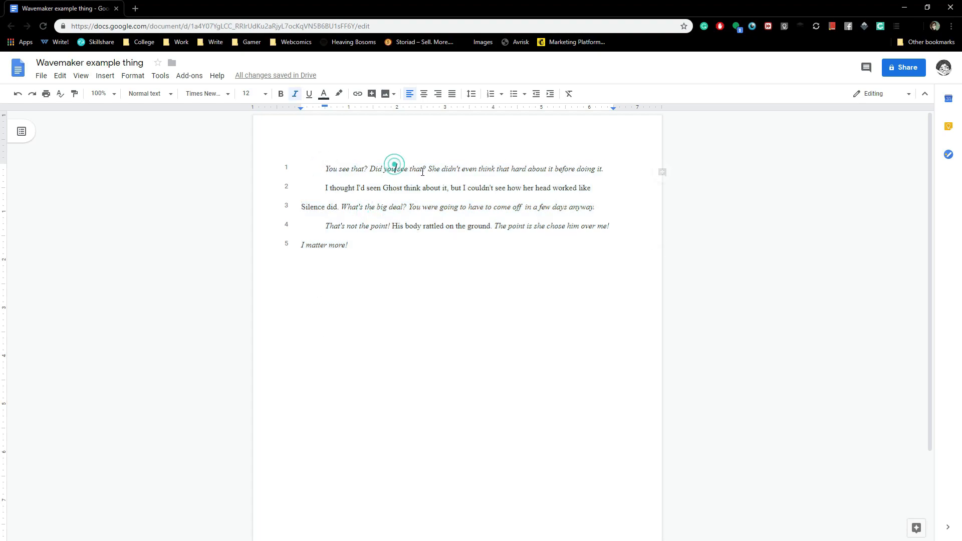
{"action": "key", "text": "ctrl+a"}
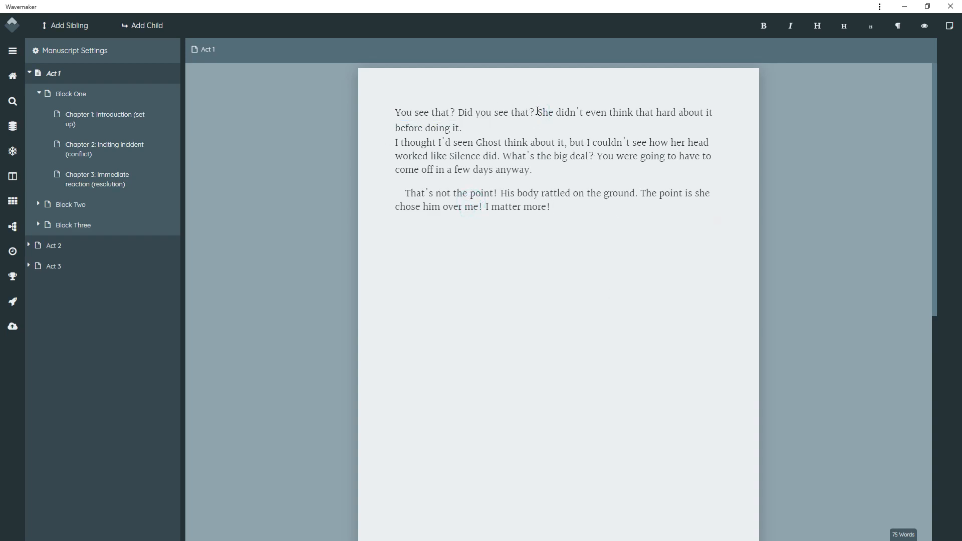
Italicise the dialogue lines 'You see that? Did you see that?' and 'What's the big deal' in Act 1.
{"action": "left_click_drag", "start_coordinate": [395, 112], "coordinate": [534, 112]}
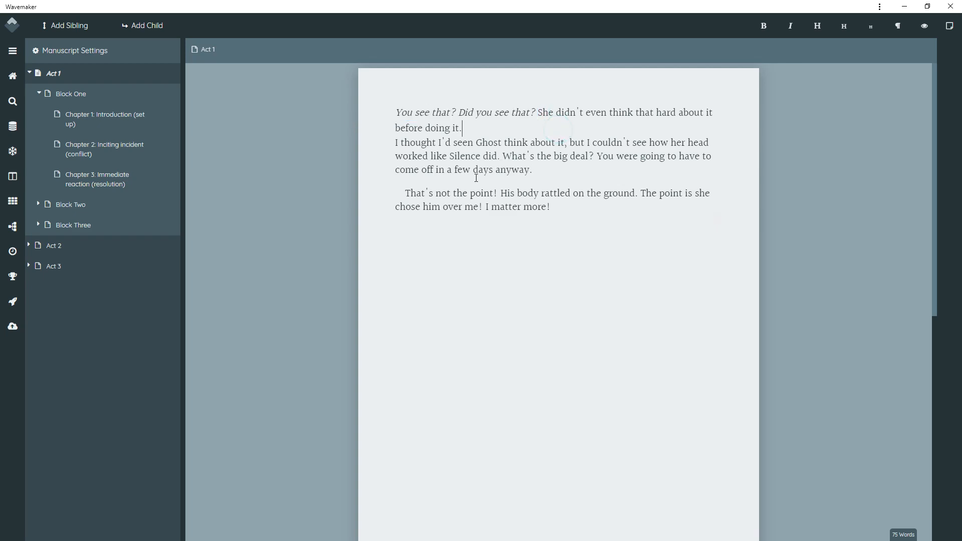
{"action": "left_click", "coordinate": [397, 142]}
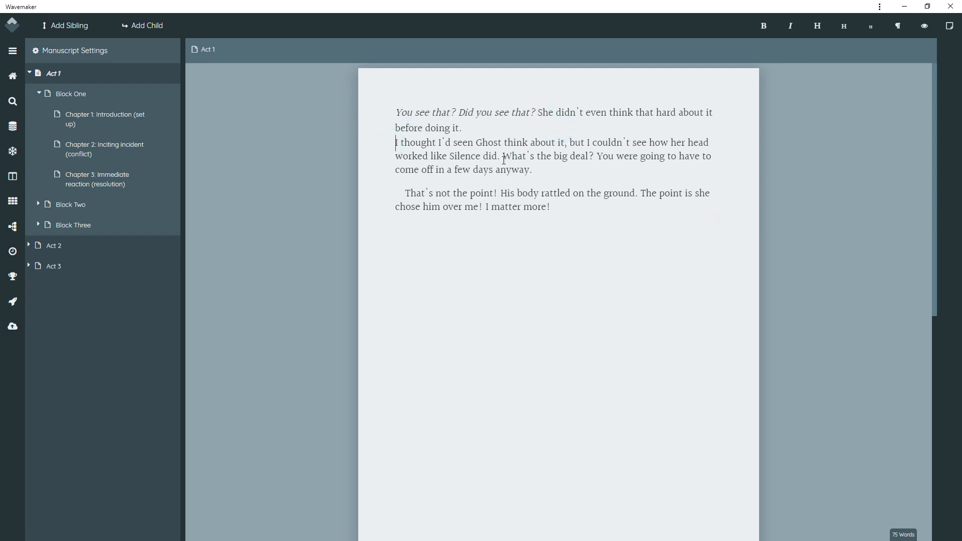
{"action": "left_click_drag", "start_coordinate": [502, 157], "coordinate": [531, 171]}
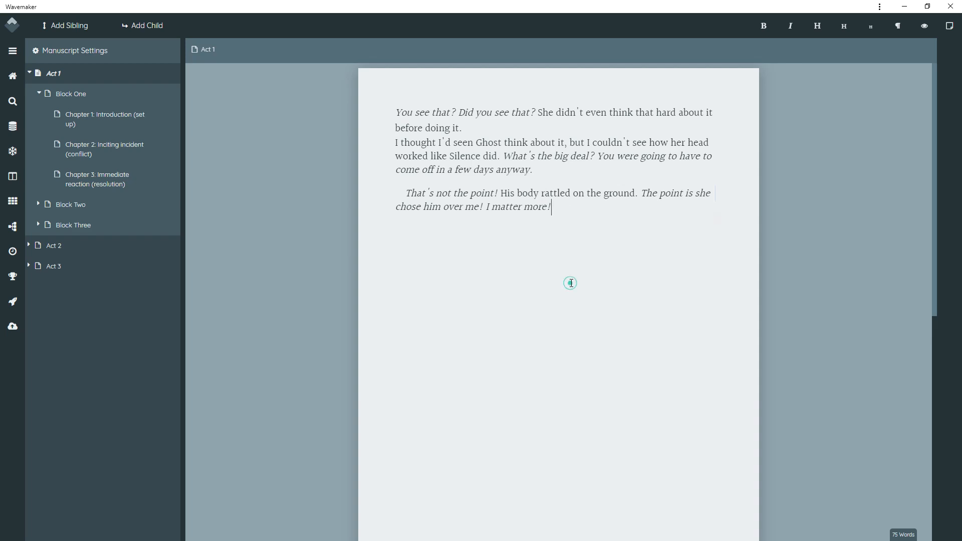
{"action": "mouse_move", "coordinate": [581, 222]}
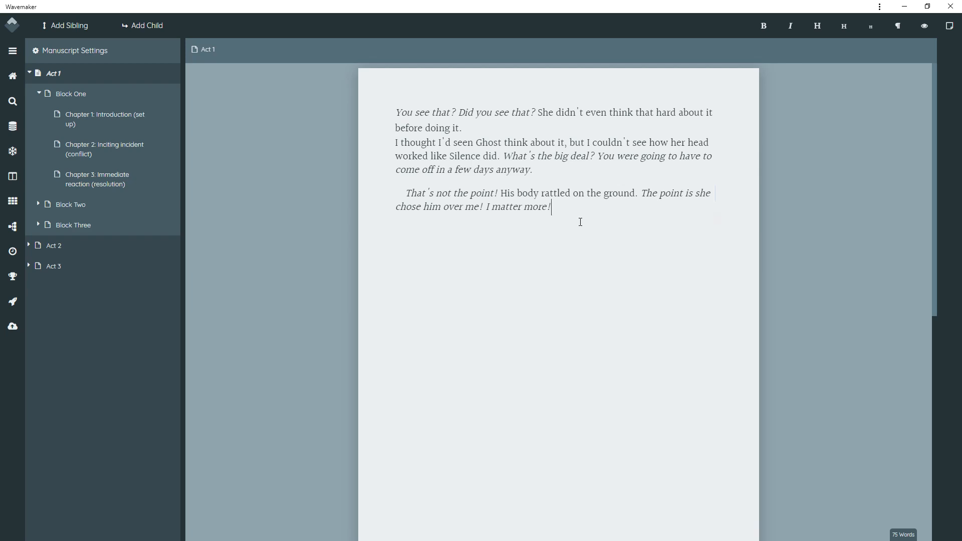
{"action": "mouse_move", "coordinate": [570, 209]}
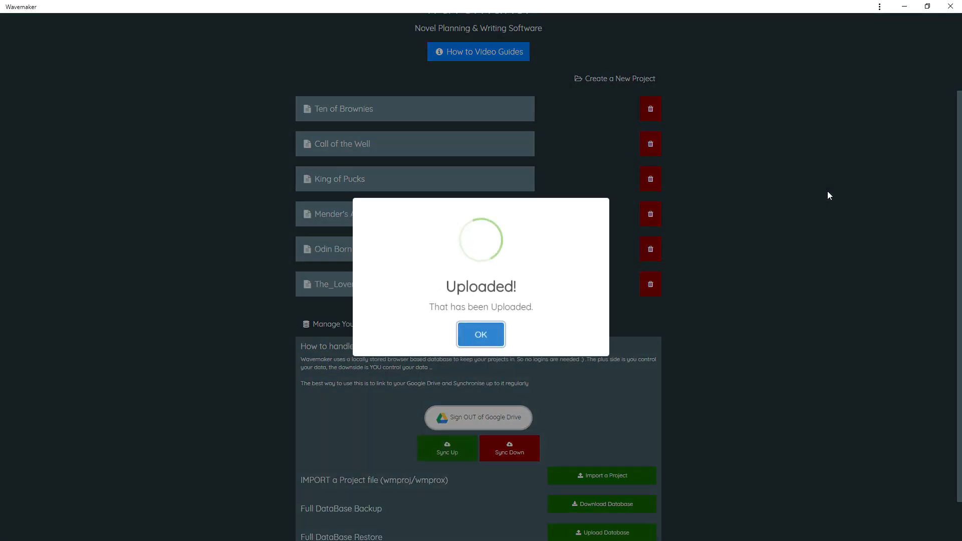
Acknowledge the Uploaded! confirmation after syncing projects to Google Drive.
{"action": "left_click", "coordinate": [480, 335]}
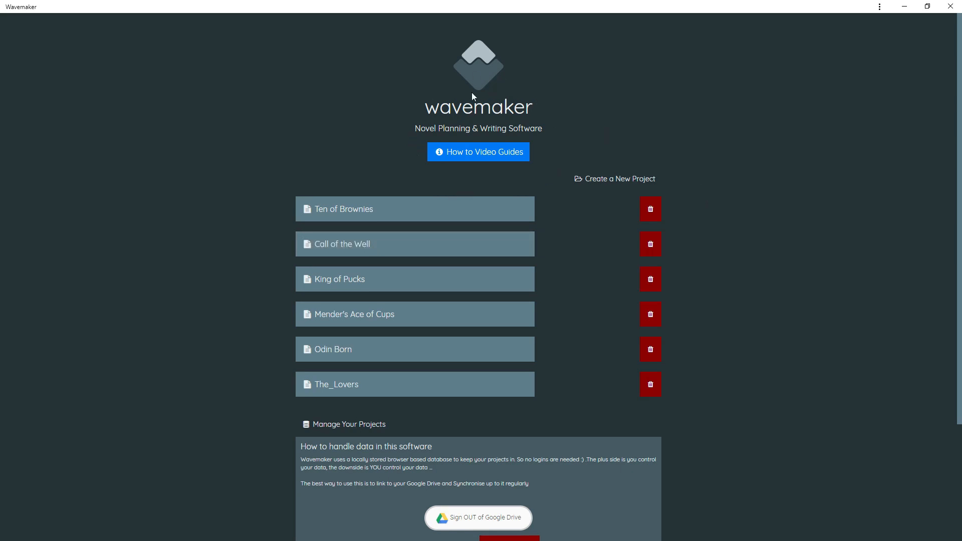
{"action": "mouse_move", "coordinate": [564, 157]}
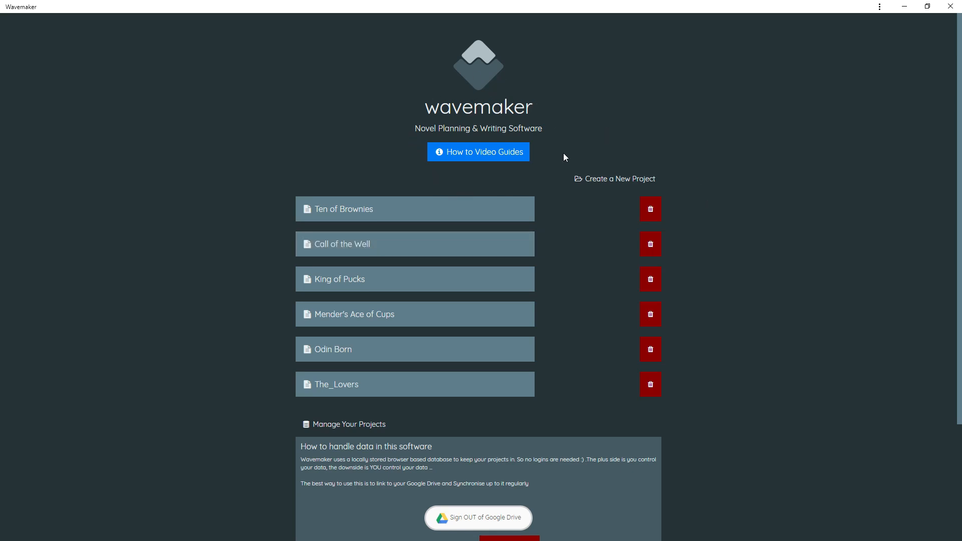
{"action": "mouse_move", "coordinate": [605, 131]}
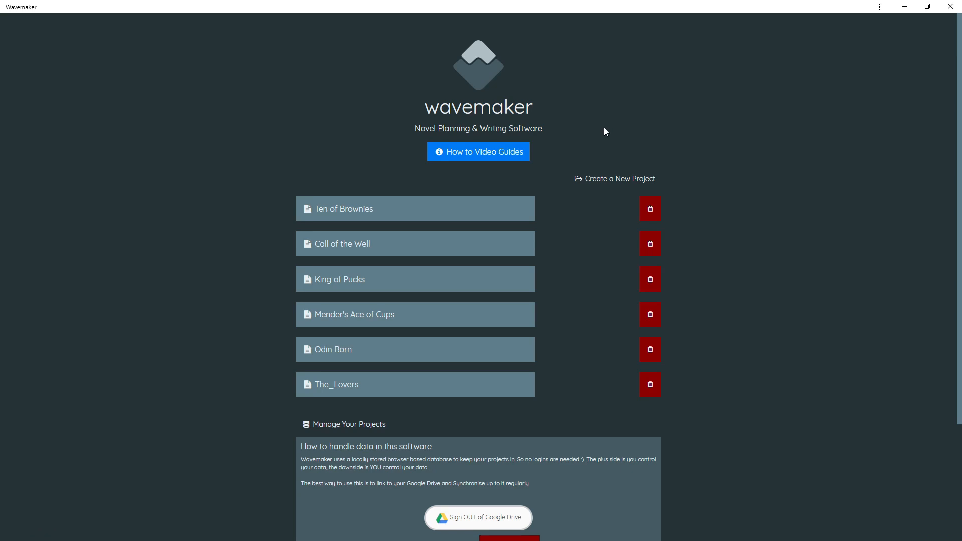
{"action": "mouse_move", "coordinate": [494, 179]}
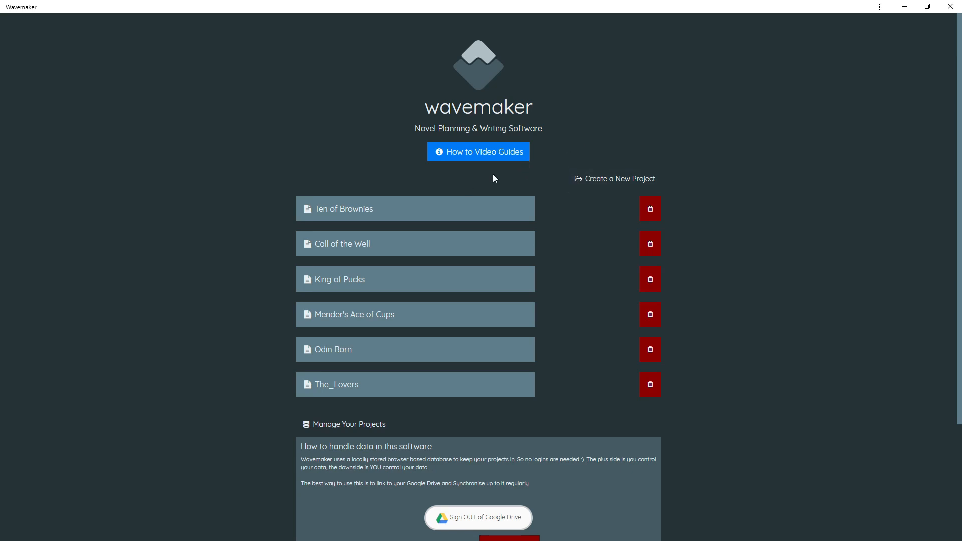
{"action": "mouse_move", "coordinate": [841, 114]}
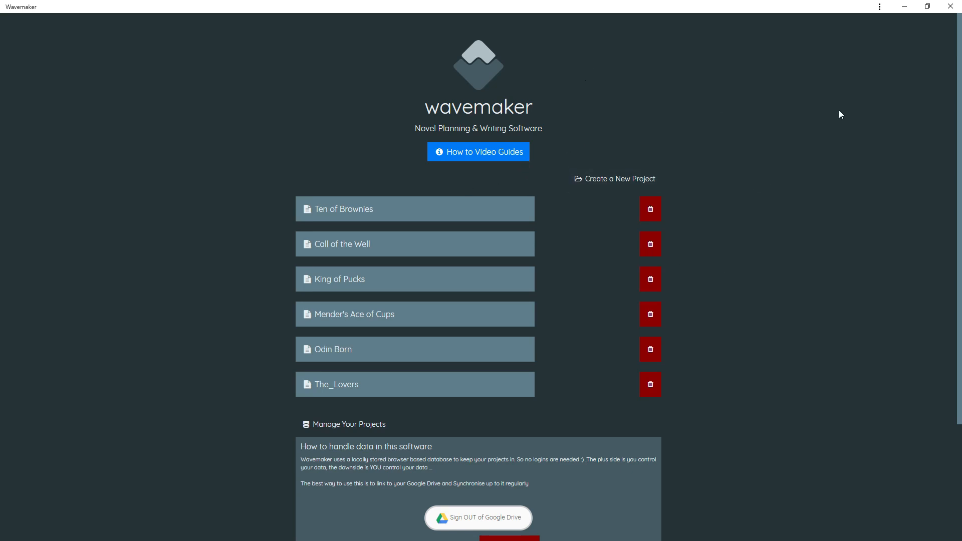